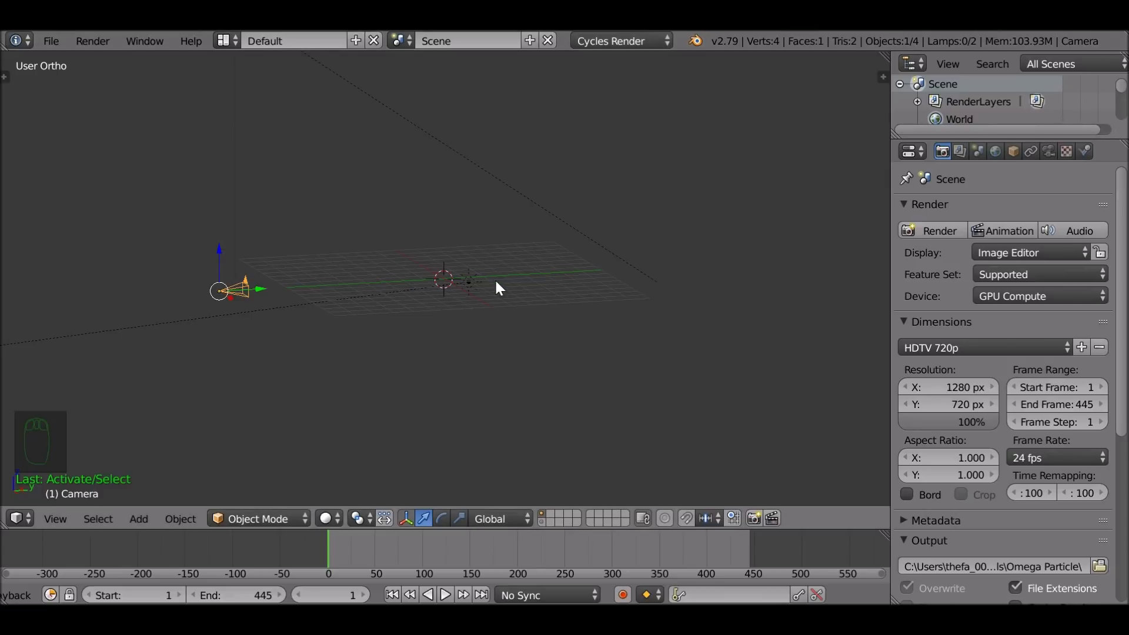
Step: Move the camera to a new spot and deselect everything in the scene
key("KP_1")
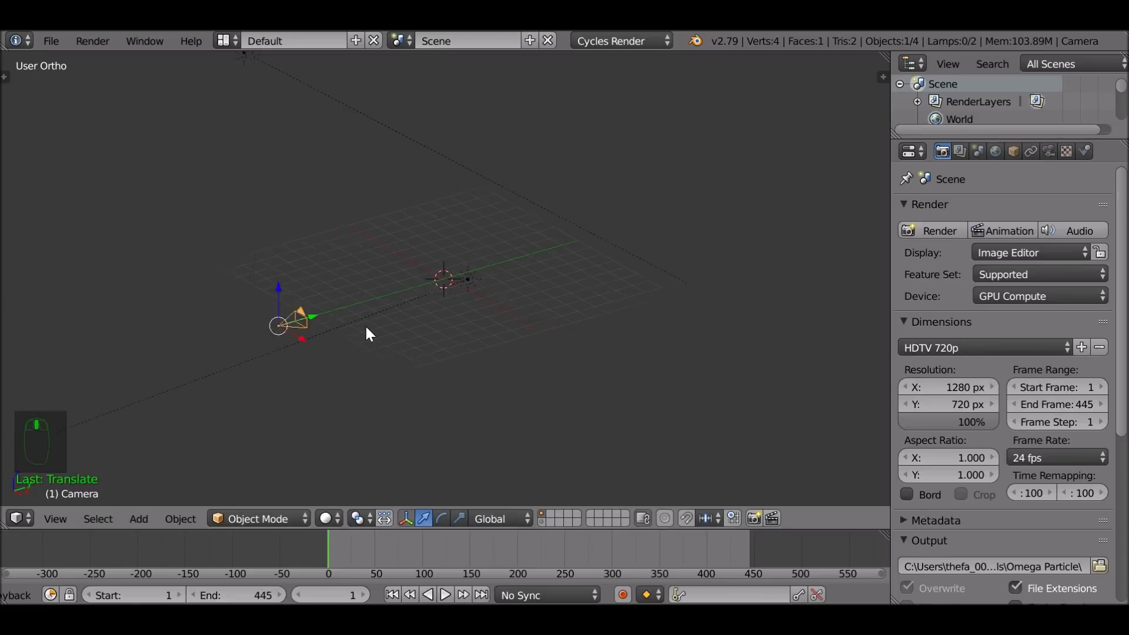
key("a")
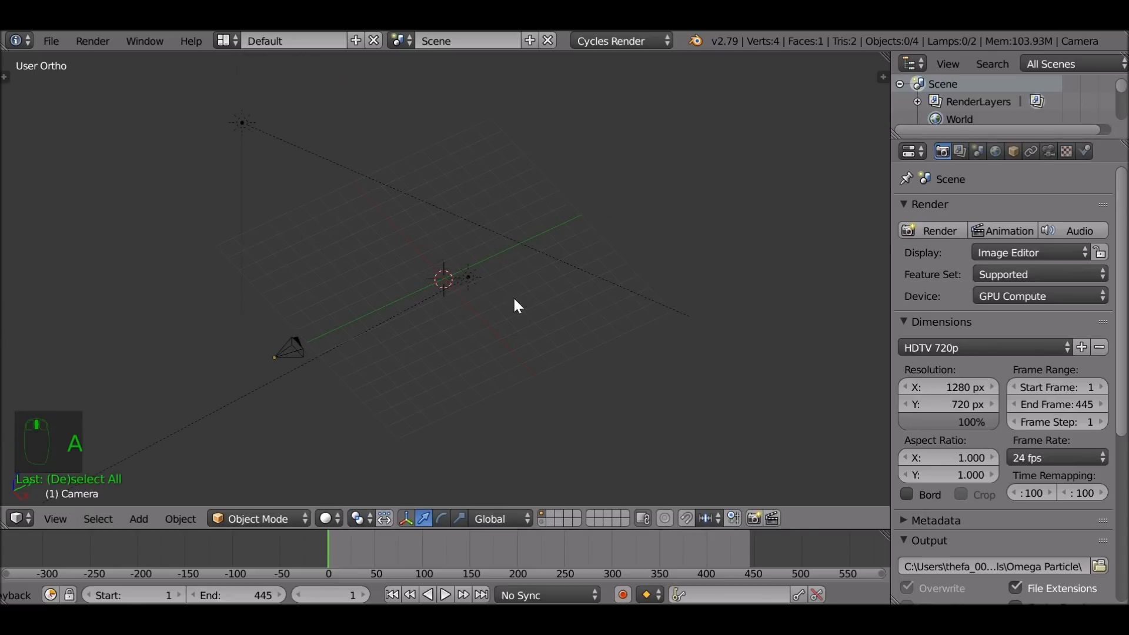
Step: Add a UV sphere at the scene centre and review its creation settings
key("shift+a")
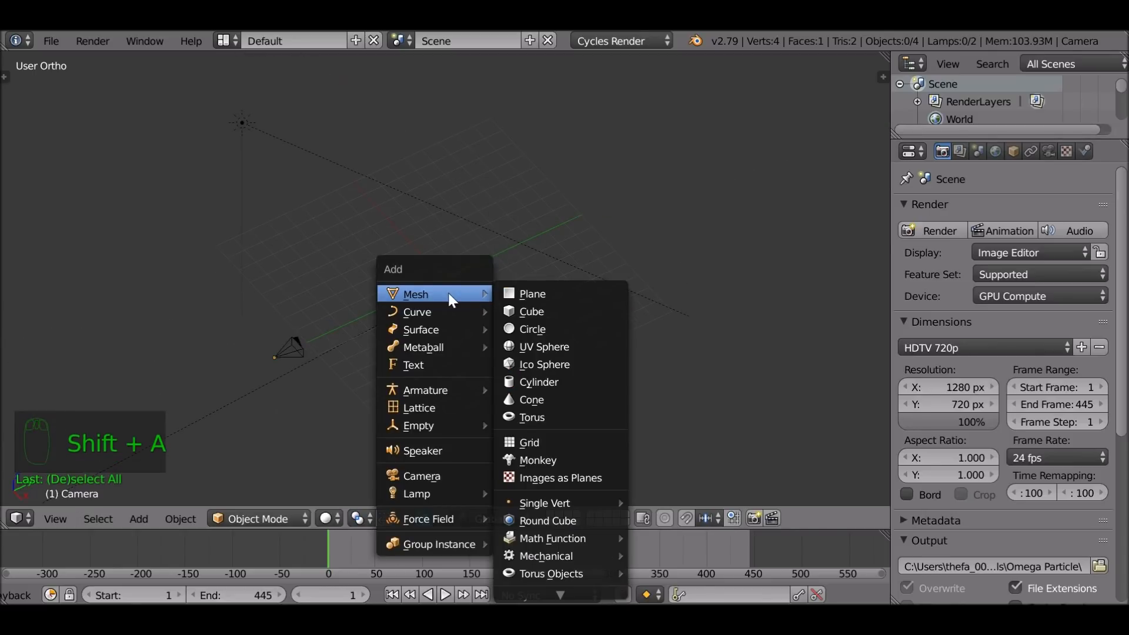
left_click(543, 347)
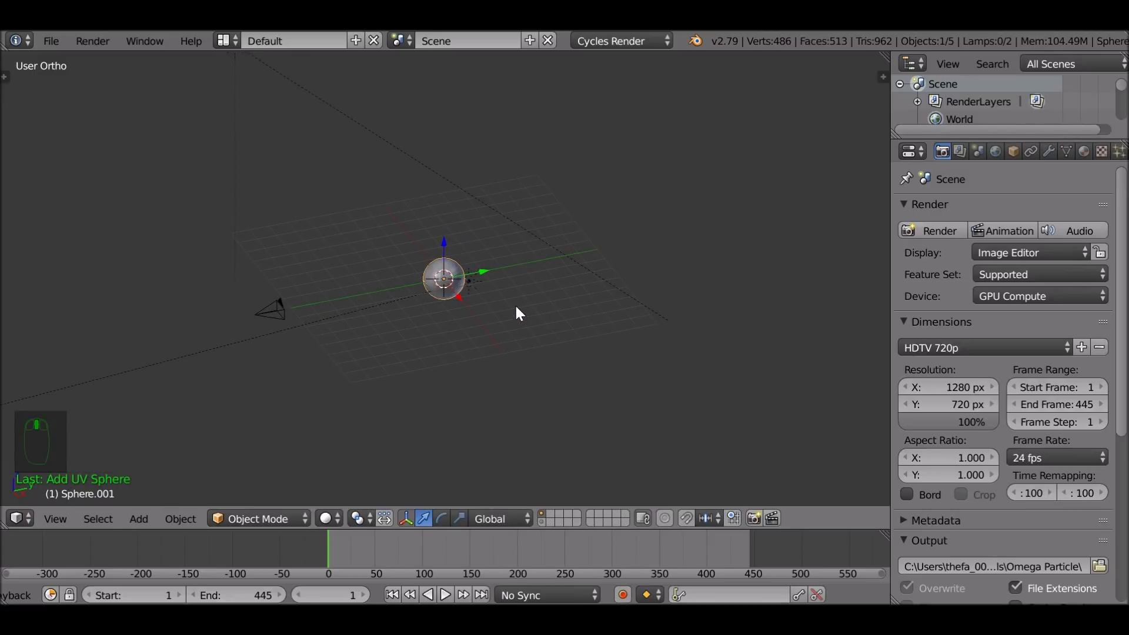
key("t")
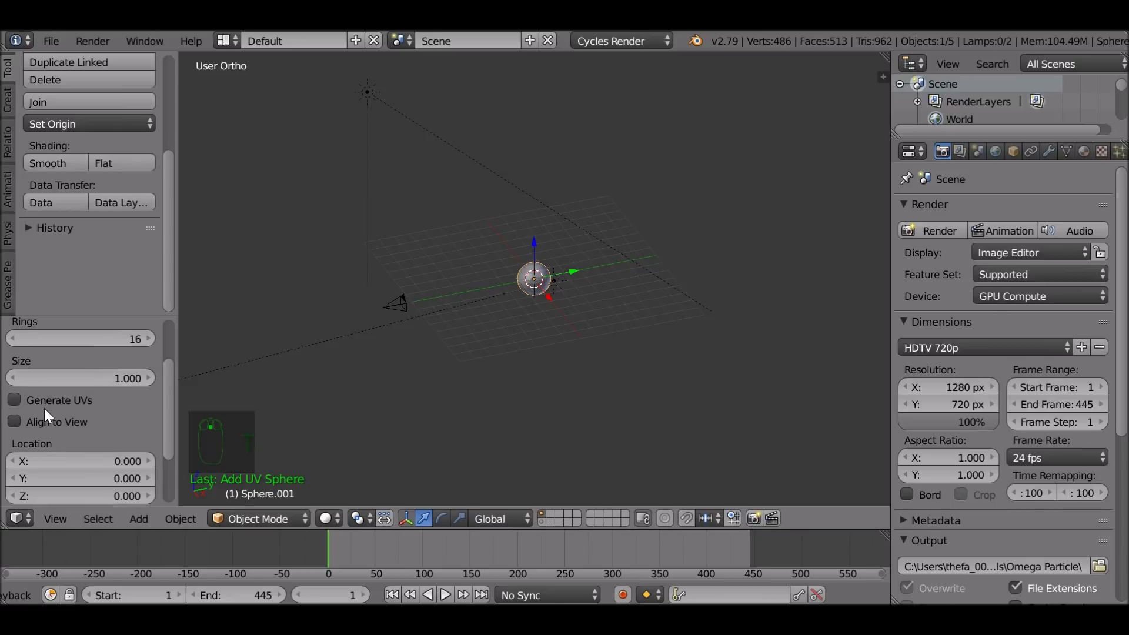
left_click(14, 400)
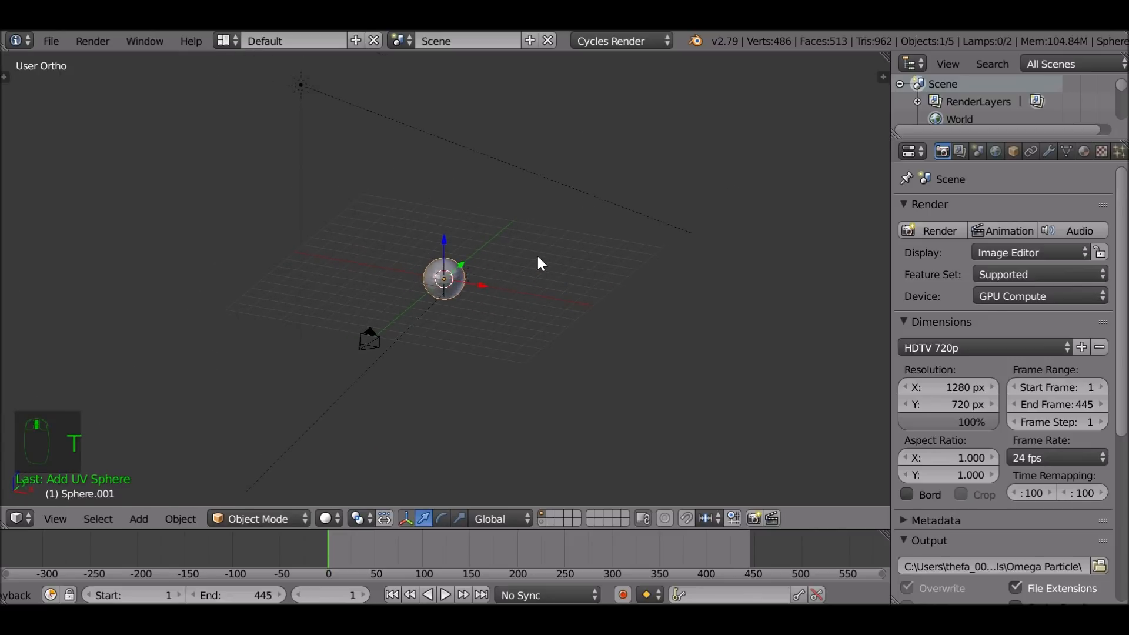
Step: Enlarge the sphere and apply its scale to the object
key("s")
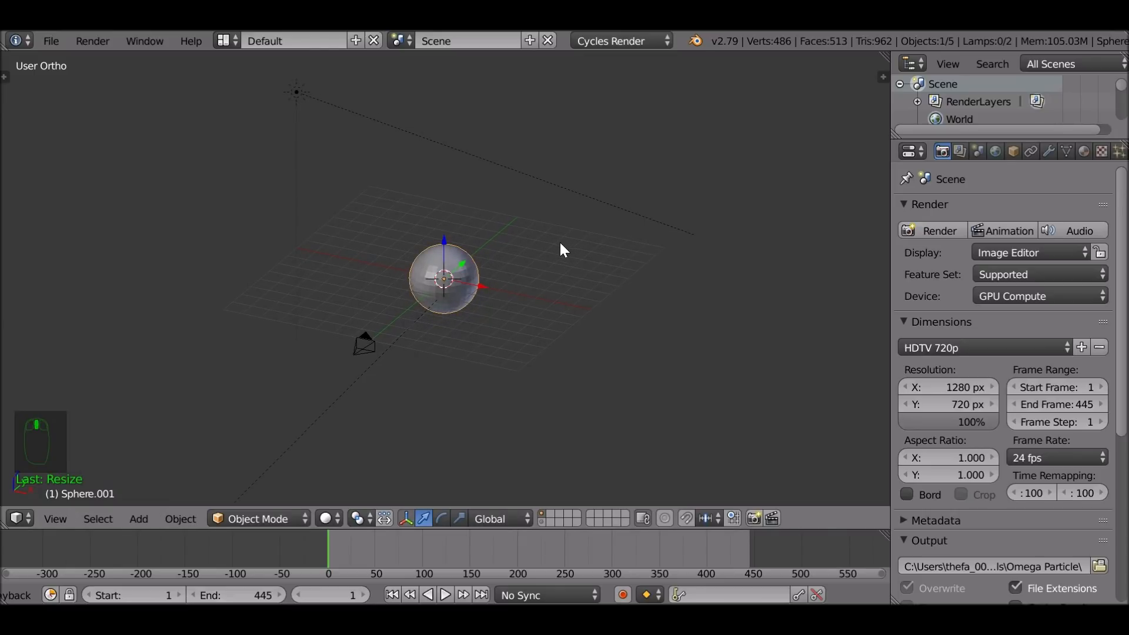
mouse_move(468, 322)
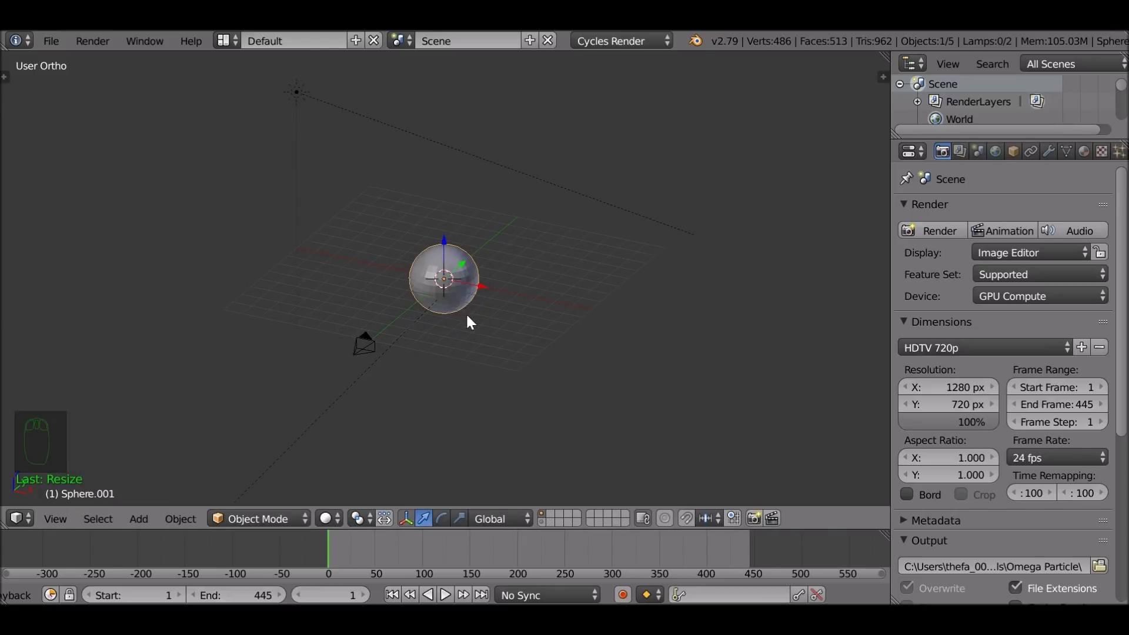
key("ctrl+a")
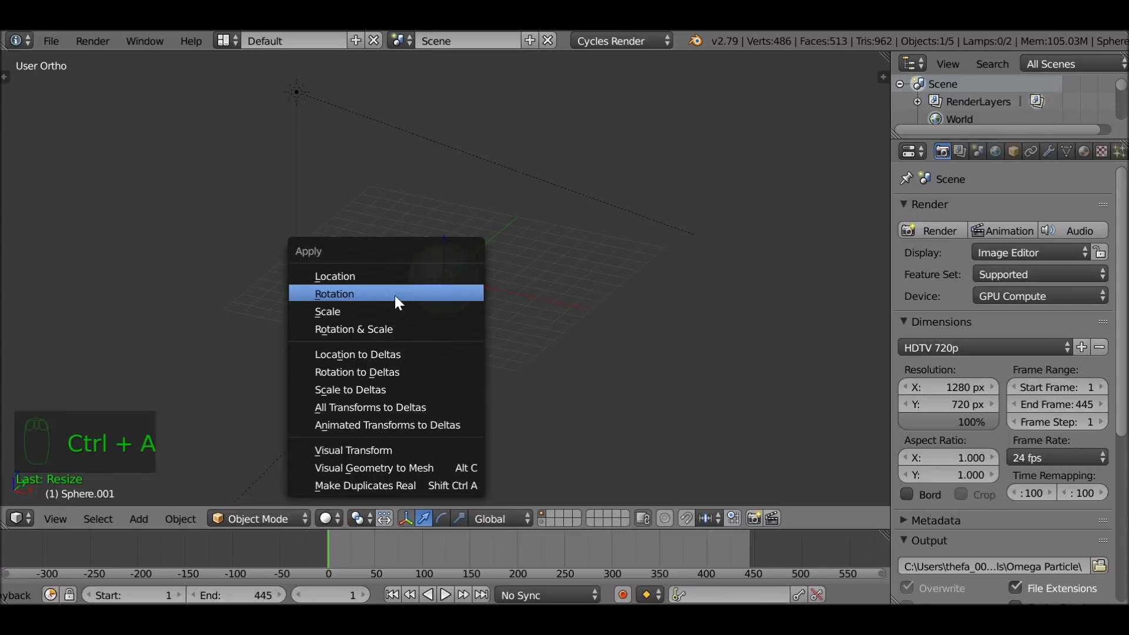
left_click(334, 294)
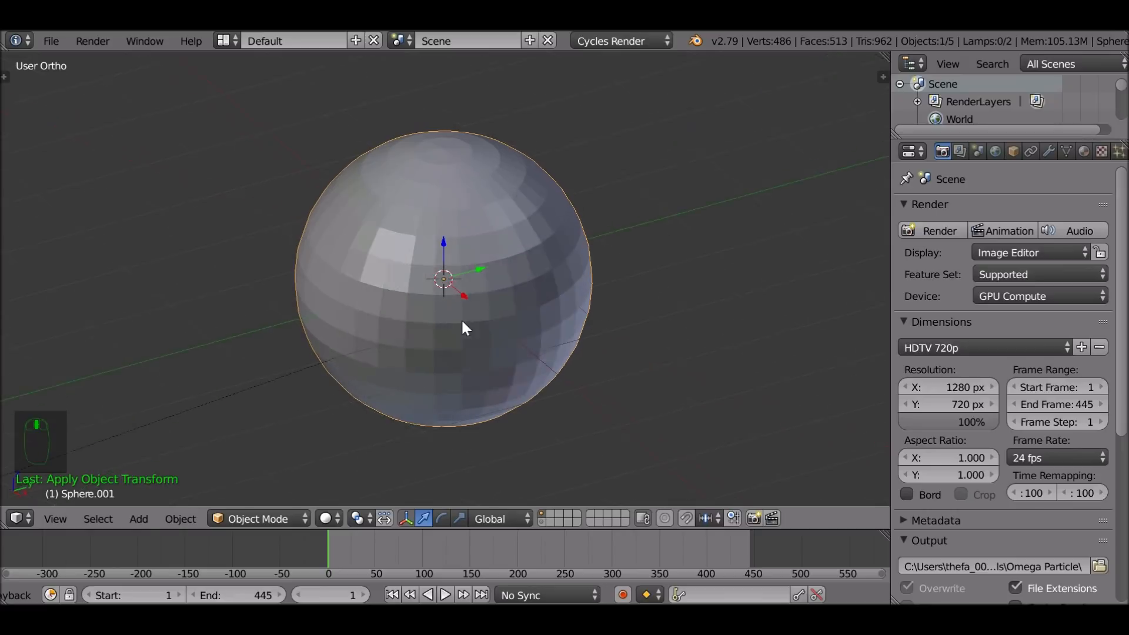
key("T")
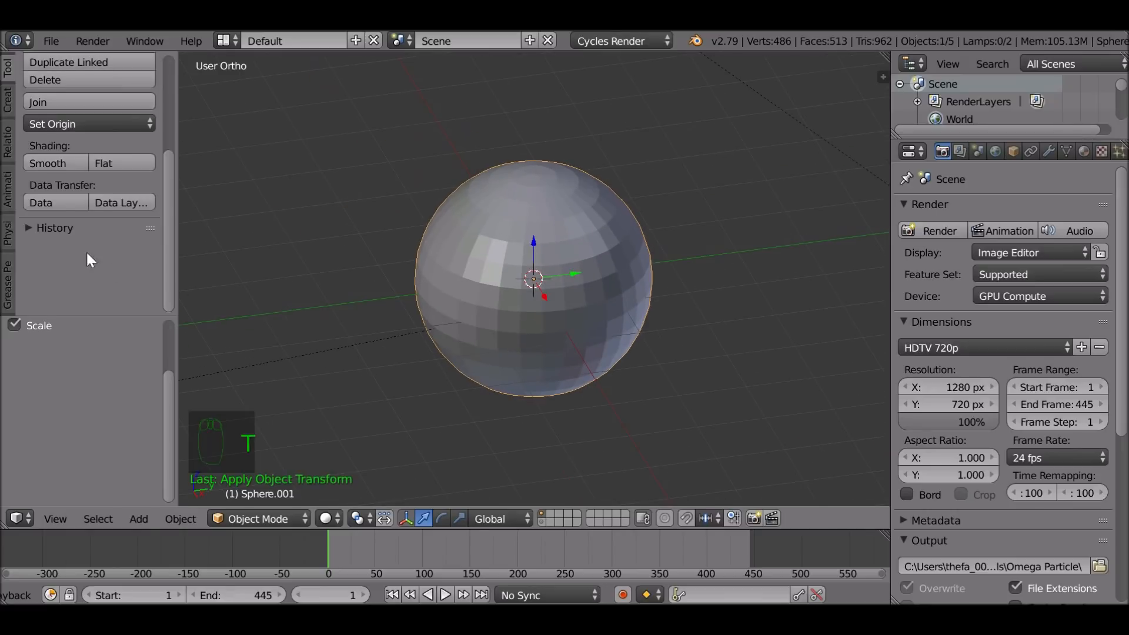
left_click(52, 211)
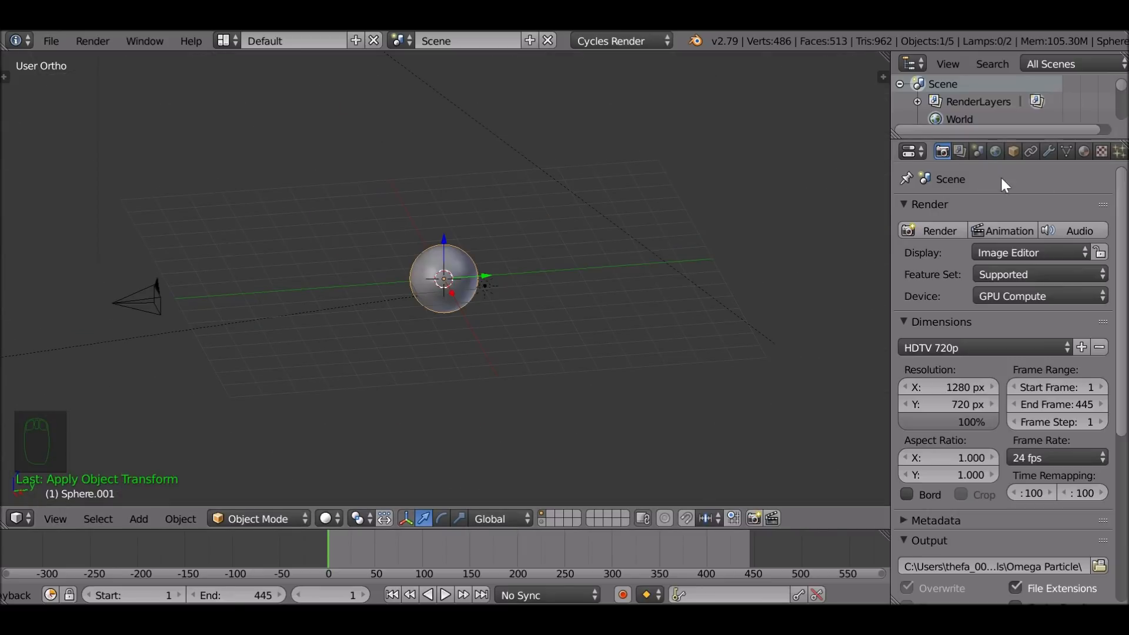
Step: Add a Subdivision Surface modifier to the sphere with 2 viewport subdivisions
left_click(1048, 152)
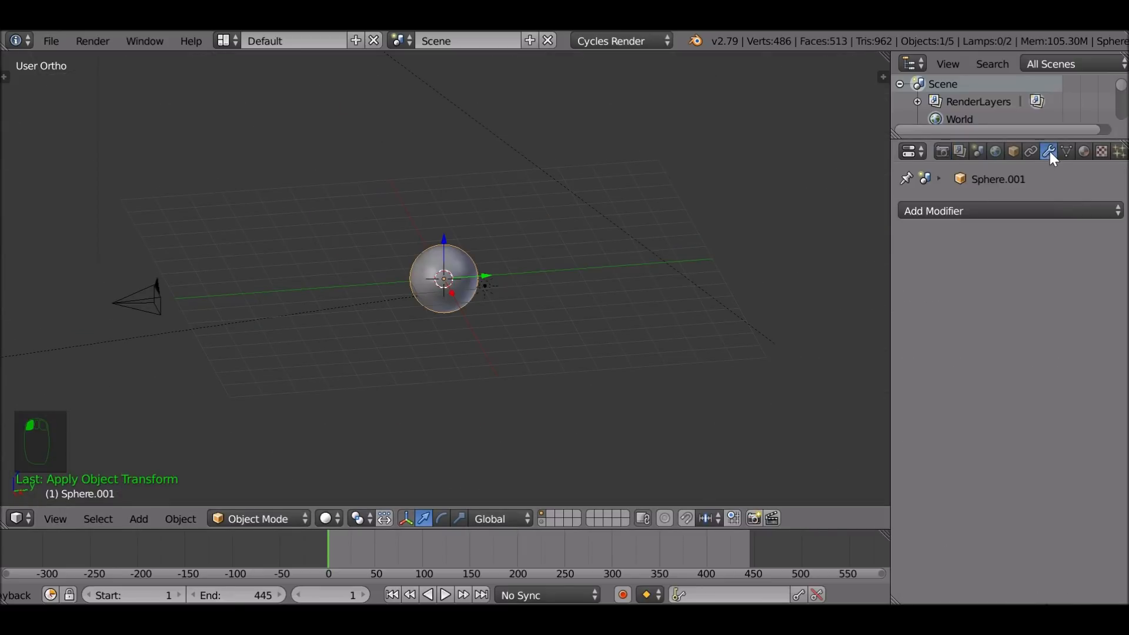
left_click(934, 211)
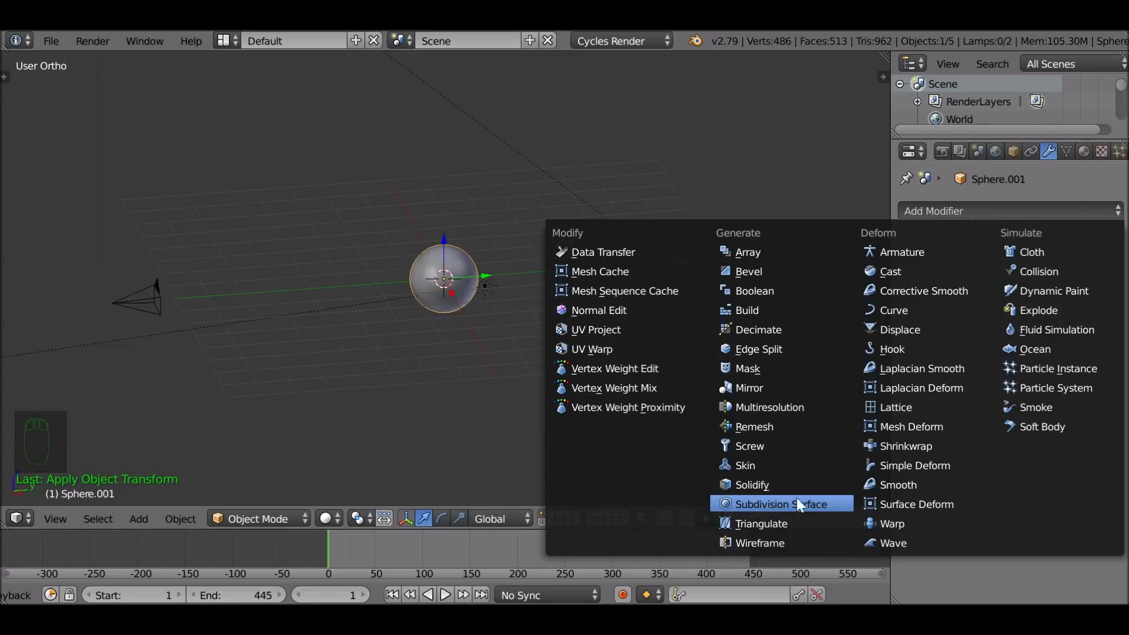
left_click(781, 503)
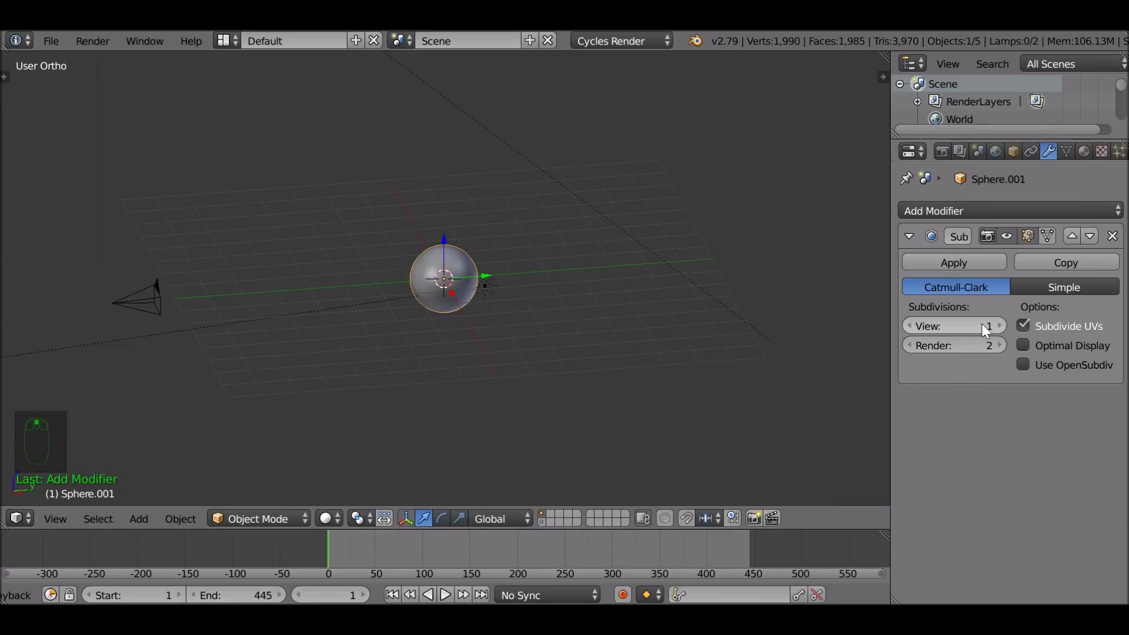
left_click(1002, 326)
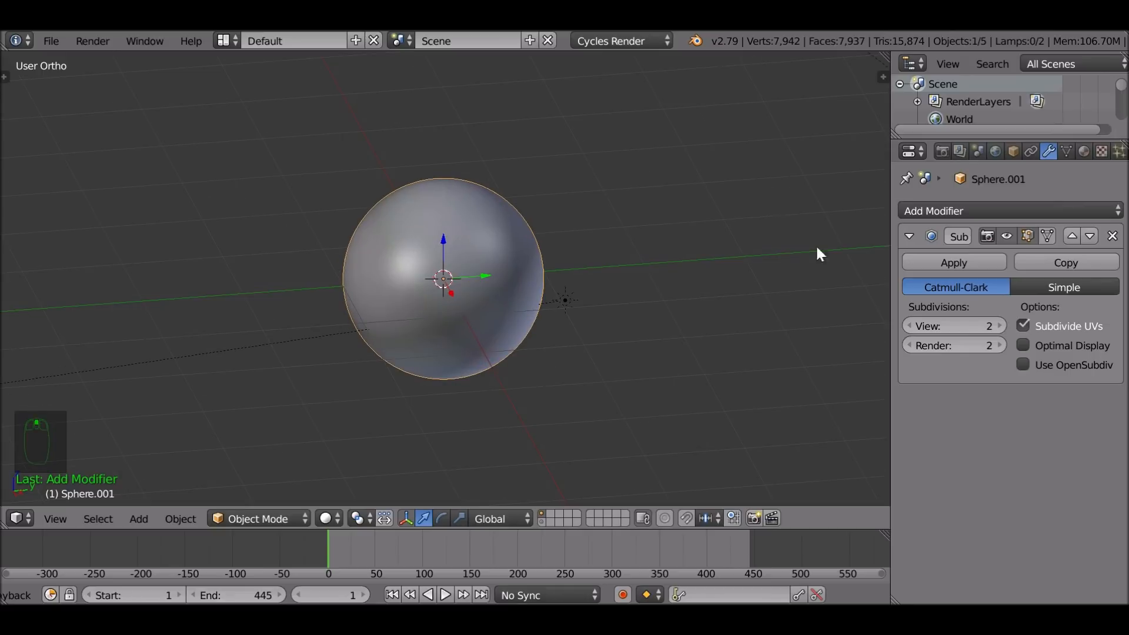
Step: Add a Displace modifier to the sphere with a new texture
left_click(934, 210)
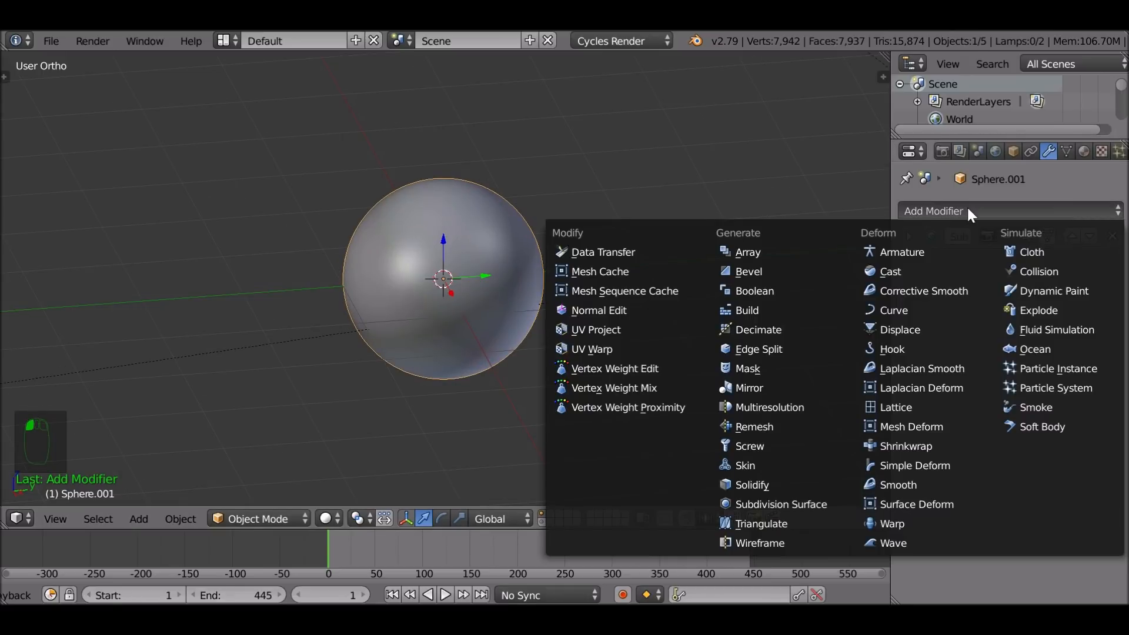
left_click(901, 330)
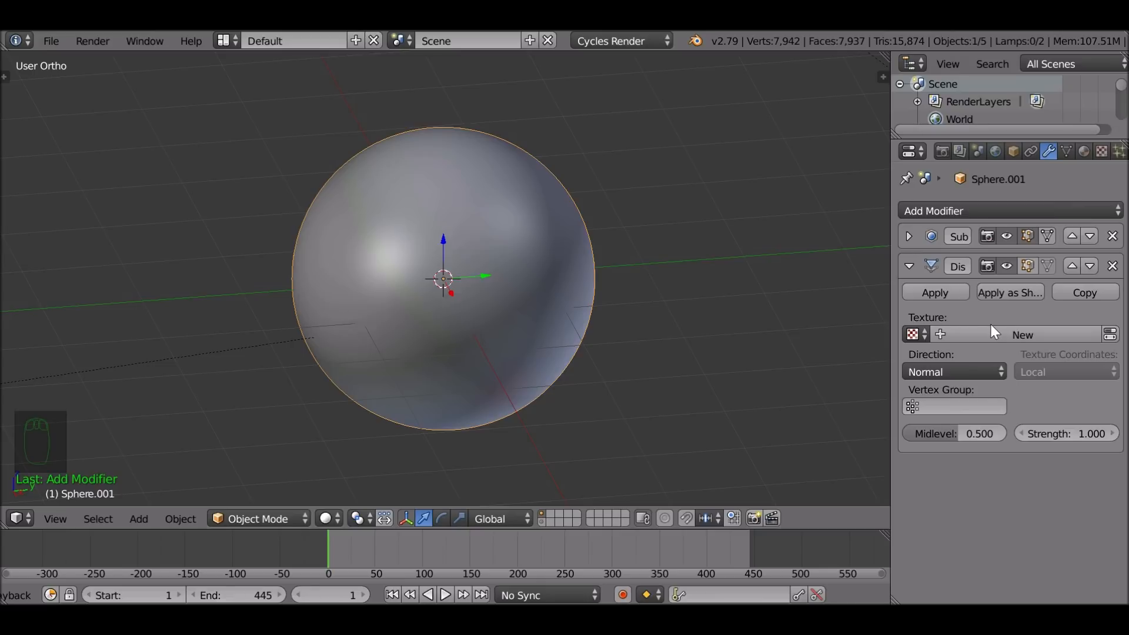
mouse_move(547, 301)
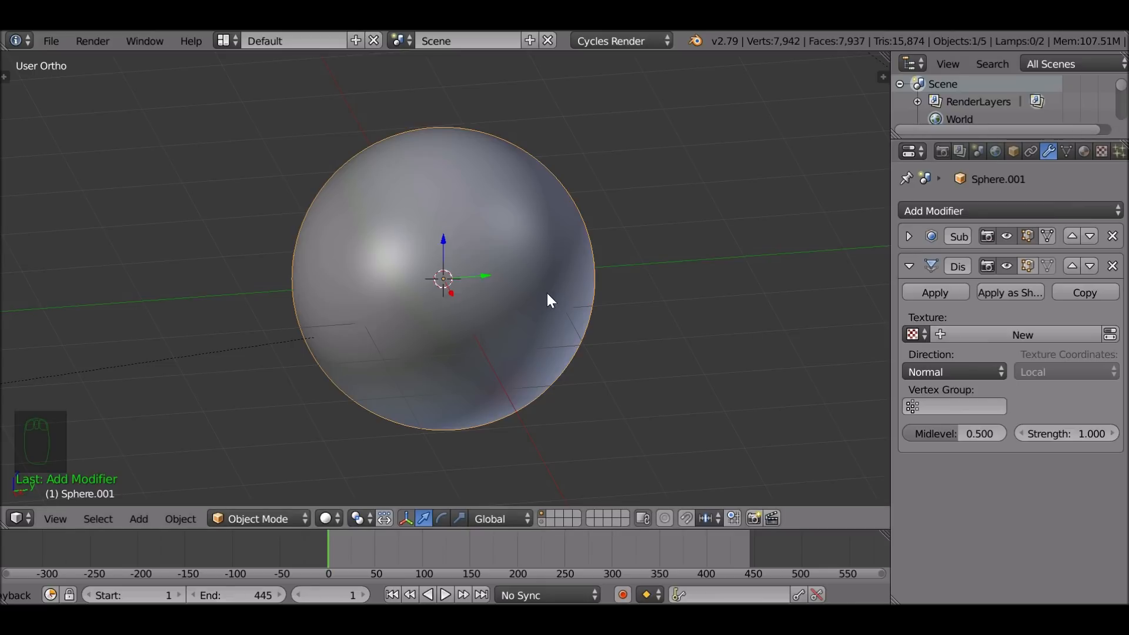
mouse_move(1033, 381)
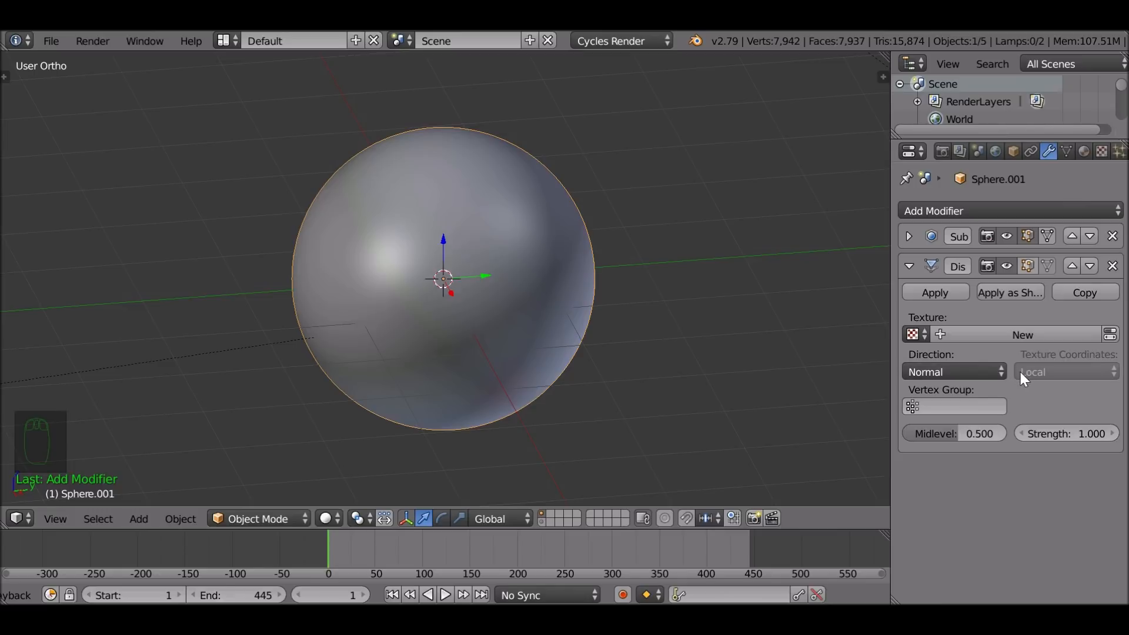
left_click(1024, 334)
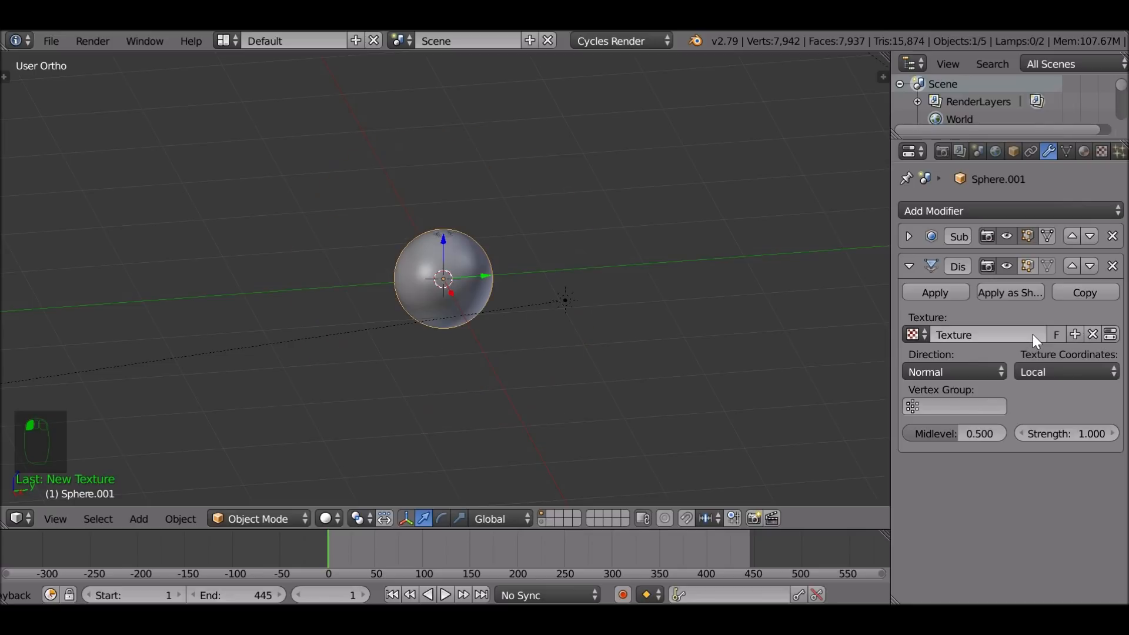
mouse_move(1052, 384)
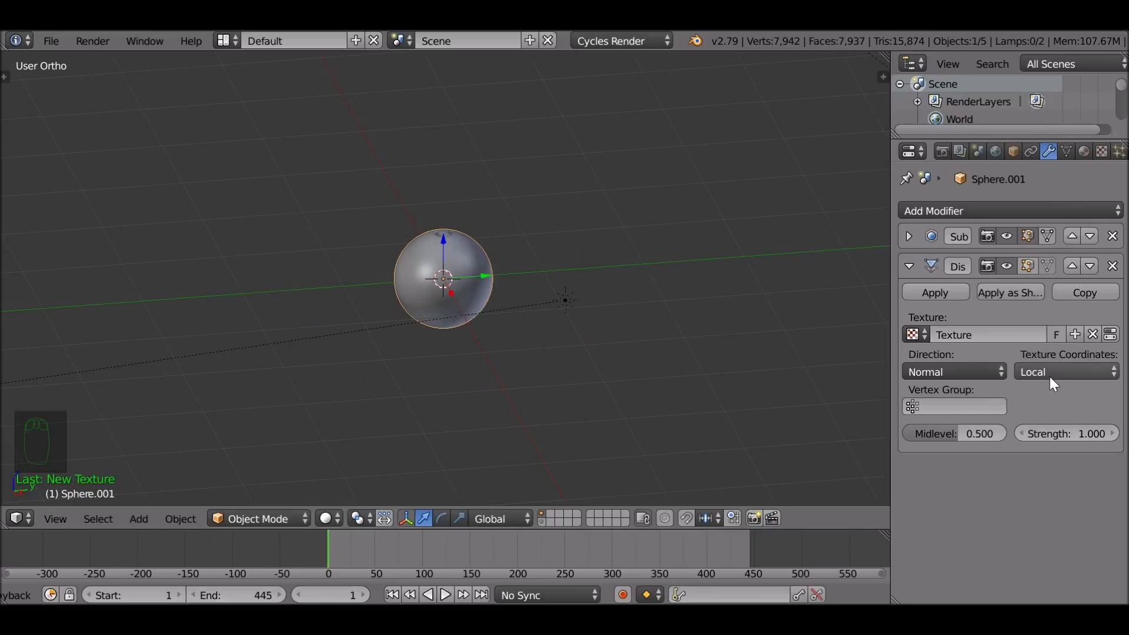
Step: Map the displacement texture by UV coordinates using the UVMap layer
left_click(1066, 371)
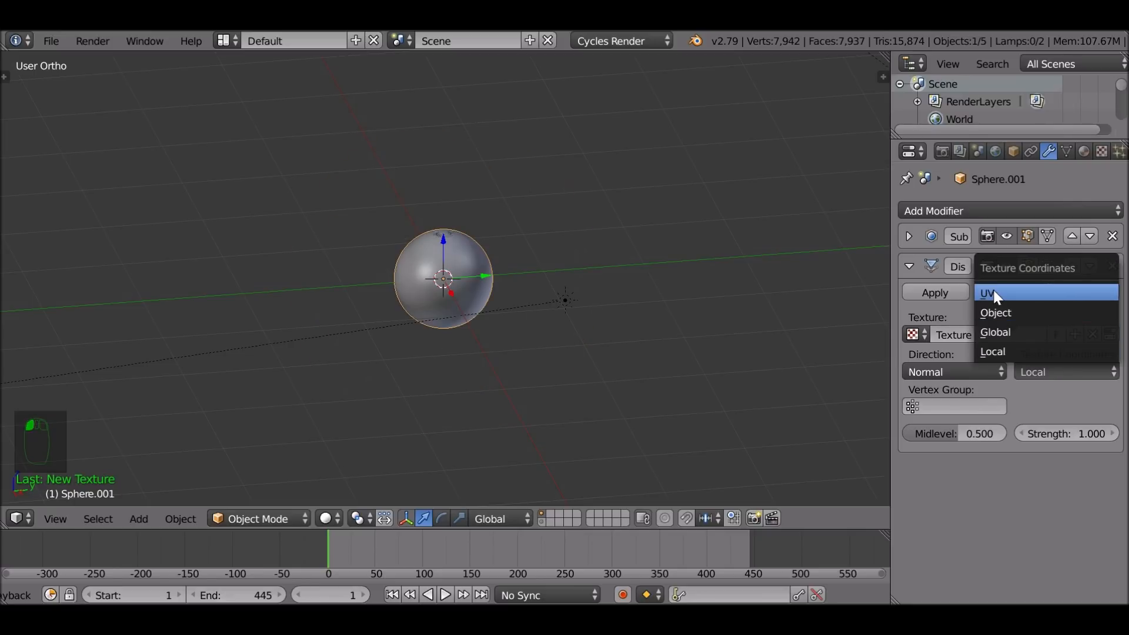
left_click(993, 291)
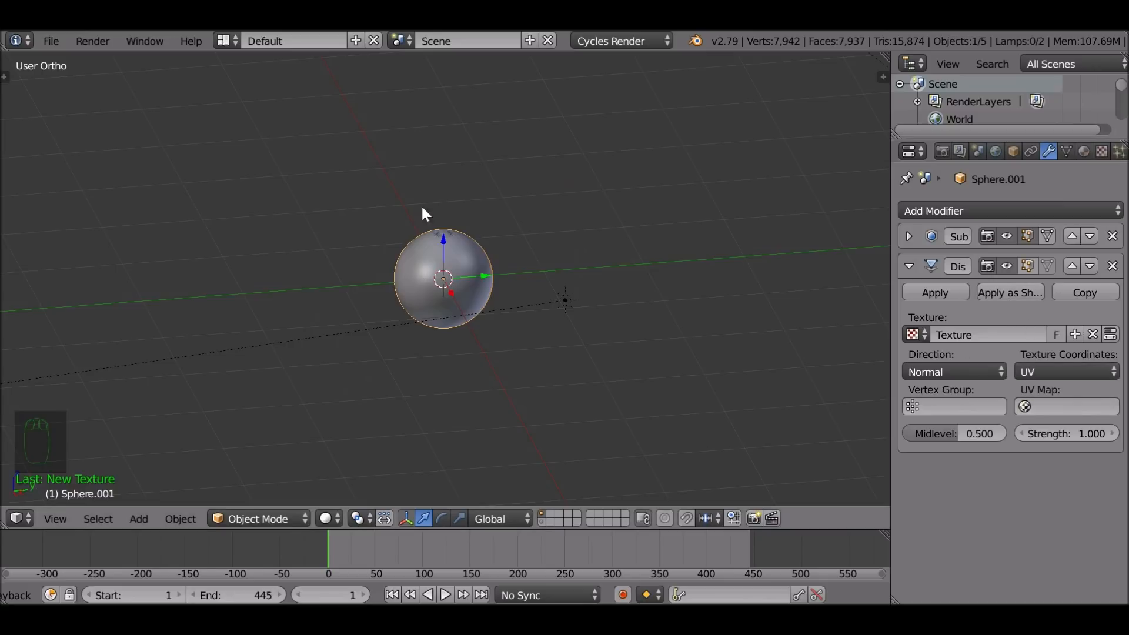
left_click(1076, 406)
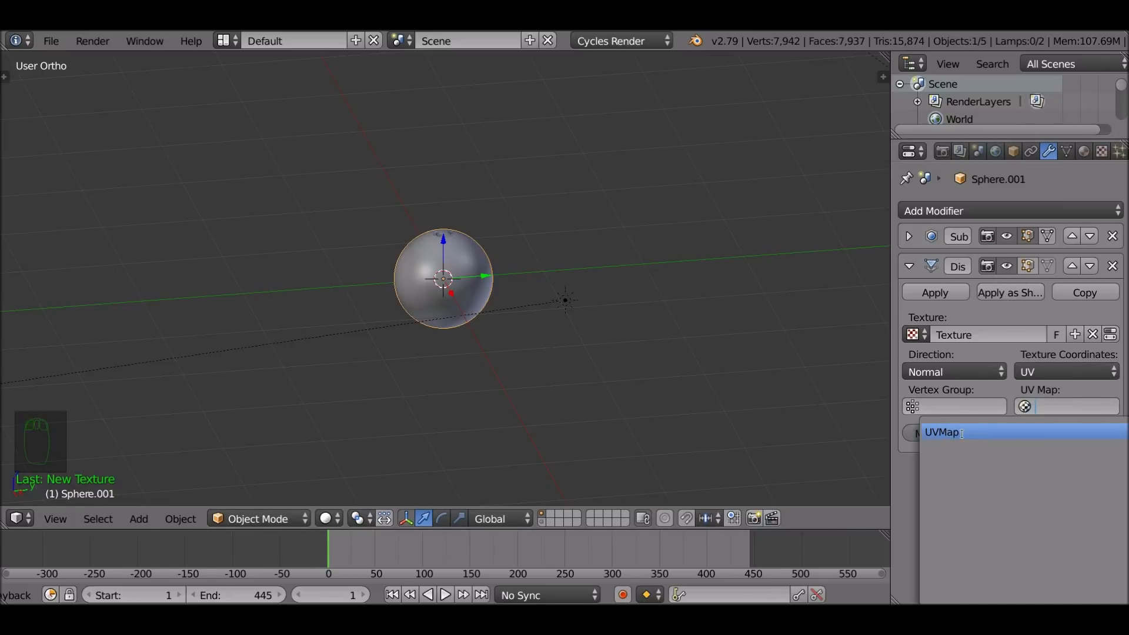
left_click(953, 432)
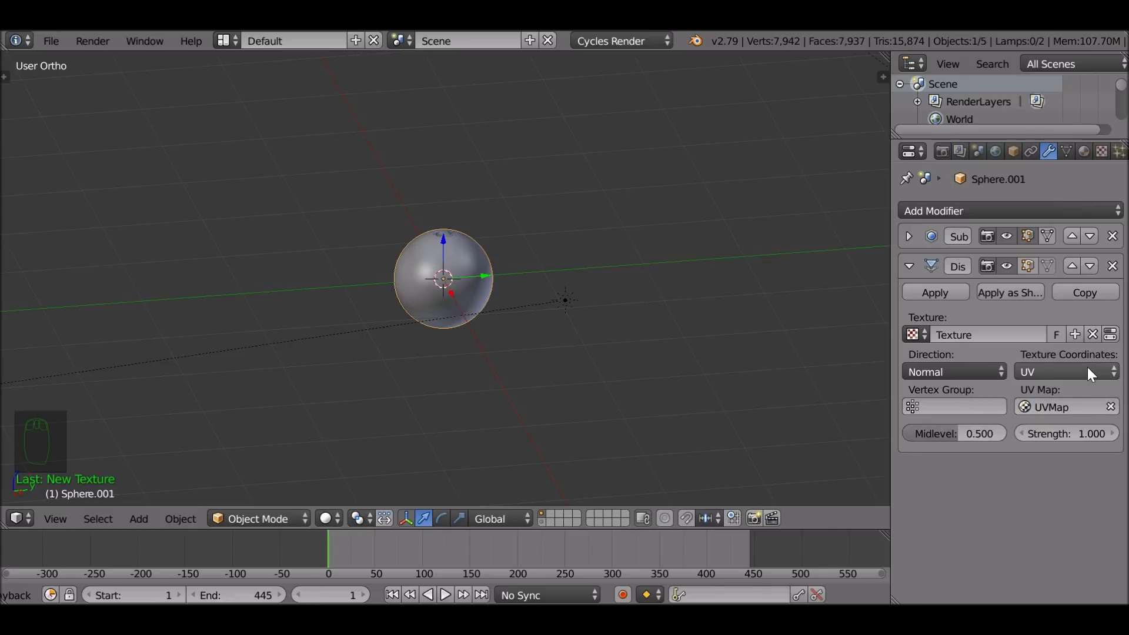
mouse_move(1087, 361)
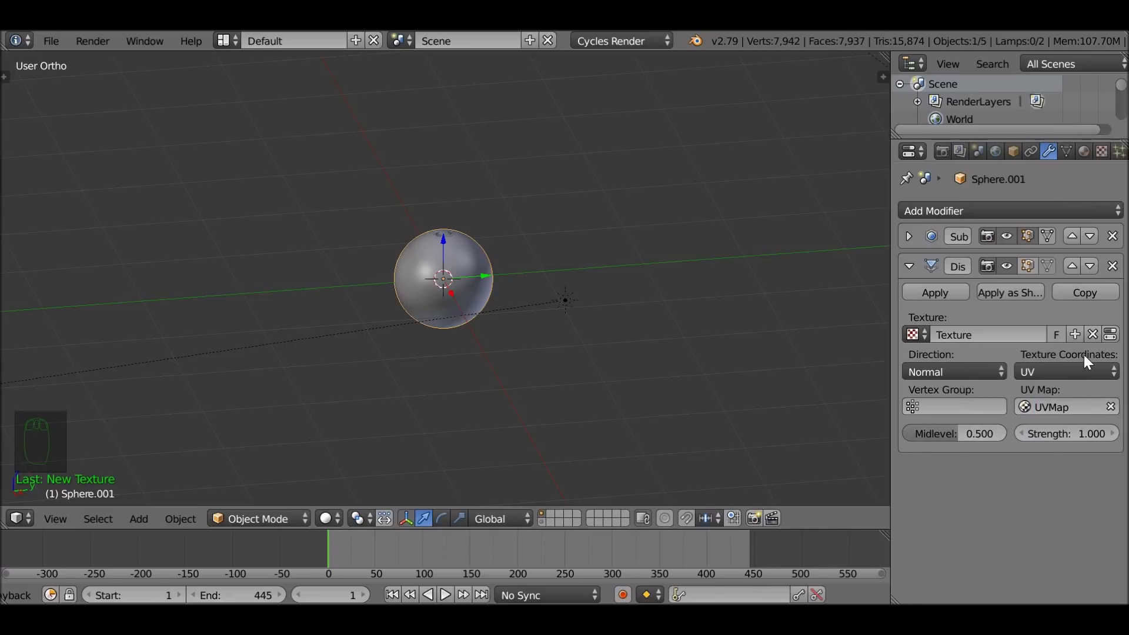
left_click(1101, 152)
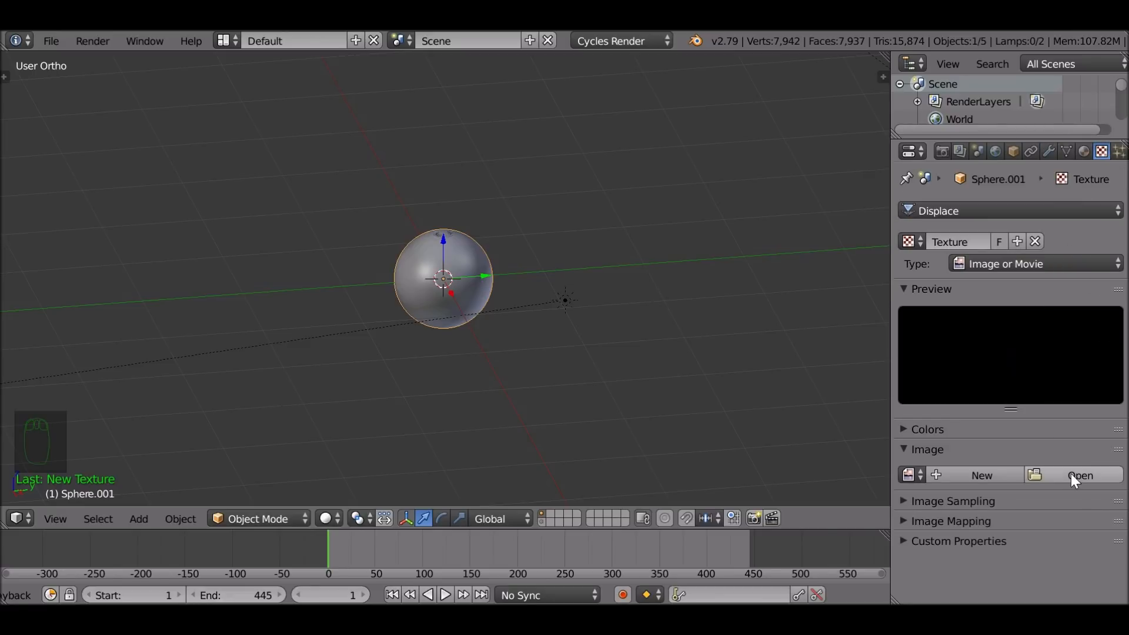
mouse_move(1032, 275)
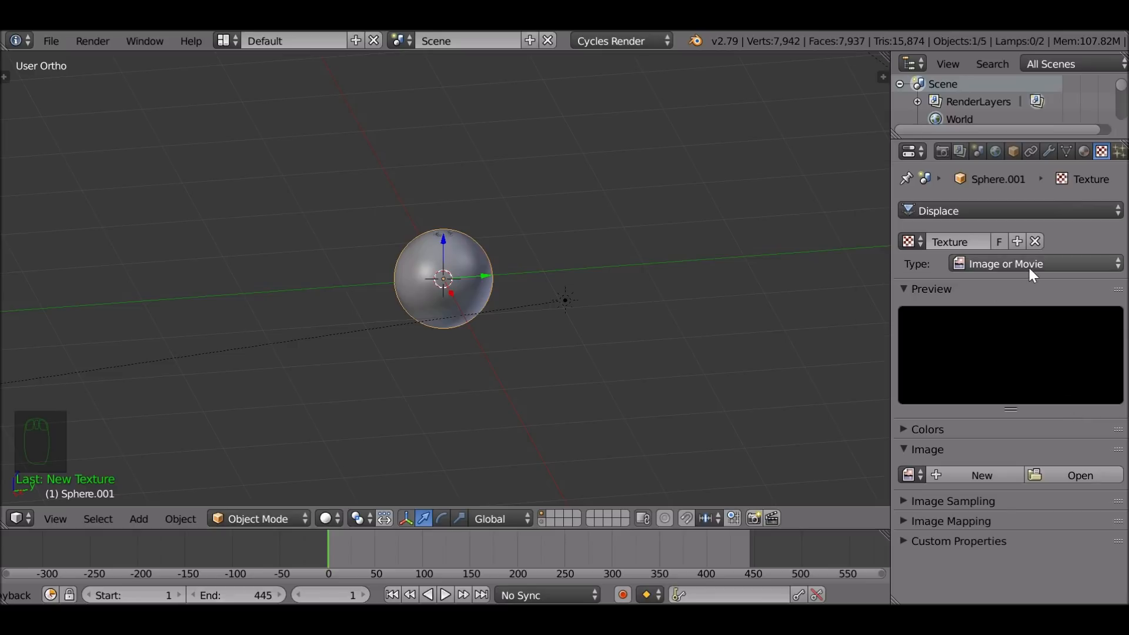
Step: Change the displacement texture type from Image to Marble so the sphere crumples
left_click(1035, 264)
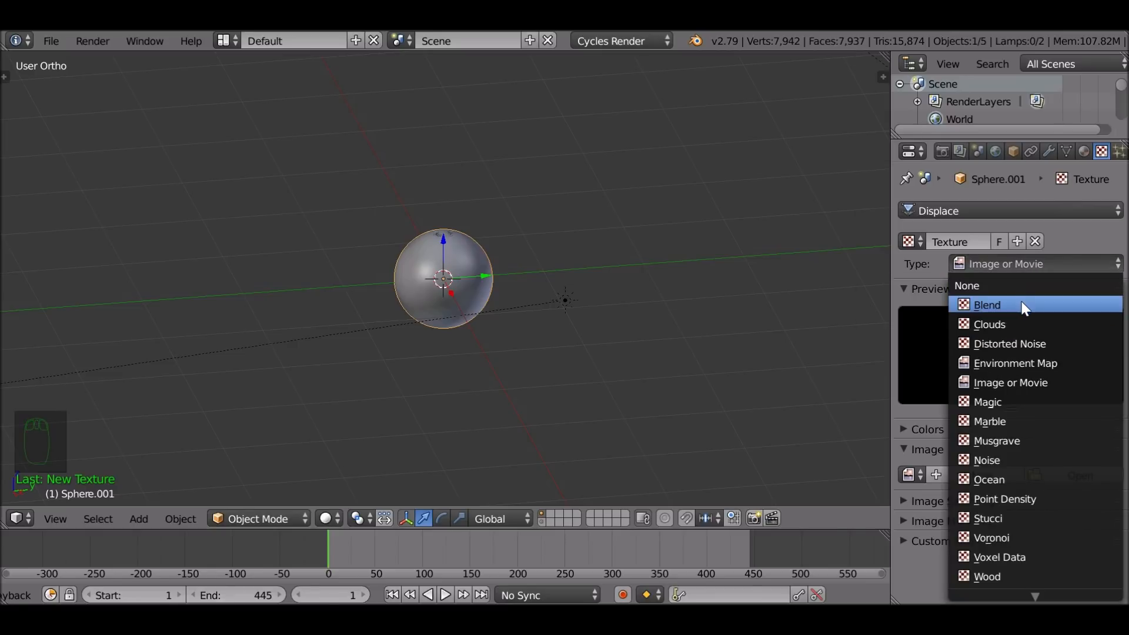
left_click(988, 421)
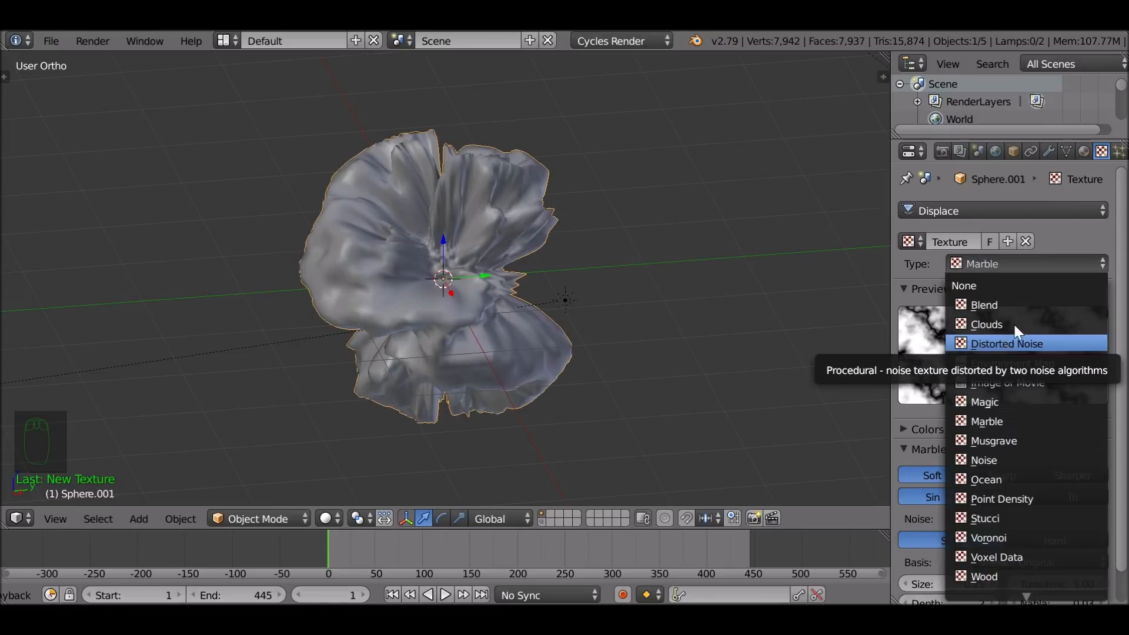
left_click(986, 421)
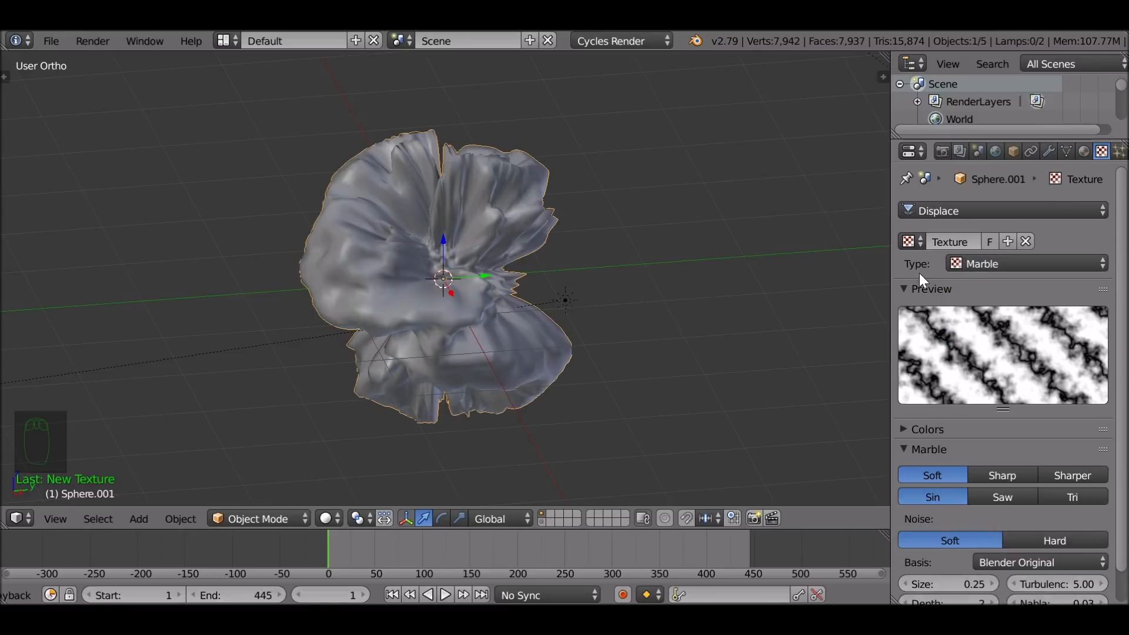
mouse_move(1007, 351)
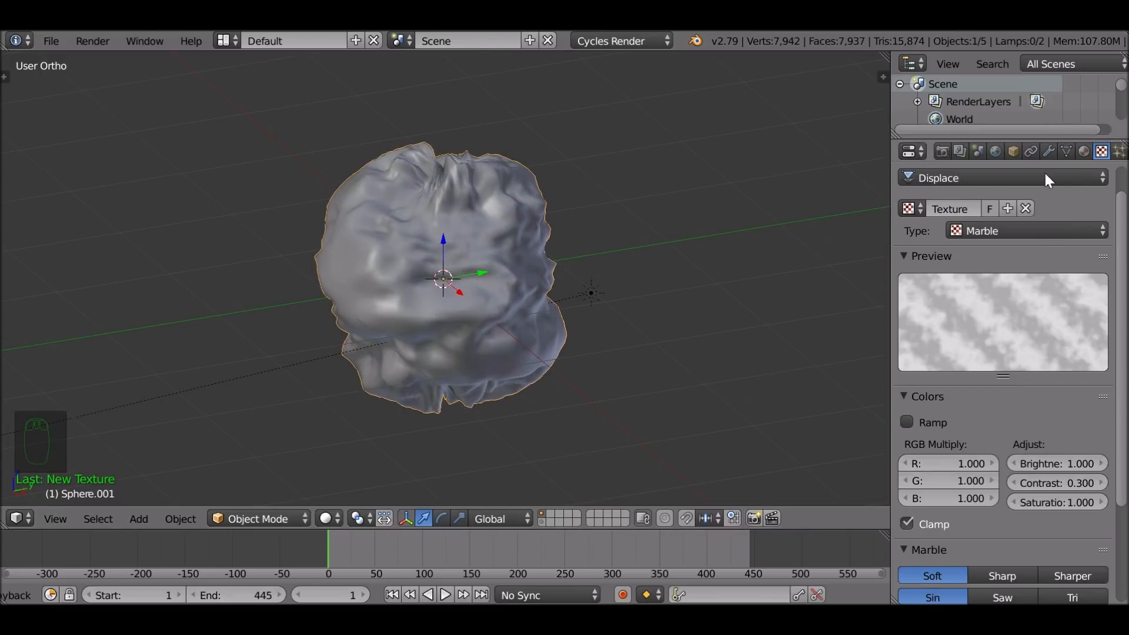
Step: Collapse the first Displace and add a second Displace modifier with its texture
left_click(1056, 152)
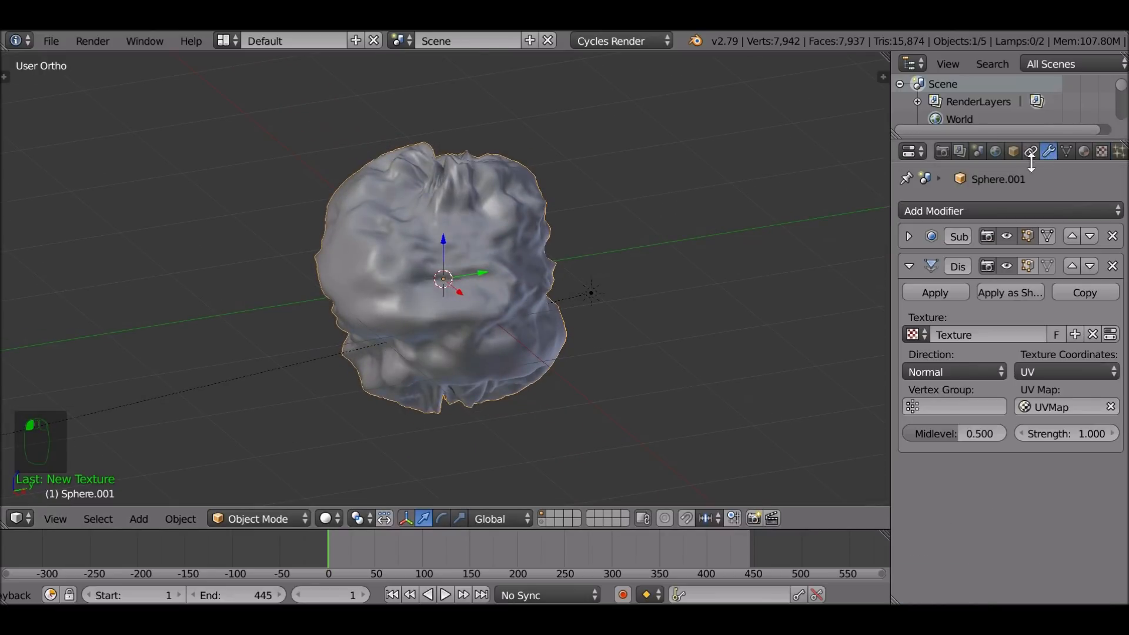
left_click(909, 265)
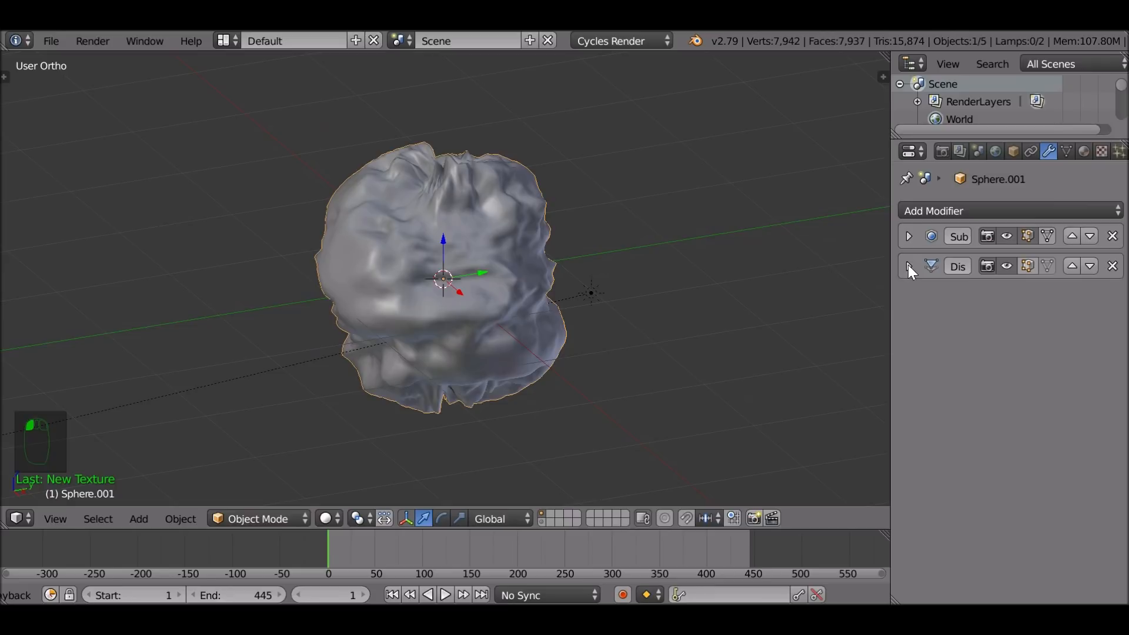
left_click(1009, 210)
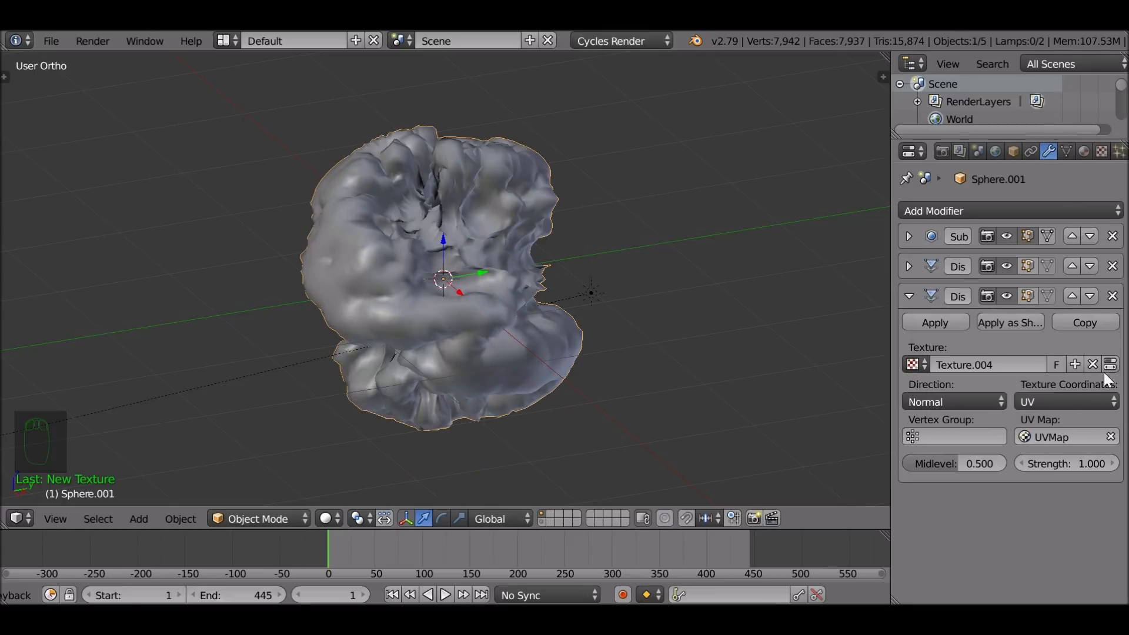
left_click(1106, 150)
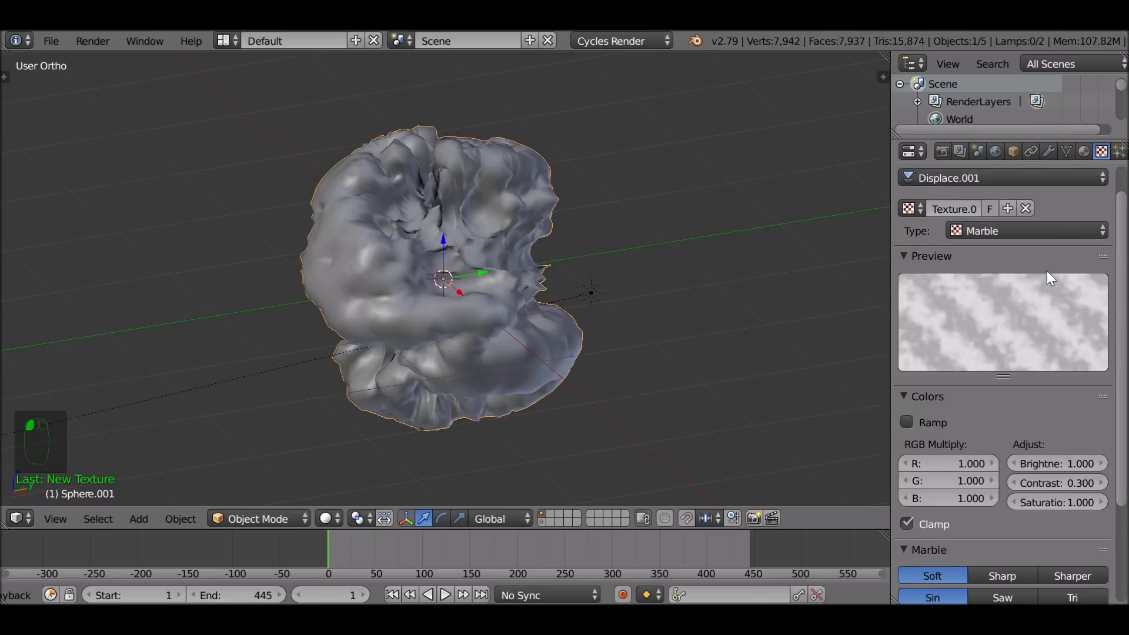
Step: Make the second texture Clouds with contrast 0.6 and size 0.35
left_click(1025, 231)
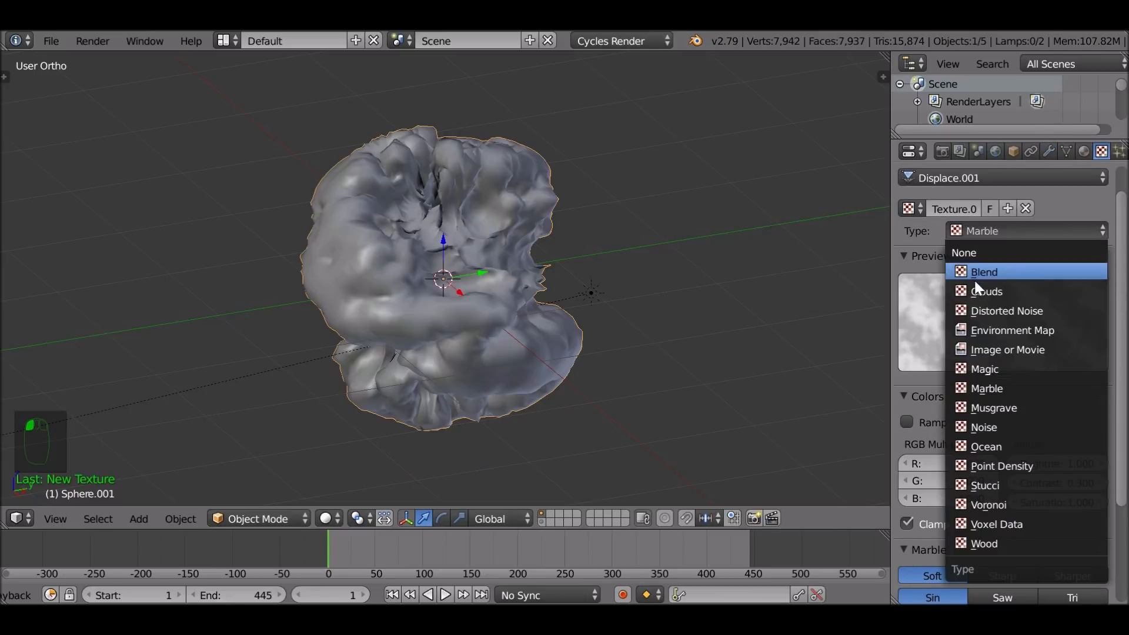
left_click(987, 292)
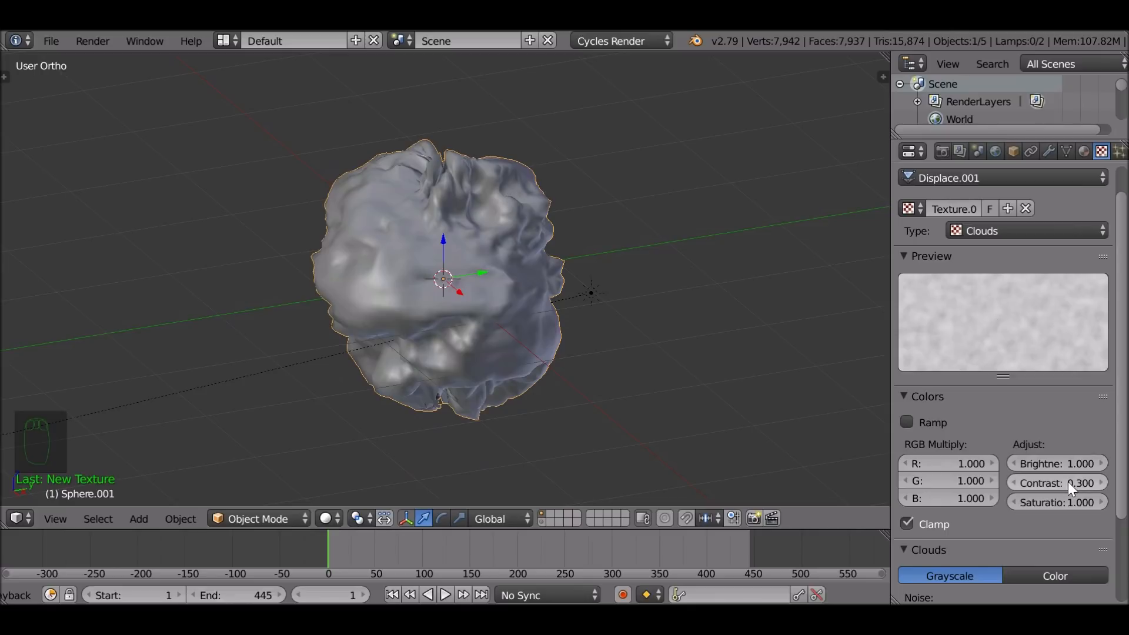
left_click(1057, 483)
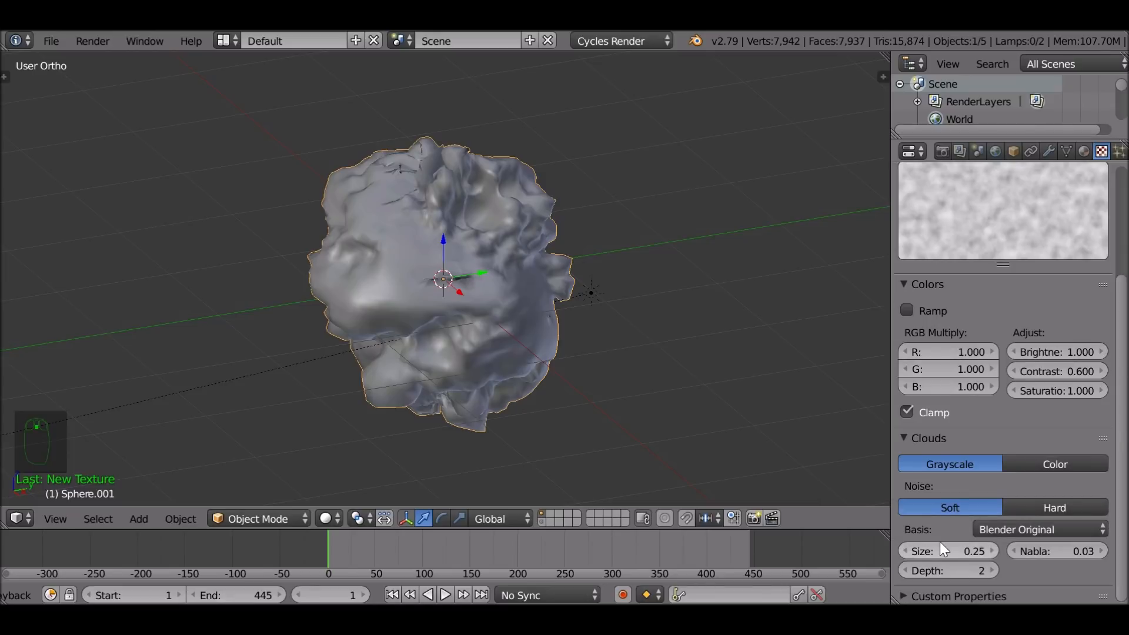
left_click_drag(948, 550, 994, 551)
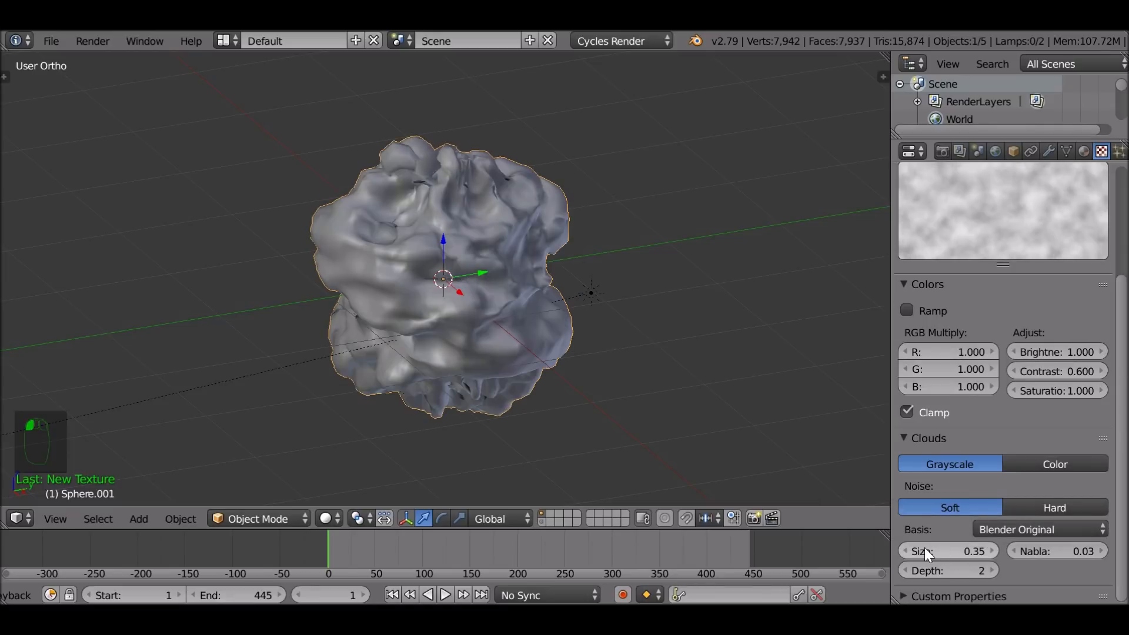
left_click(1050, 151)
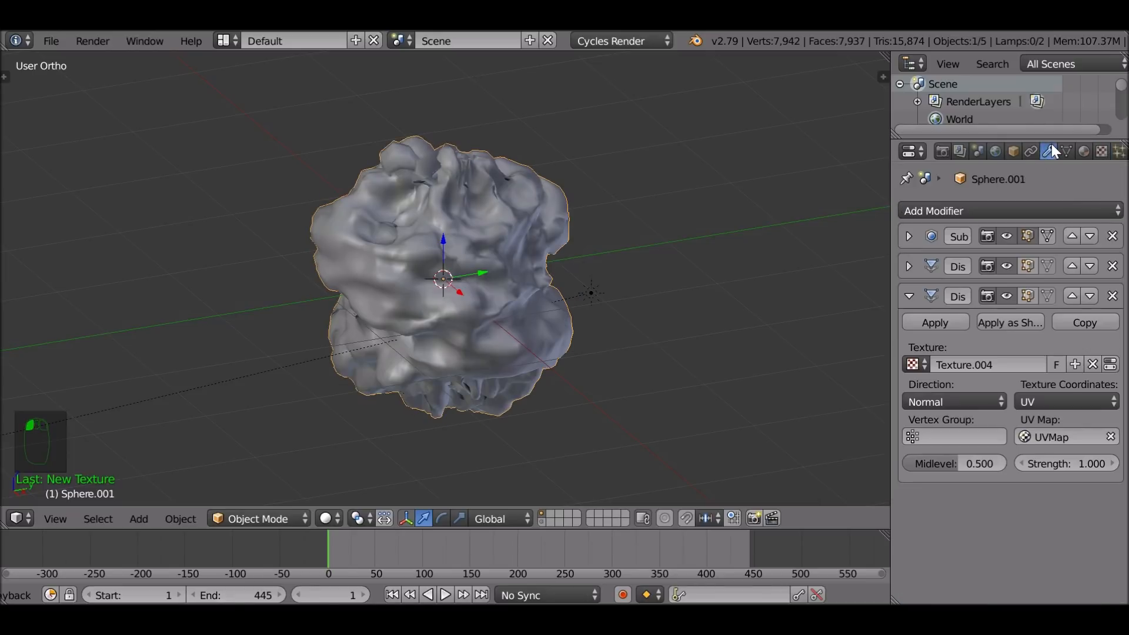
Step: Add a third Displace modifier whose texture is Distorted Noise
left_click(957, 210)
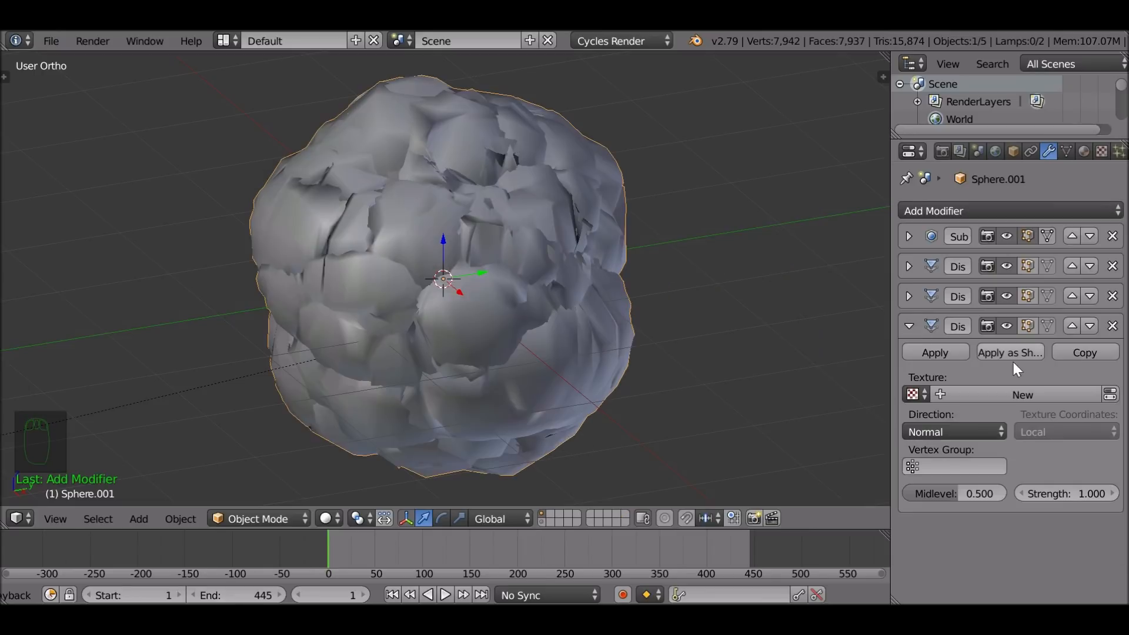
mouse_move(523, 282)
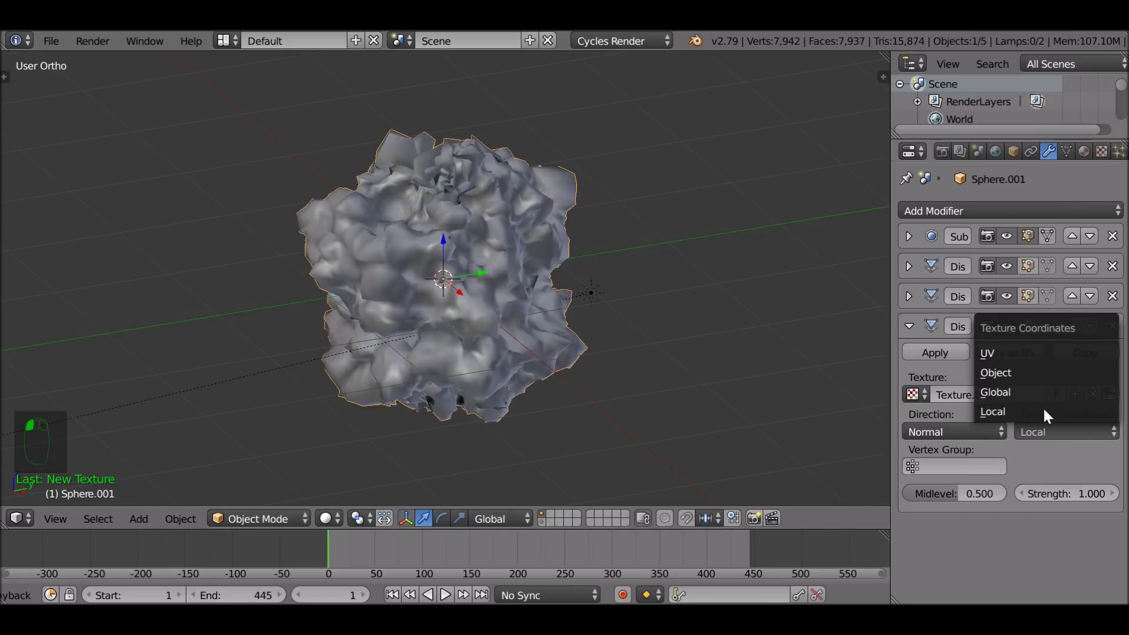
left_click(986, 353)
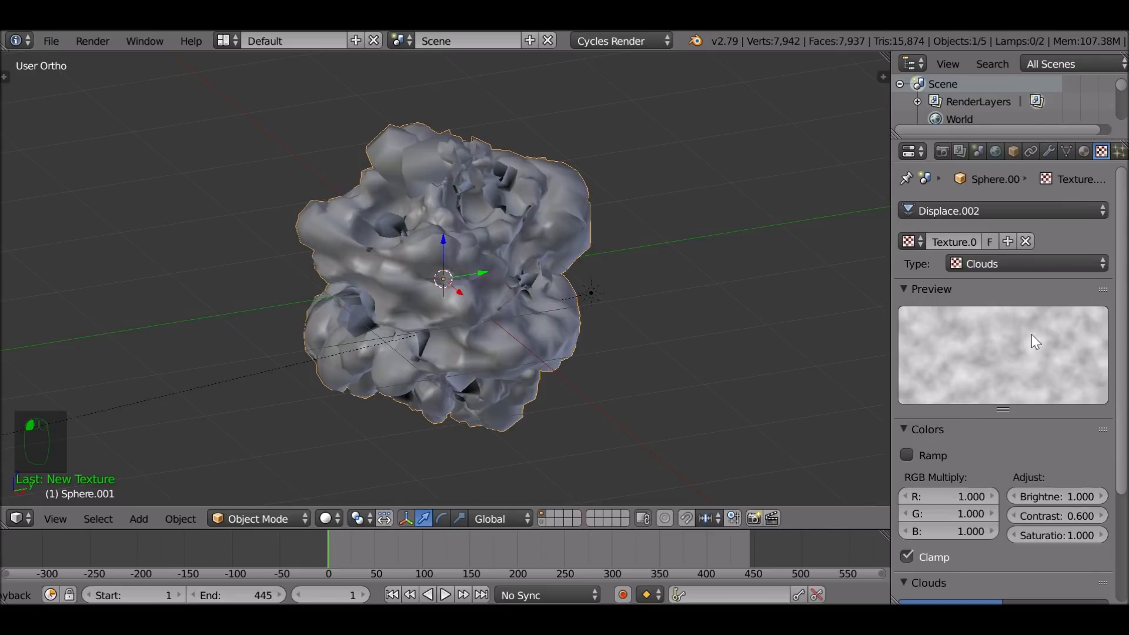
left_click(1026, 264)
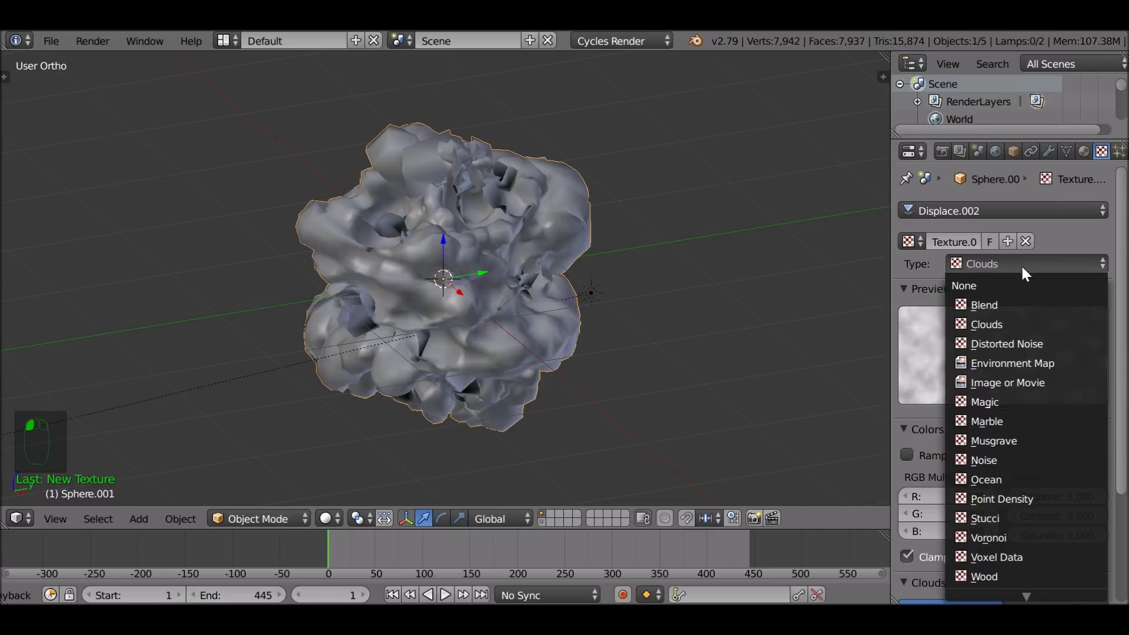
left_click(1007, 344)
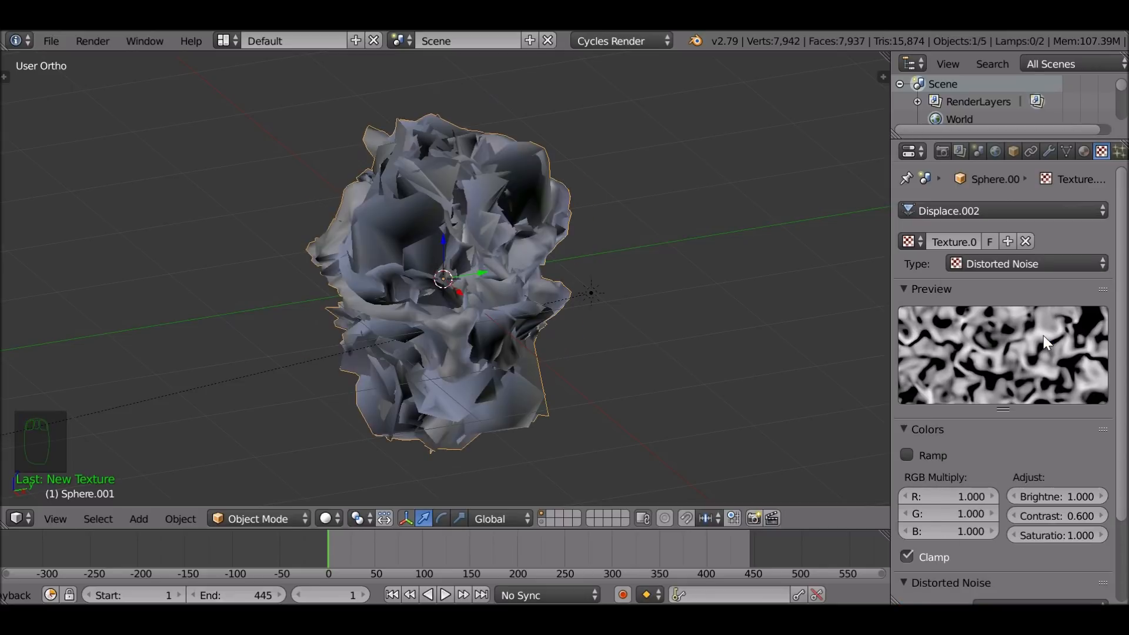
mouse_move(1071, 520)
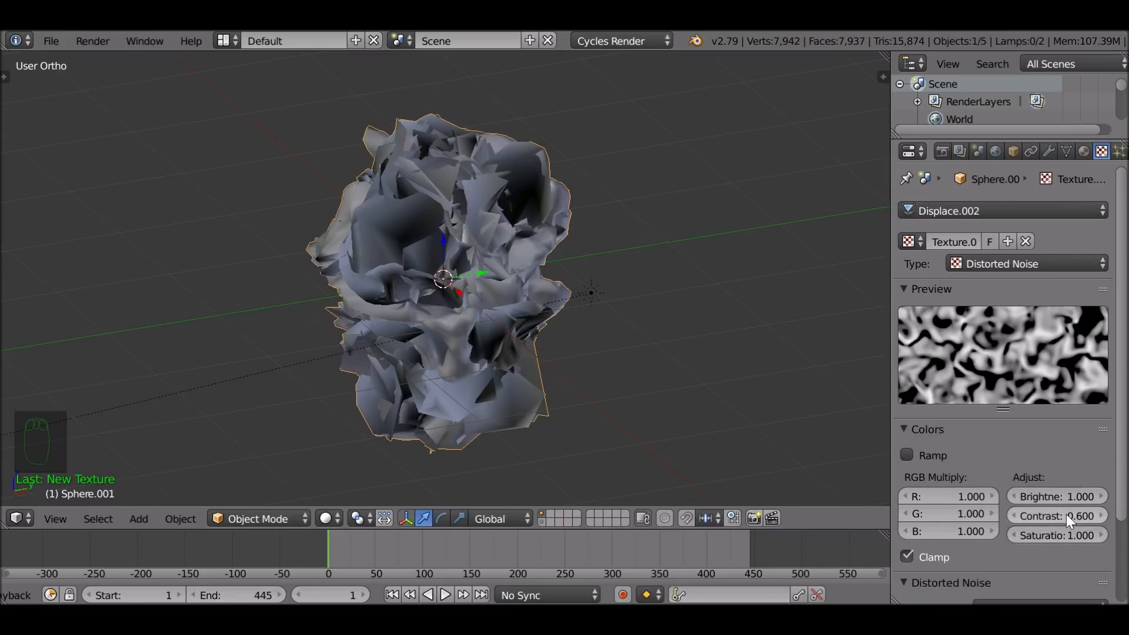
Step: Lower the Distorted Noise contrast to 0.05 to soften the shape
left_click(1057, 515)
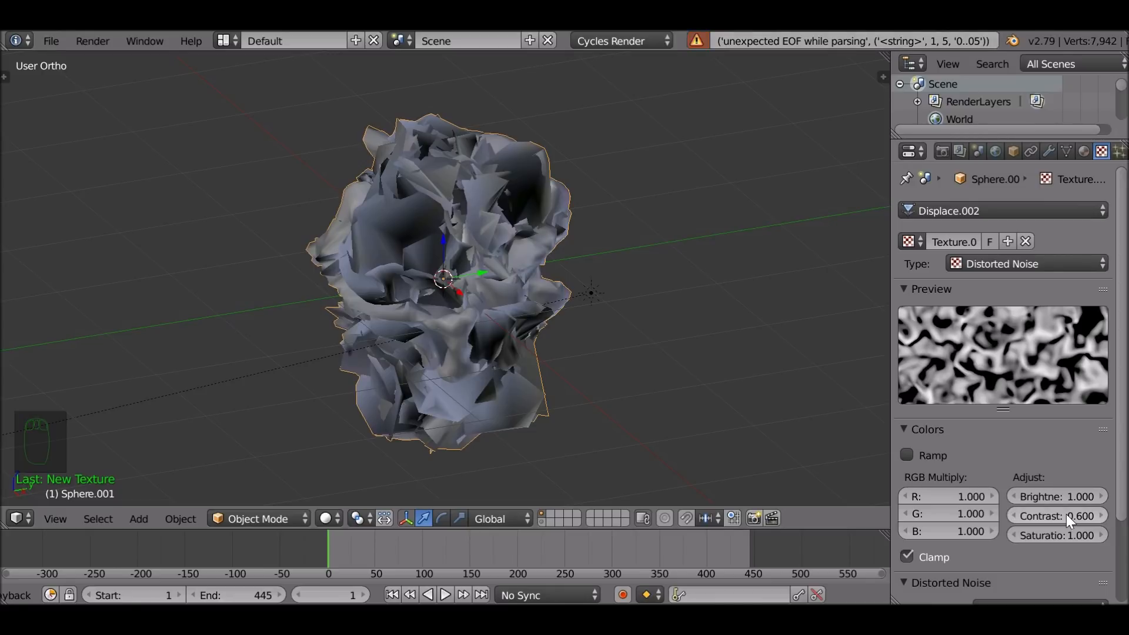
left_click(1057, 515)
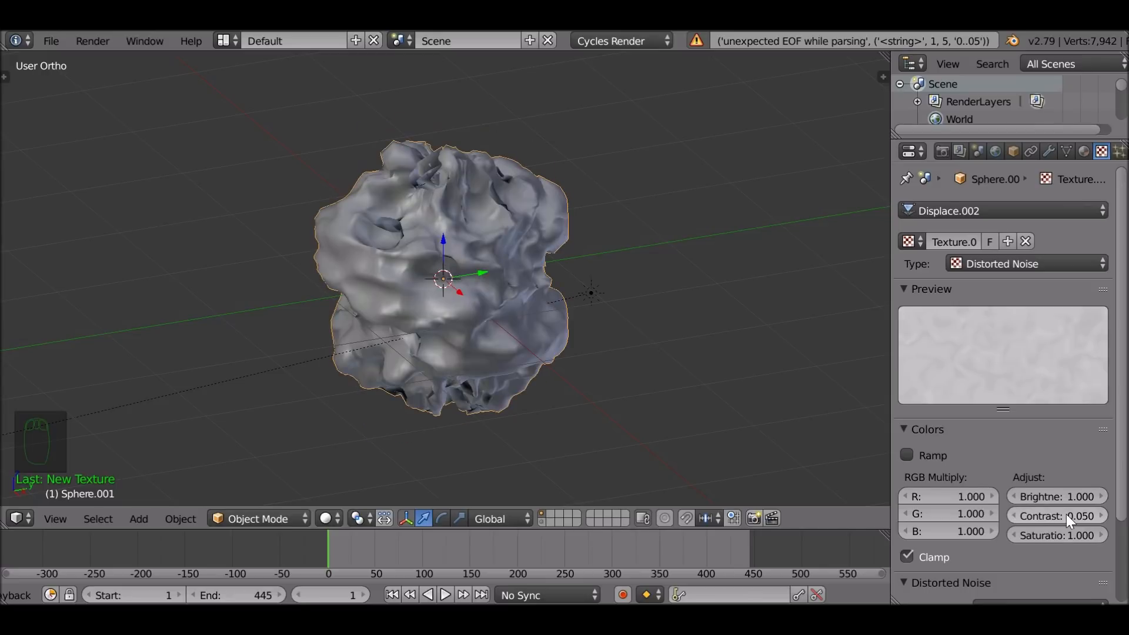
left_click(1049, 152)
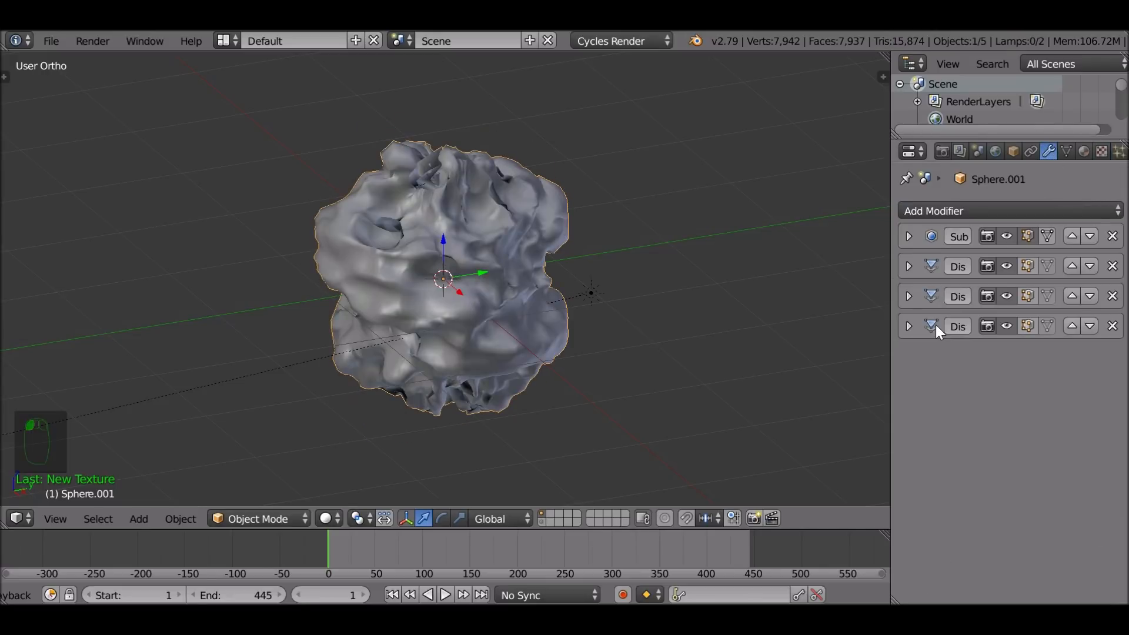
Step: Expand the Displace panels and switch the upper split area to a Graph Editor
left_click(908, 296)
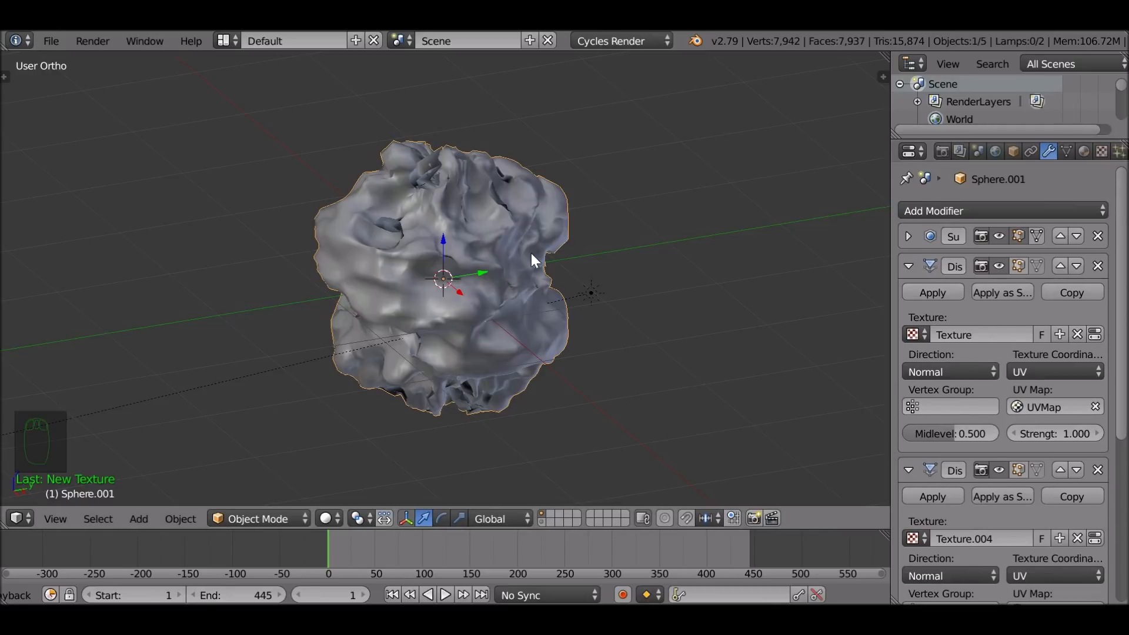
mouse_move(503, 302)
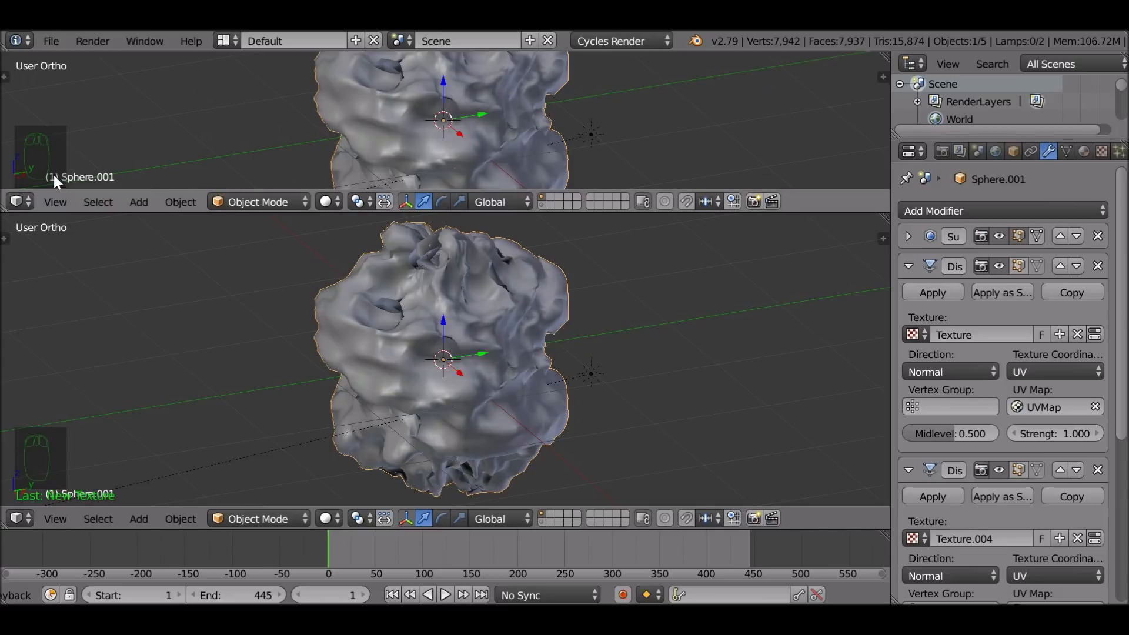
left_click(14, 203)
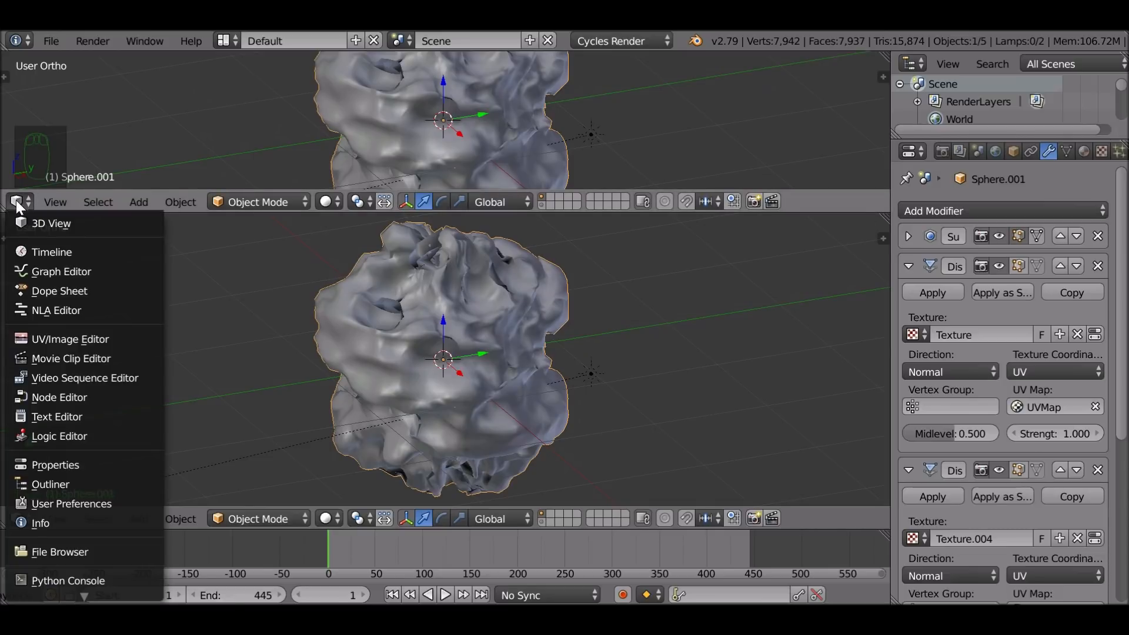
left_click(61, 271)
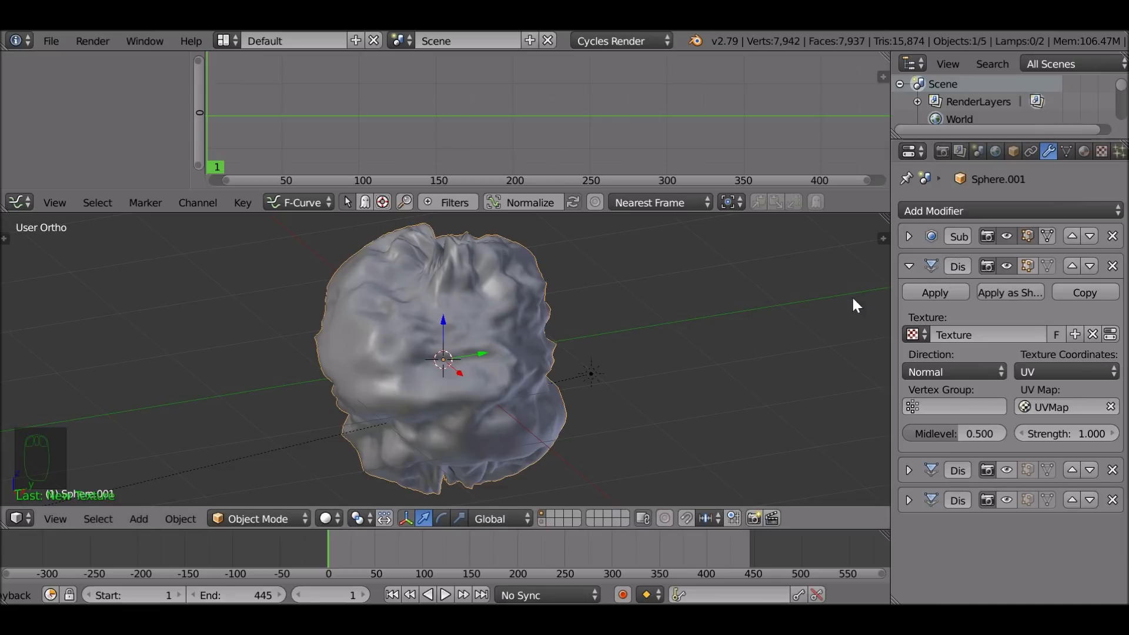
mouse_move(577, 569)
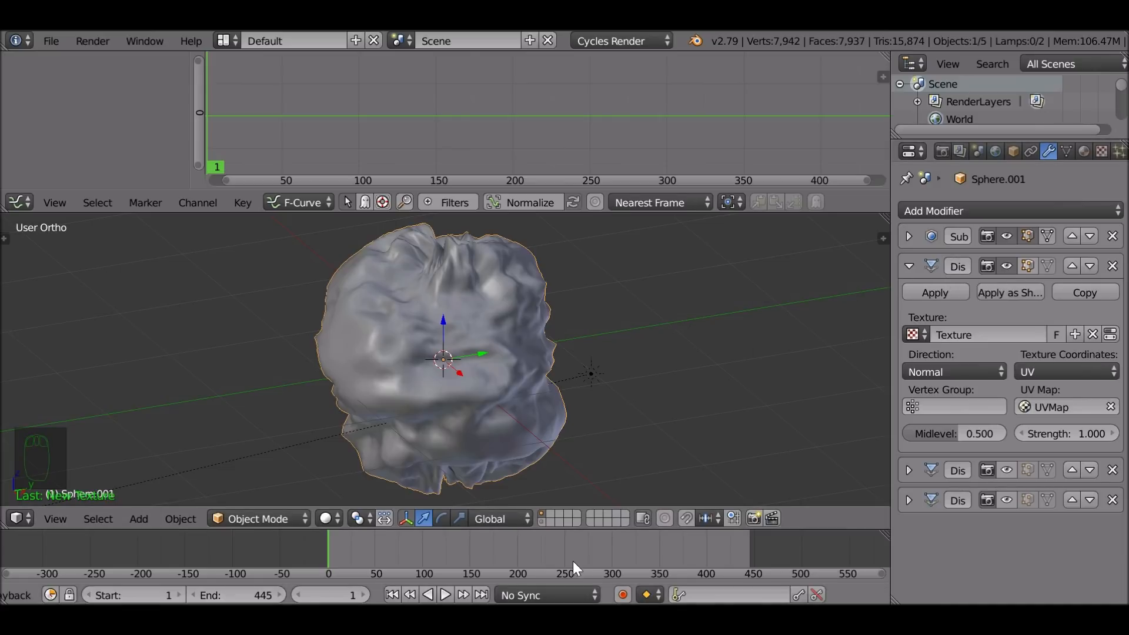
Step: Keyframe the Displace Strength via a keying set
left_click(682, 595)
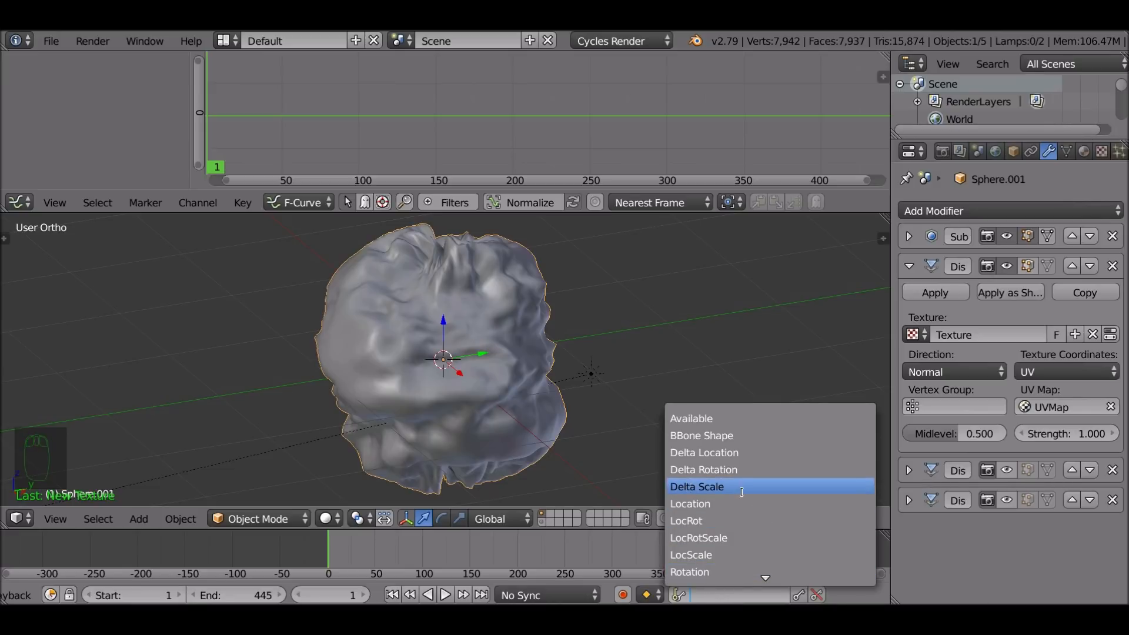
left_click(696, 487)
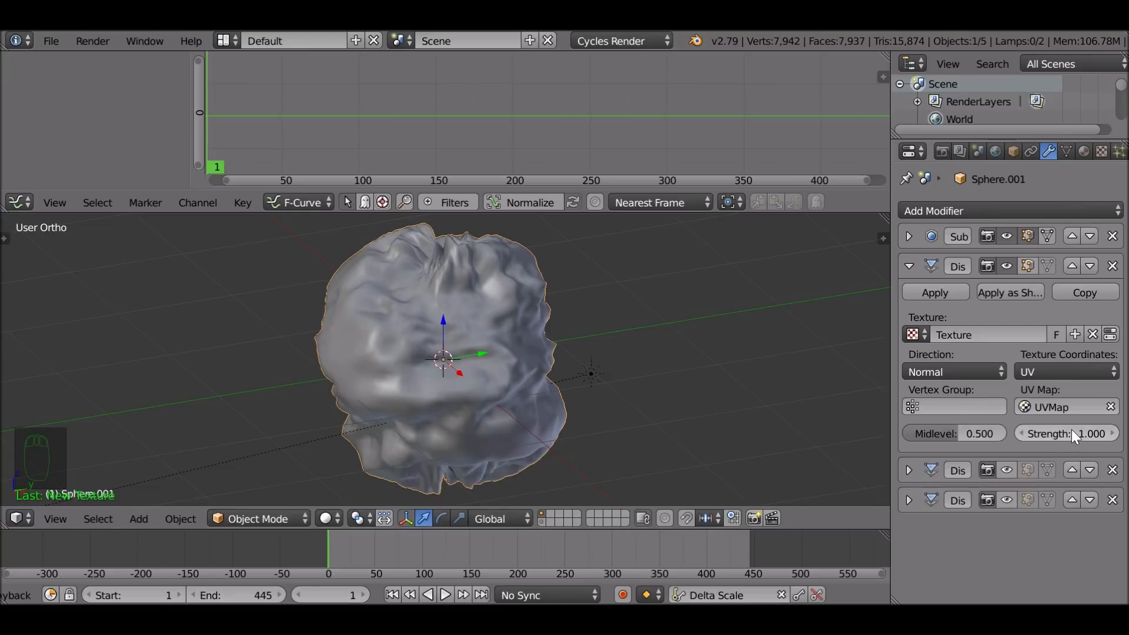
mouse_move(1072, 439)
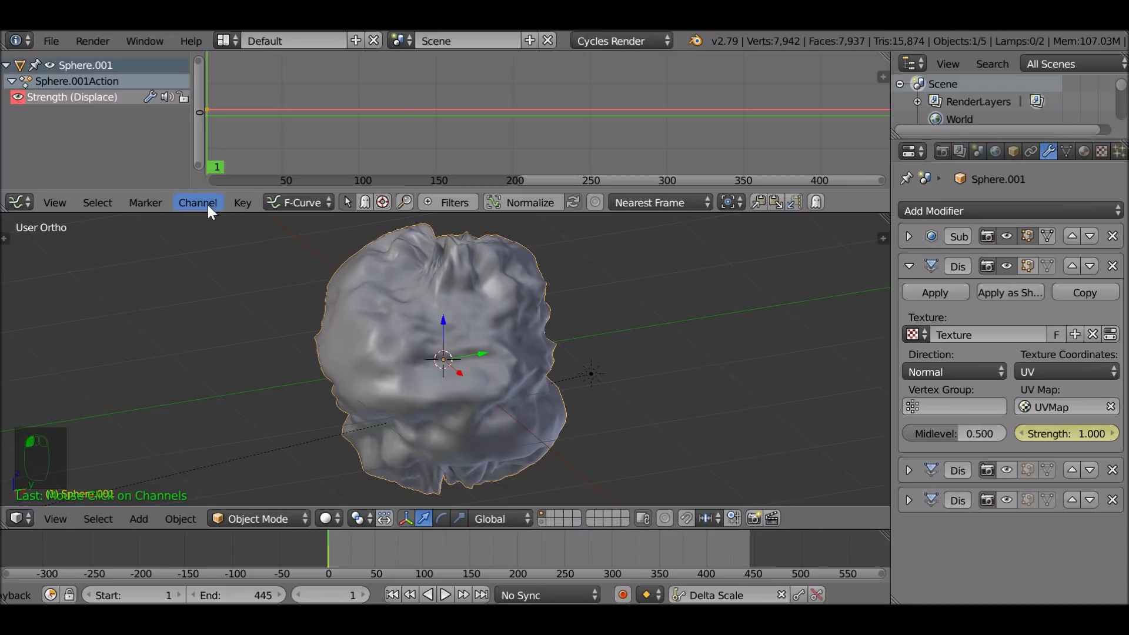
Step: Start Key > Bake Sound to F-Curves to bring up the sound file browser
left_click(242, 202)
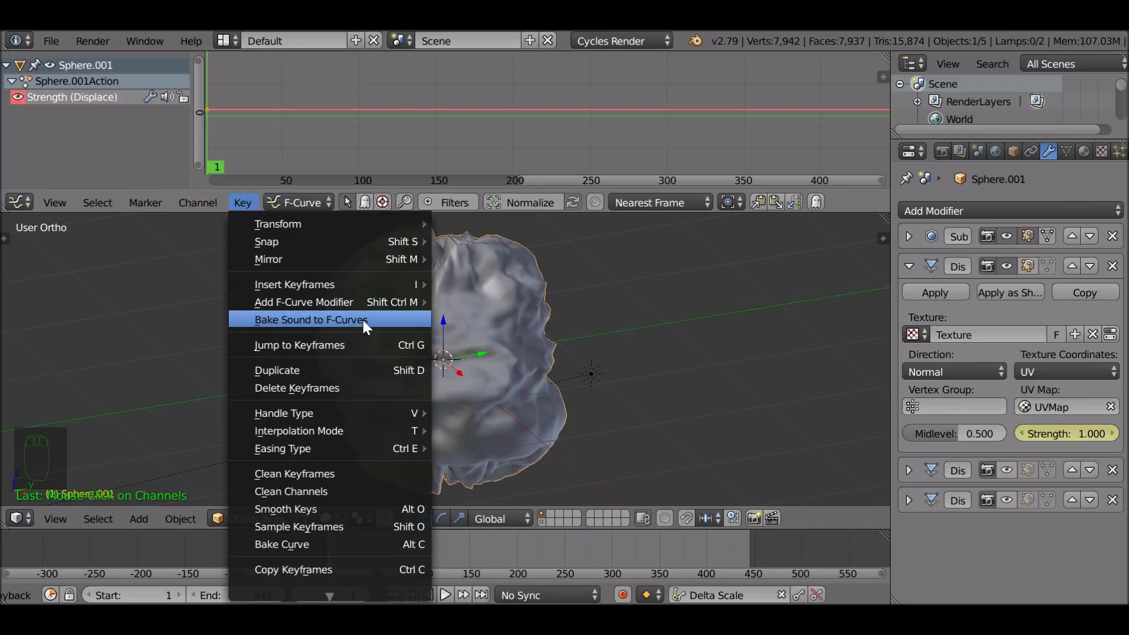
left_click(312, 320)
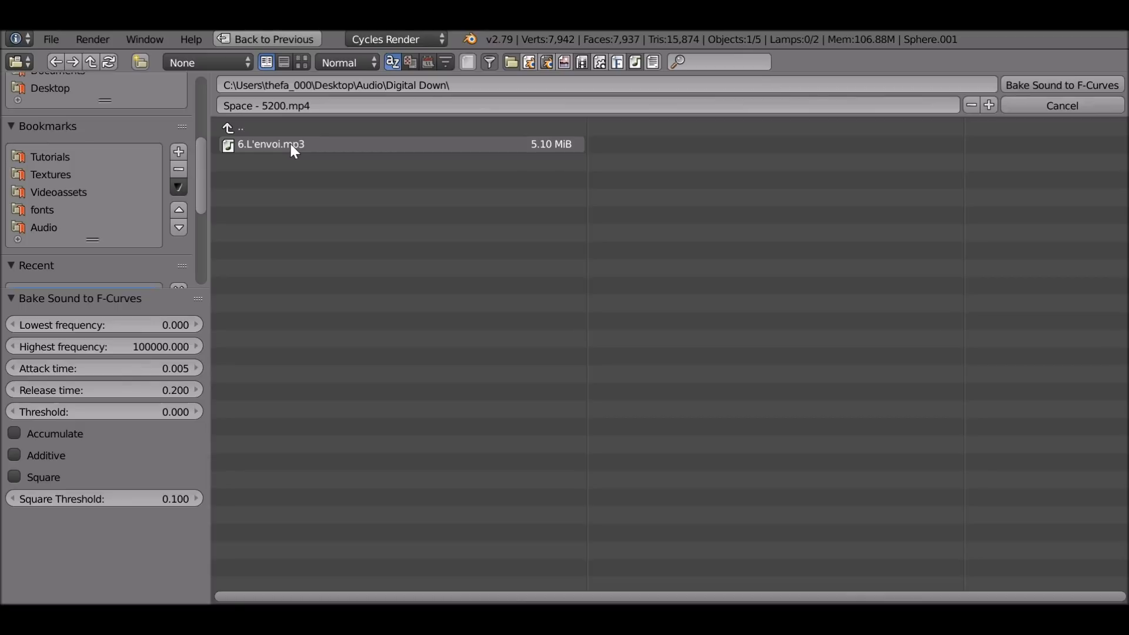
Step: Pick 6.L'envoi.mp3 and cap the highest baked frequency at 350
left_click(291, 145)
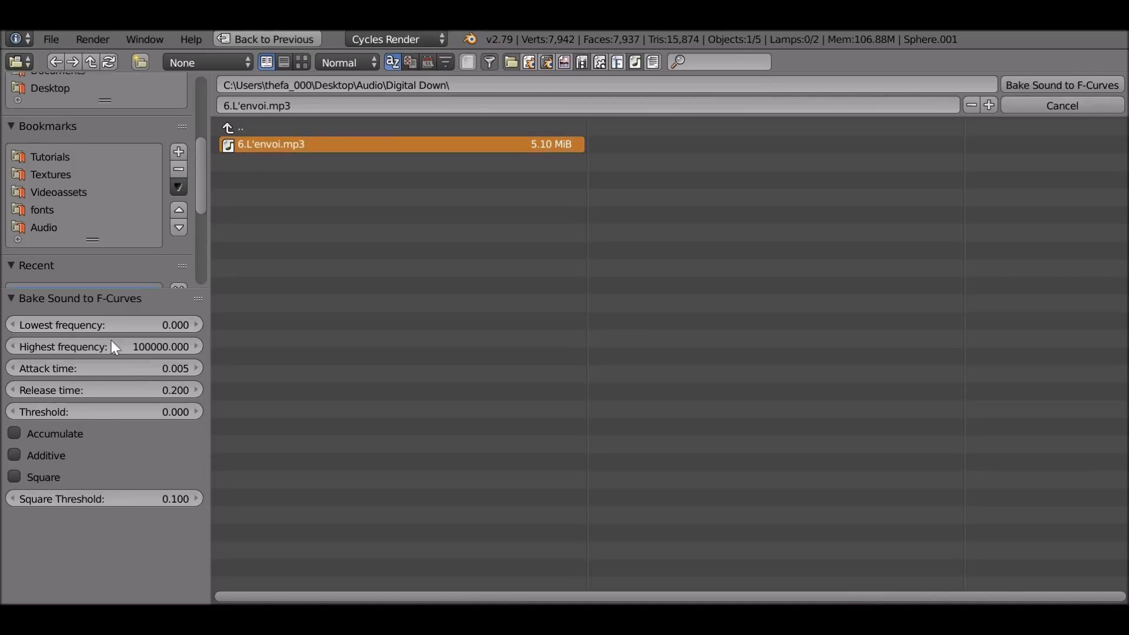
mouse_move(99, 332)
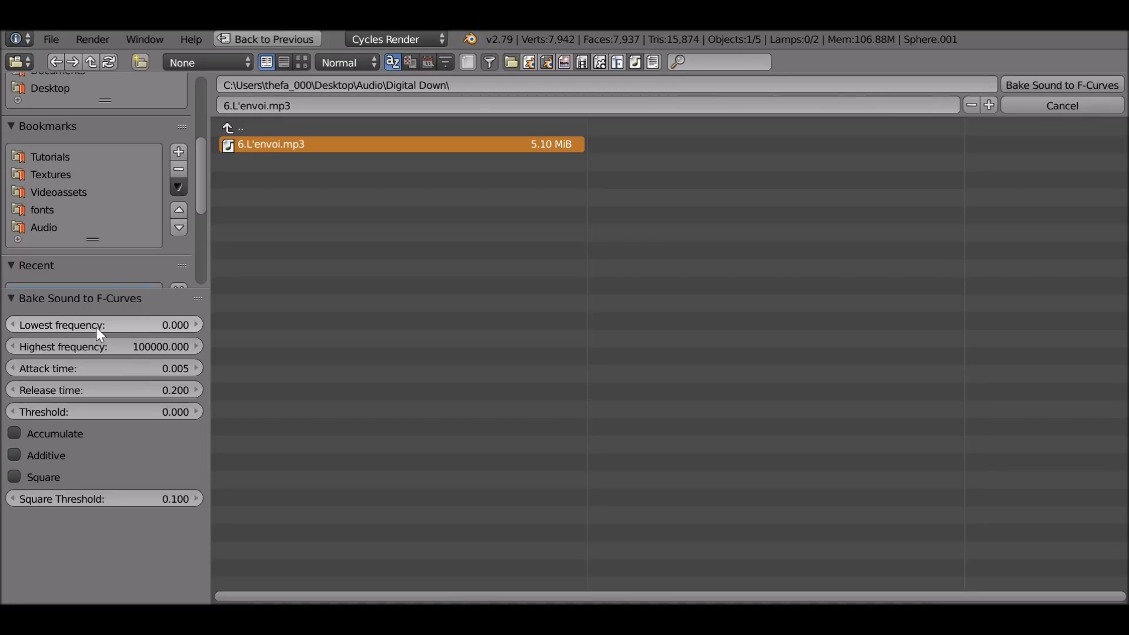
mouse_move(96, 438)
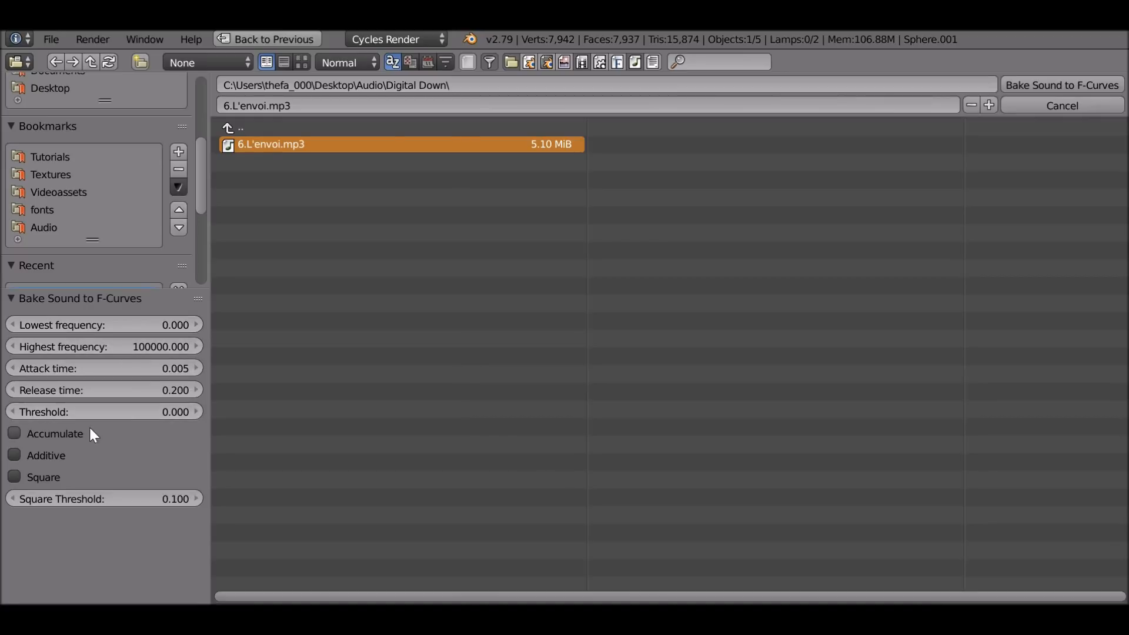
mouse_move(204, 397)
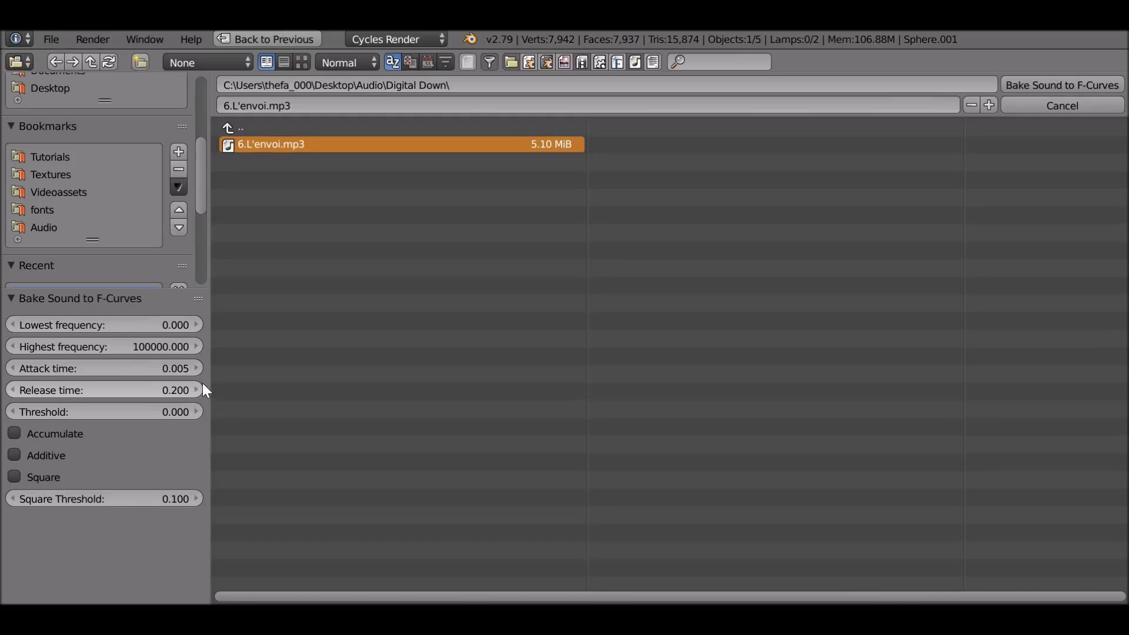
mouse_move(106, 385)
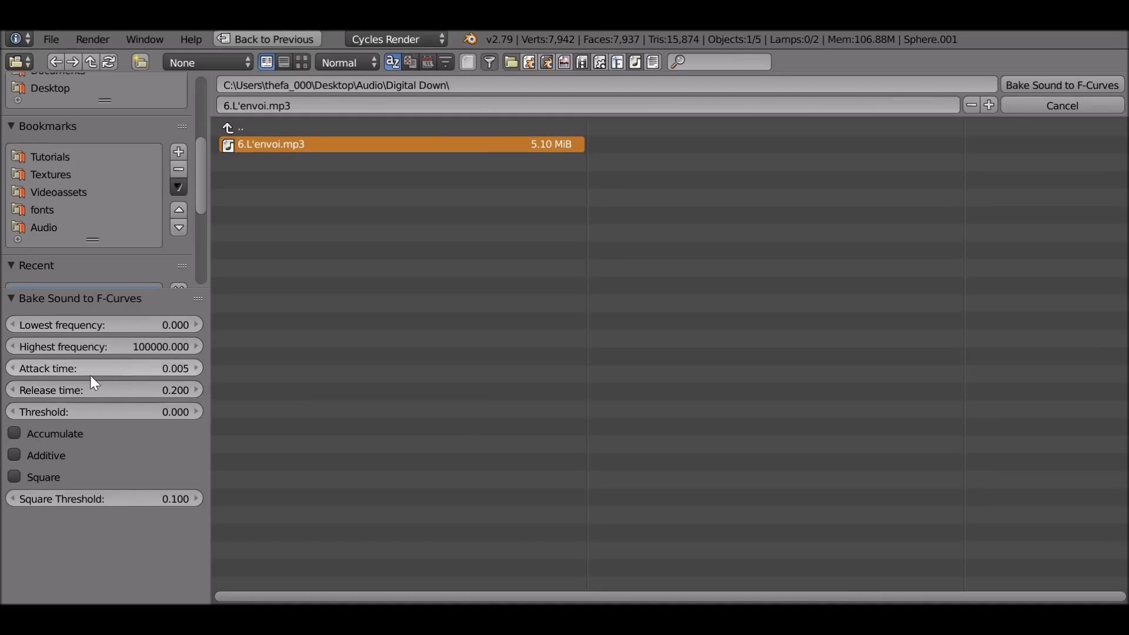
mouse_move(124, 346)
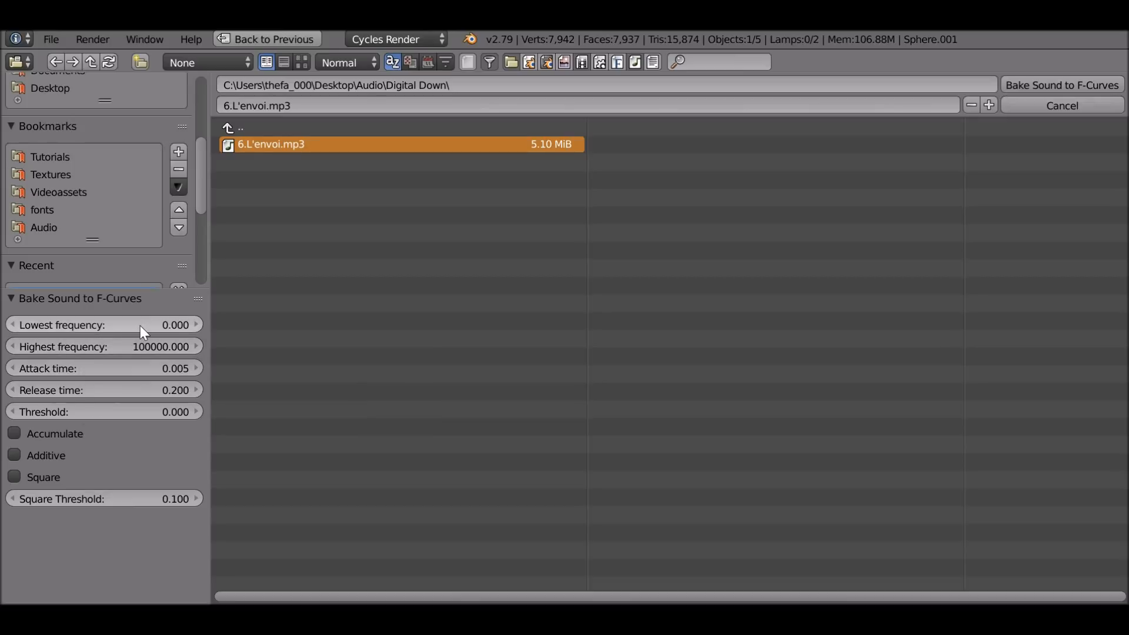
left_click(104, 346)
type("350.000")
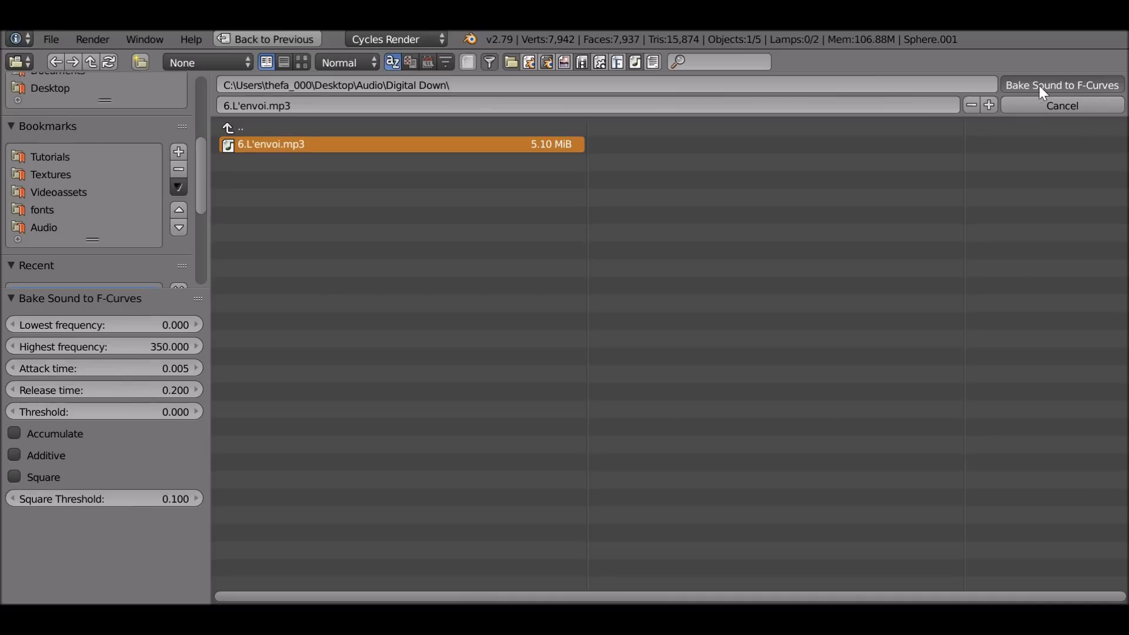
Step: Bake the L'envoi track's low frequencies into the displace Strength F-Curve
left_click(1061, 85)
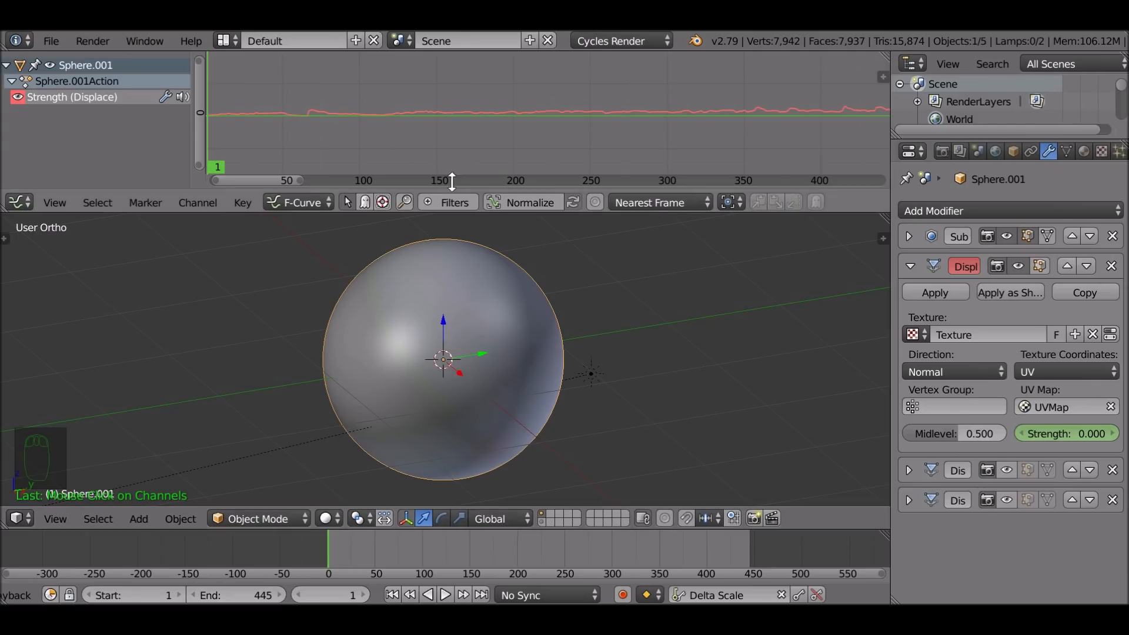
mouse_move(560, 105)
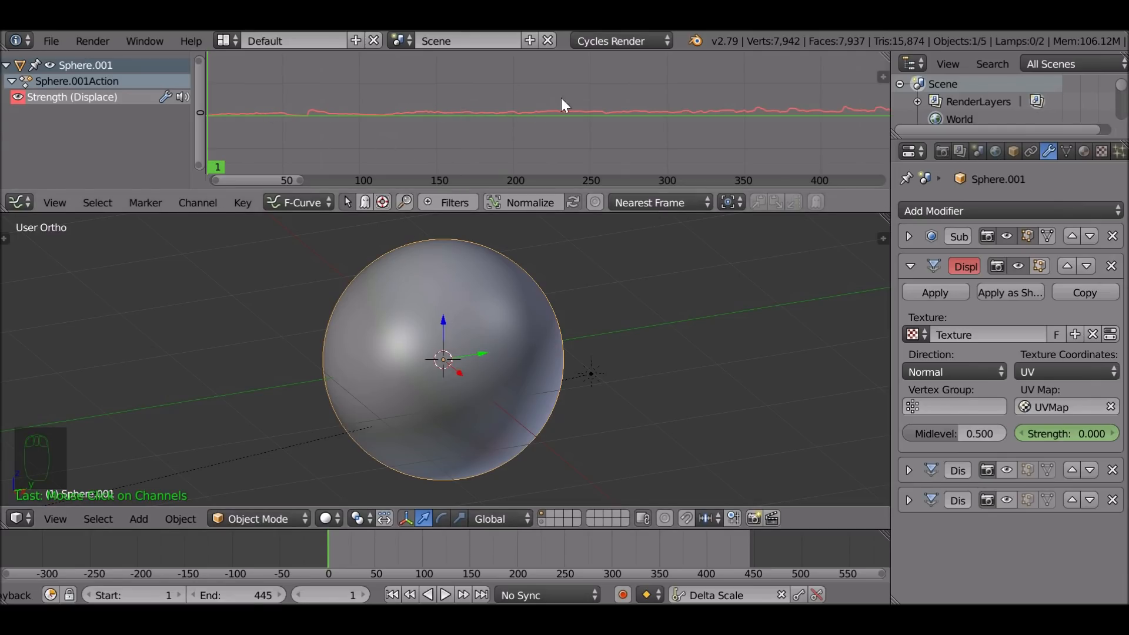
mouse_move(419, 439)
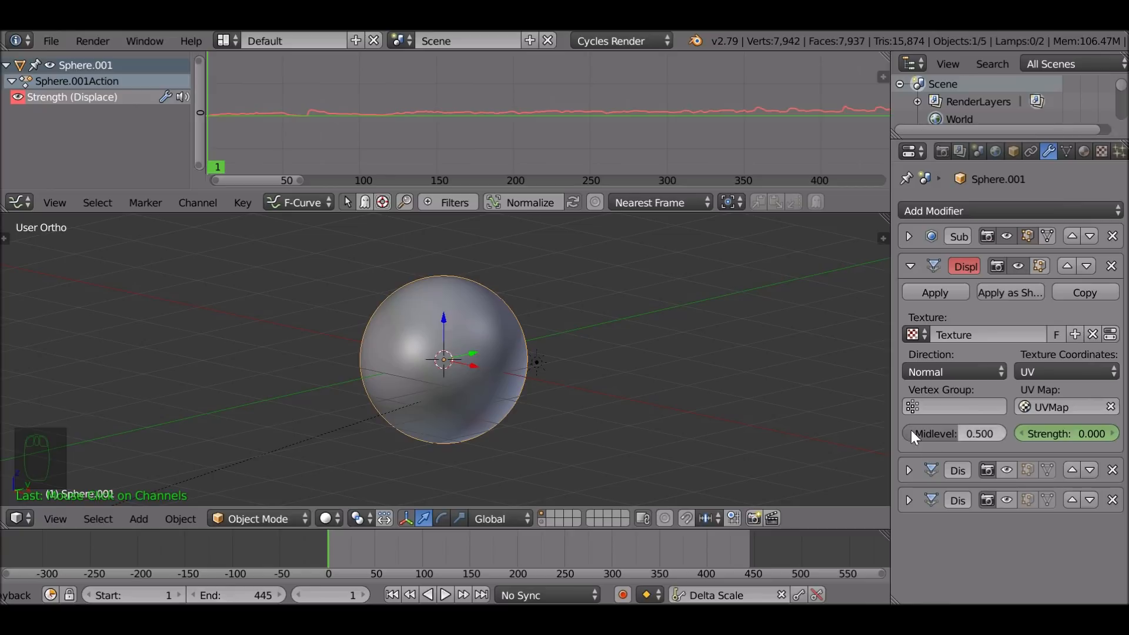
mouse_move(488, 329)
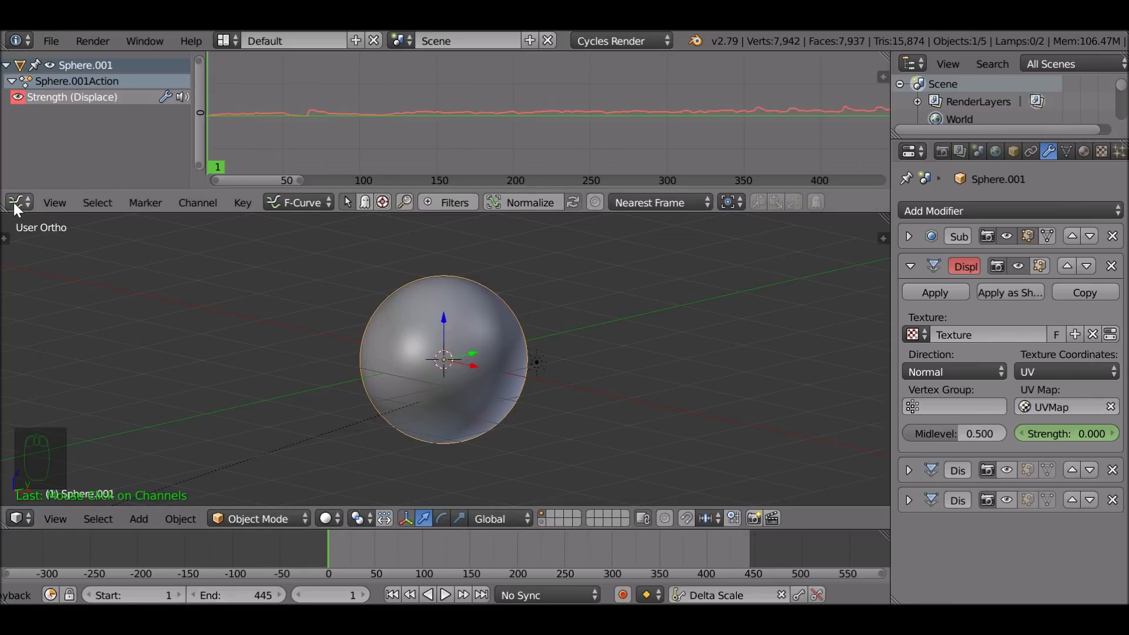
Step: Make the top panel a Video Sequence Editor and add 6.L'envoi.mp3 as a sound strip at frame 1
left_click(14, 202)
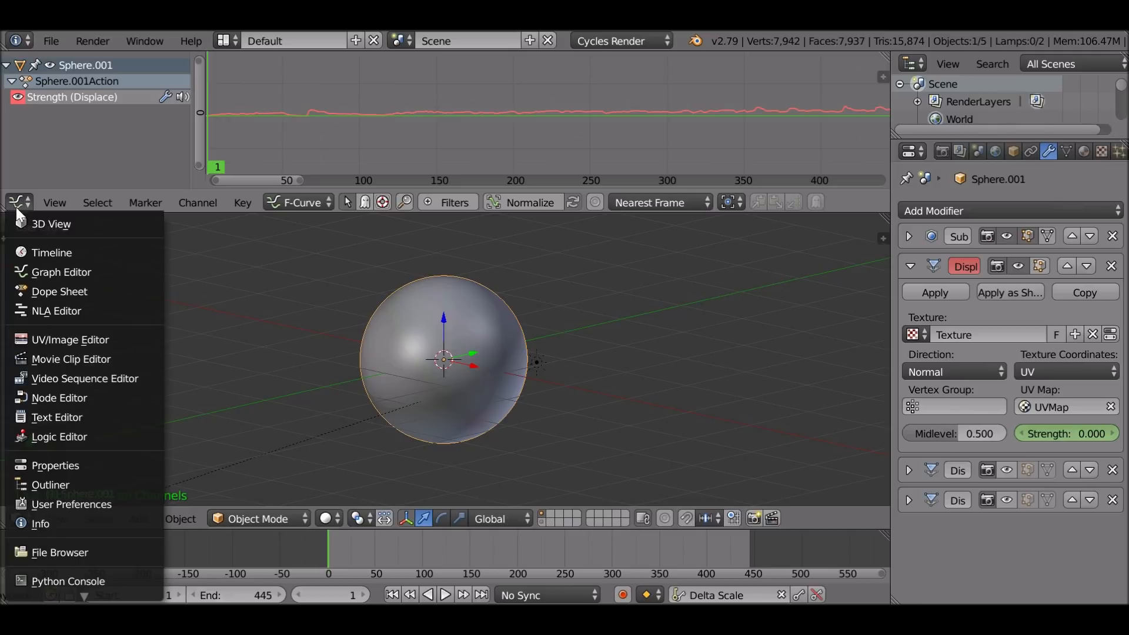
mouse_move(76, 402)
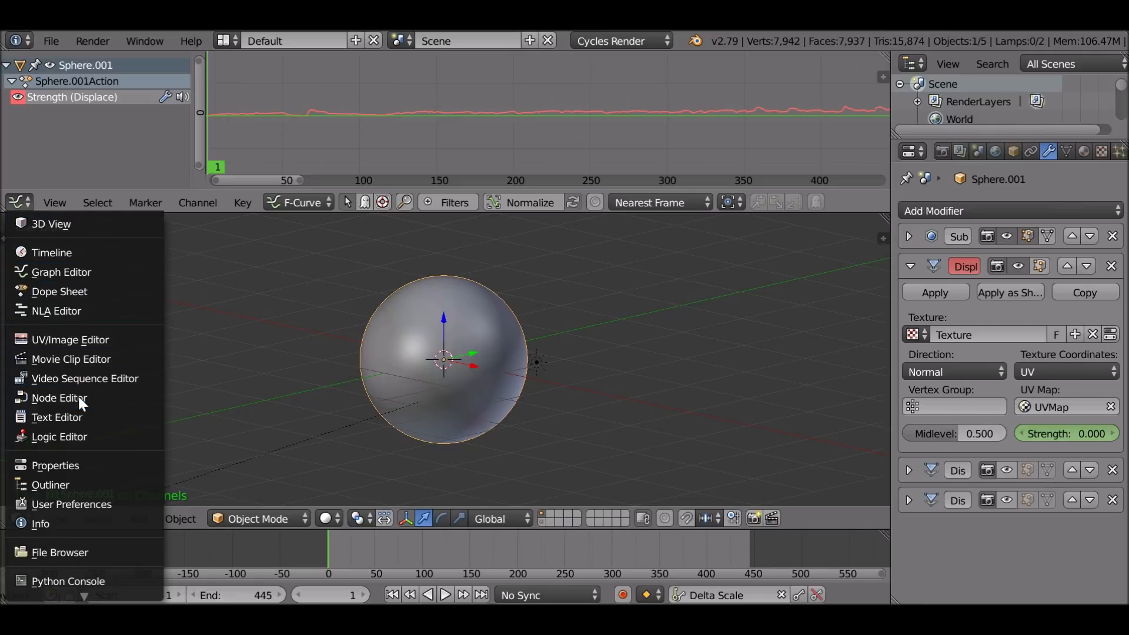
left_click(85, 378)
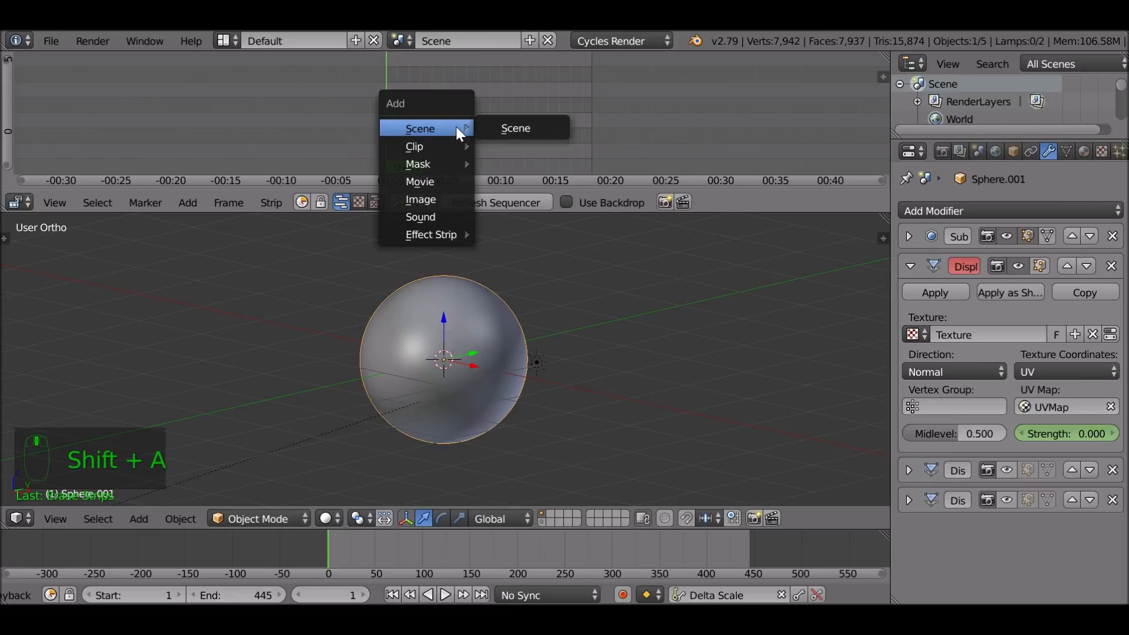
left_click(420, 217)
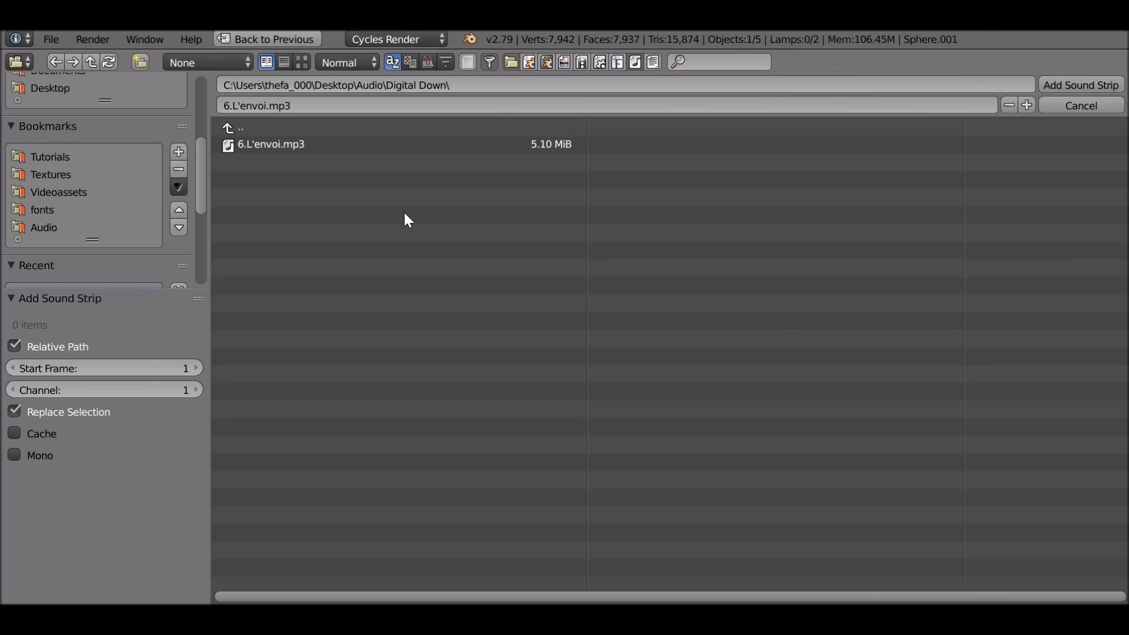
left_click(271, 145)
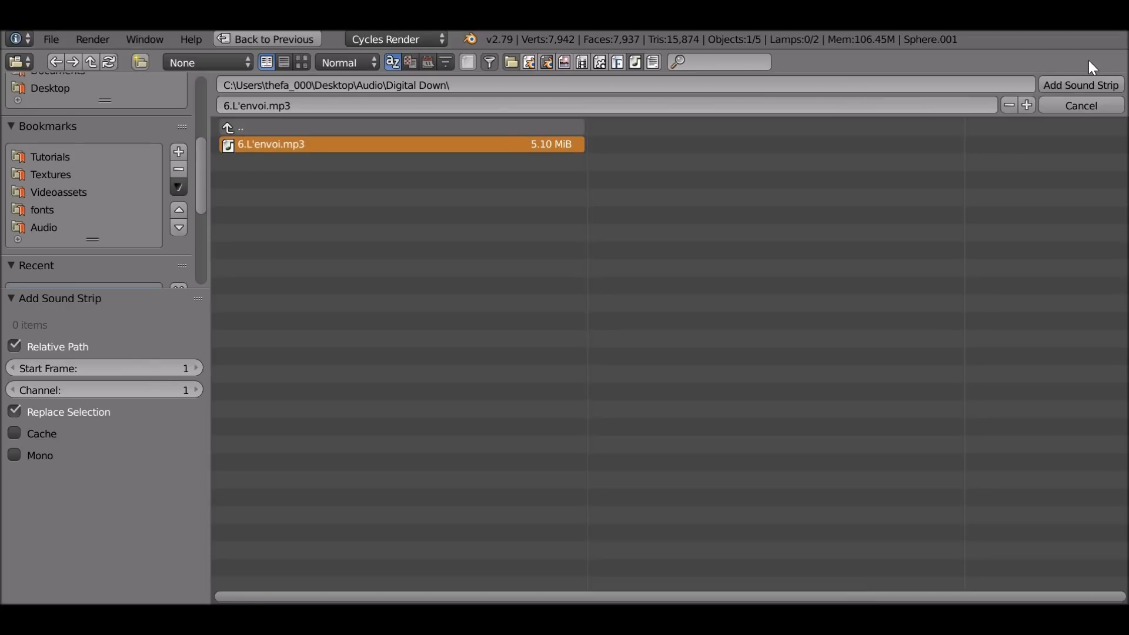
left_click(1082, 85)
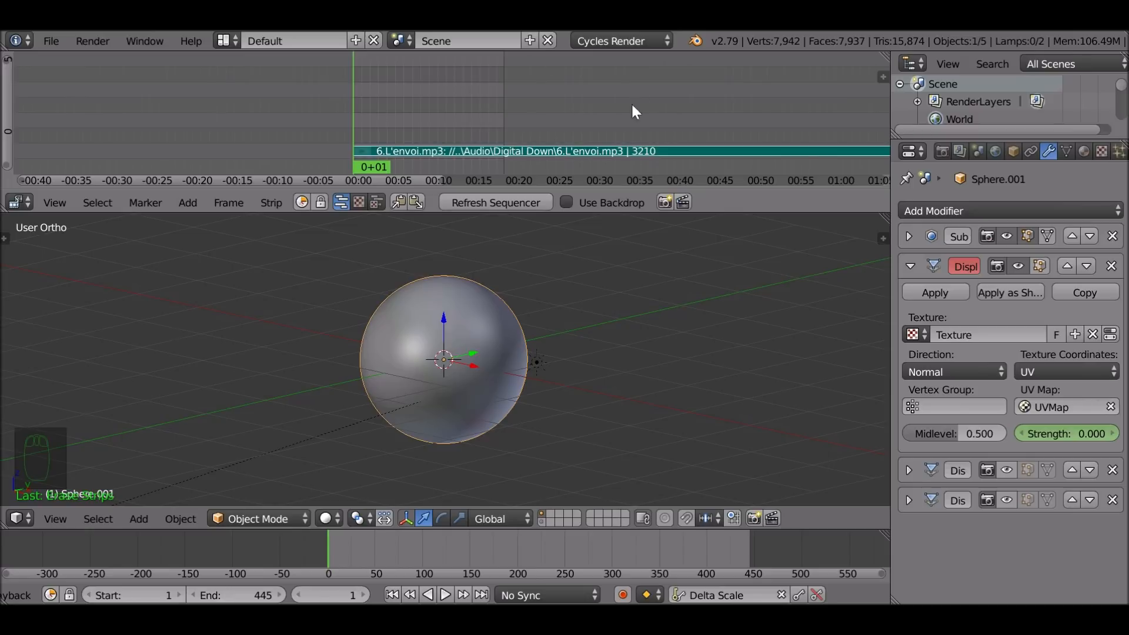
mouse_move(579, 582)
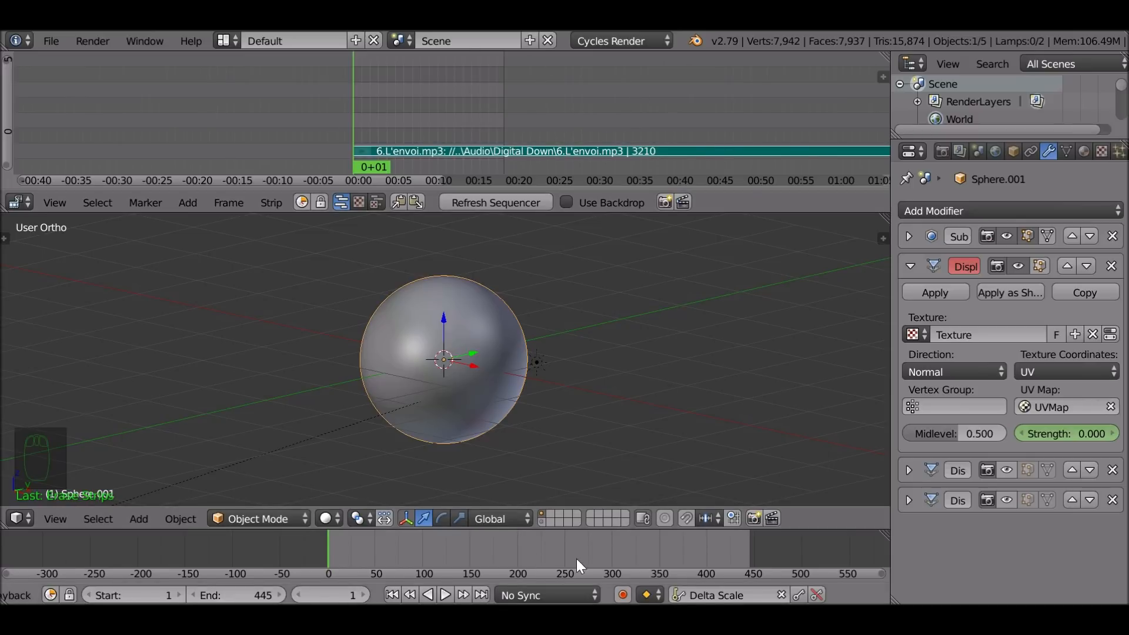
mouse_move(793, 109)
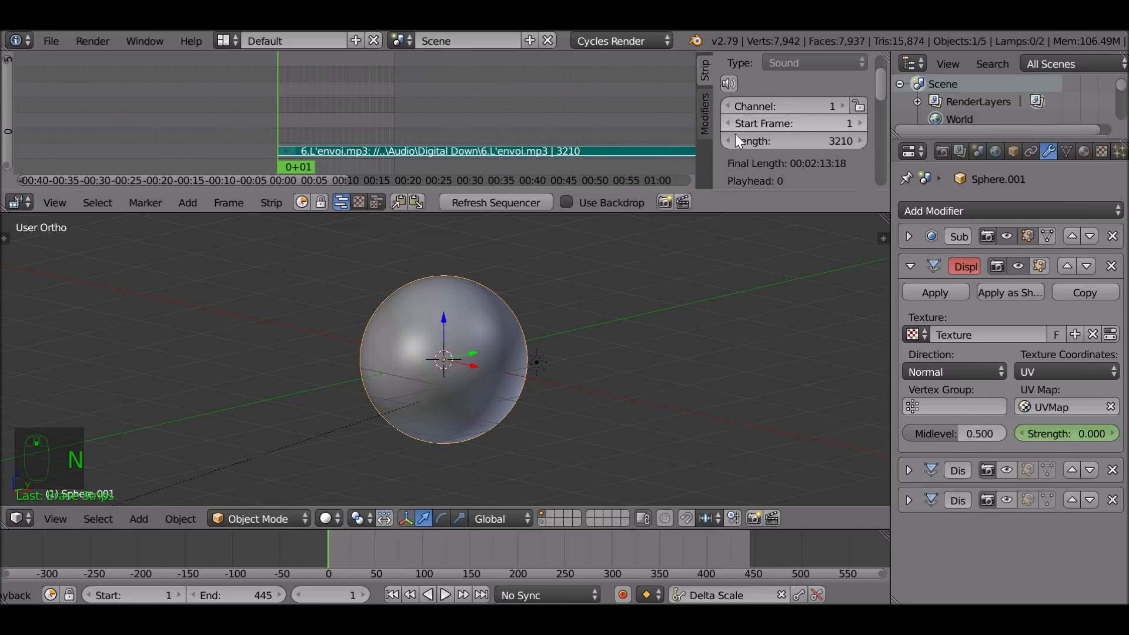
mouse_move(795, 144)
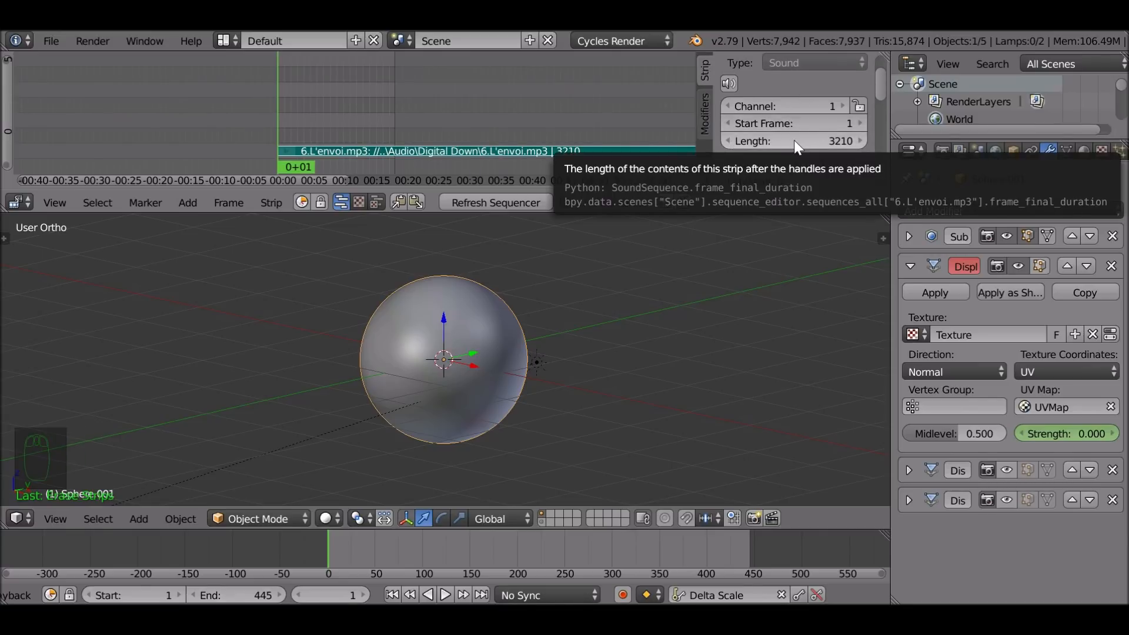
Step: Copy the sound strip's length of 3210 frames for the timeline End field
key("ctrl+c")
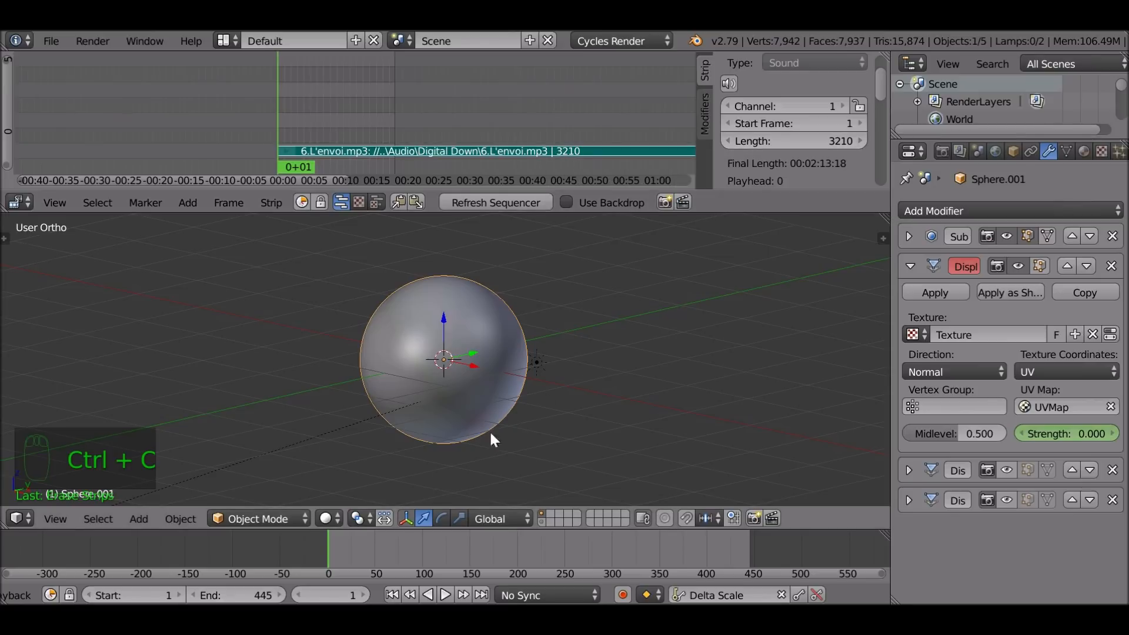
mouse_move(237, 612)
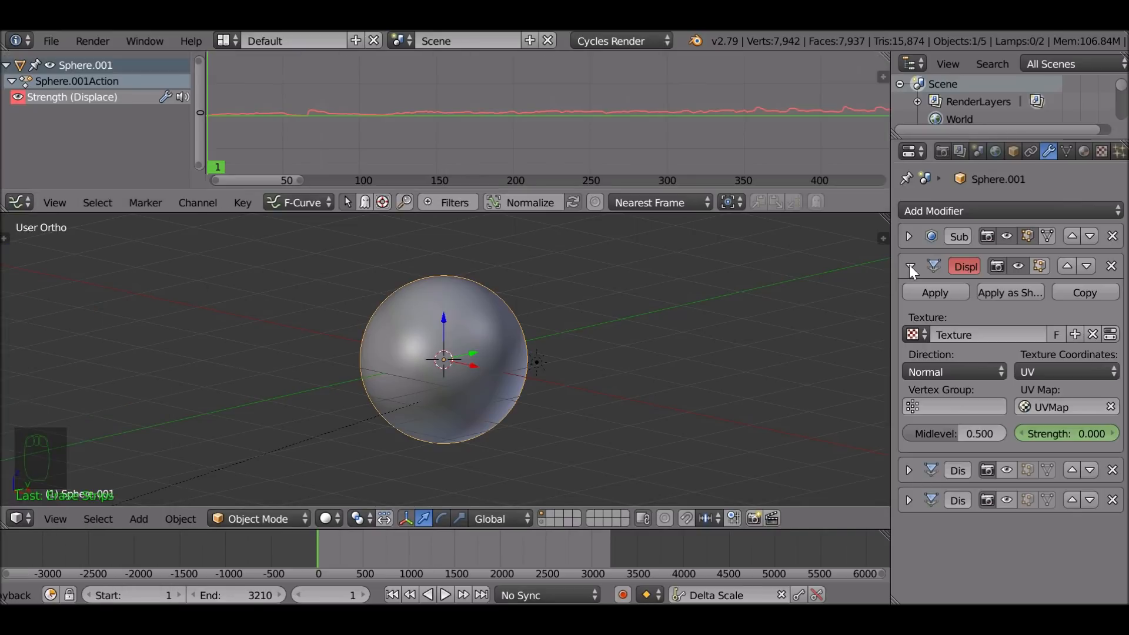
Step: Enable the second Displace modifier, keyframe its Strength and select the Strength (Displace.001) channel
left_click(908, 265)
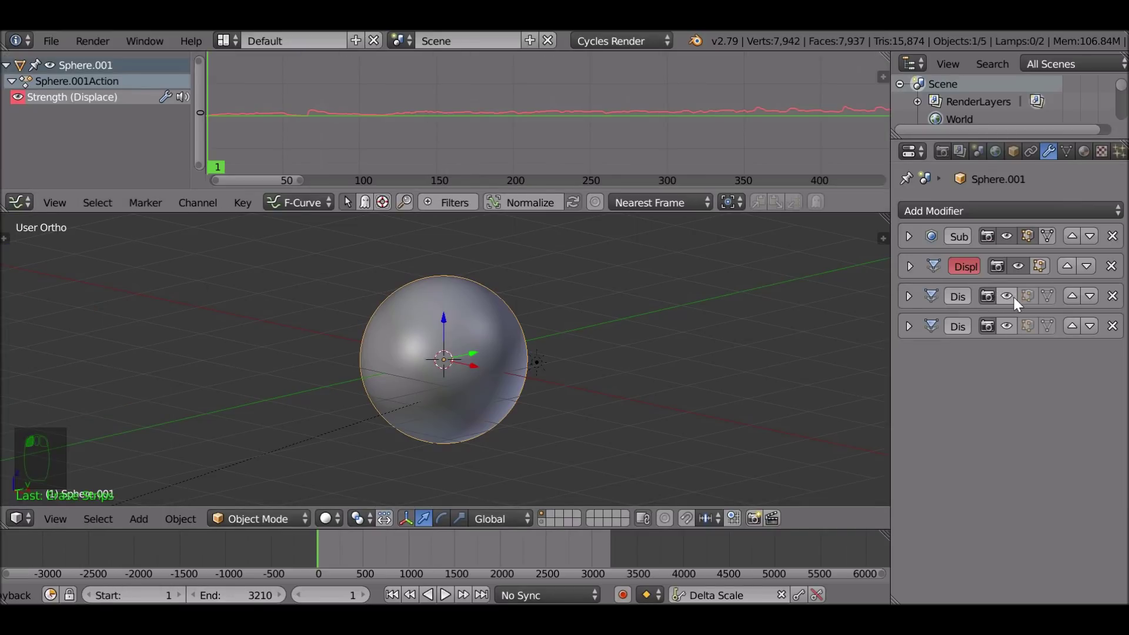
left_click(1007, 296)
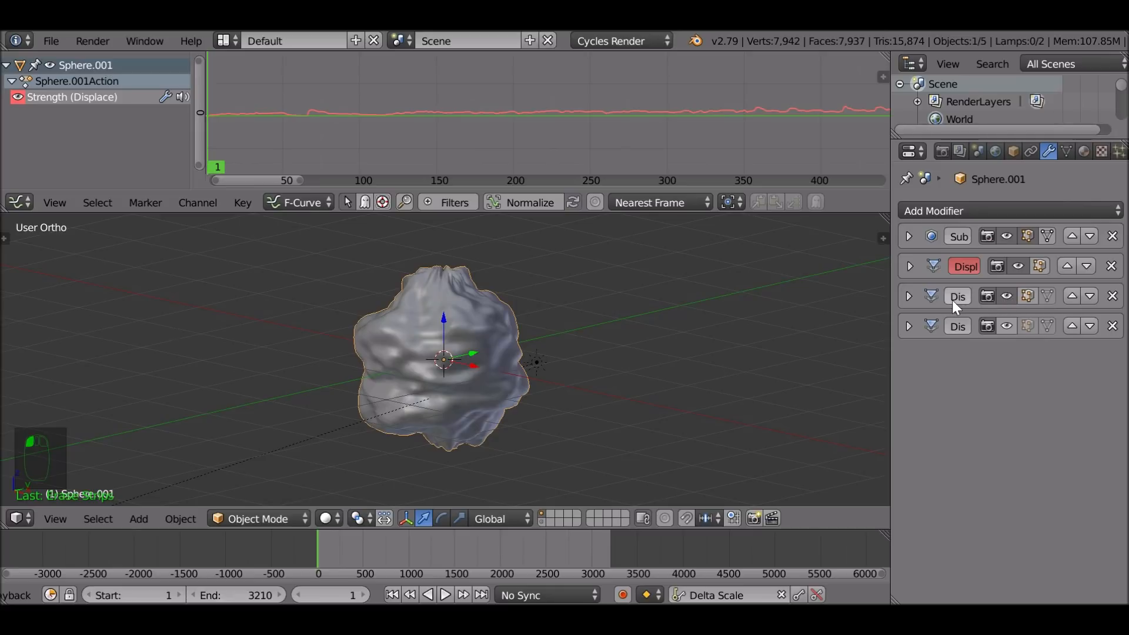
left_click(909, 296)
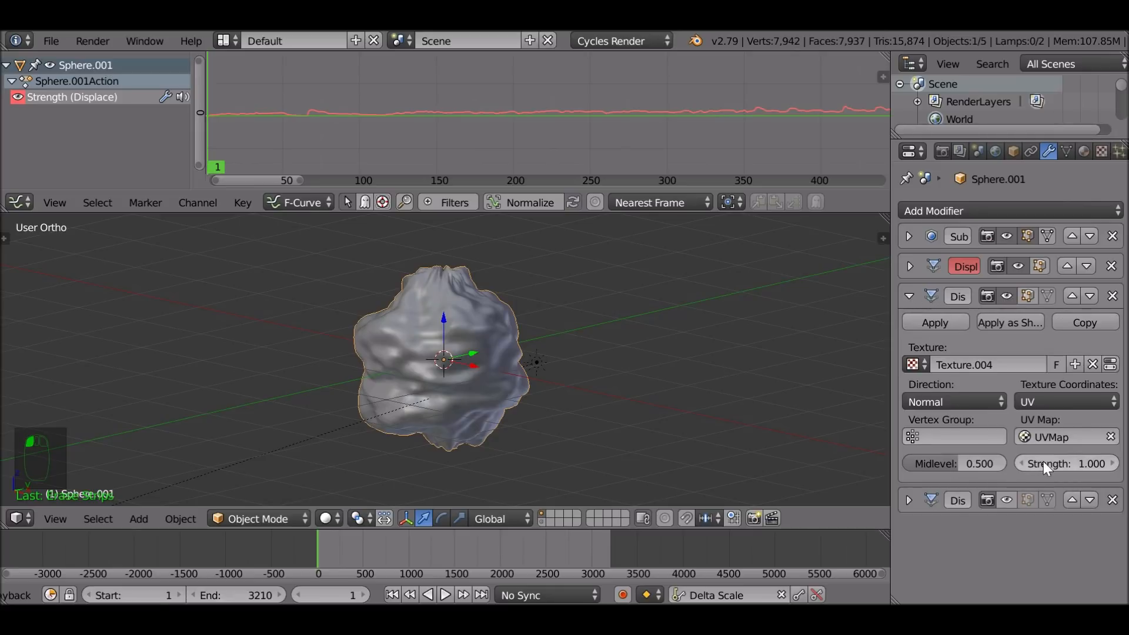
mouse_move(329, 554)
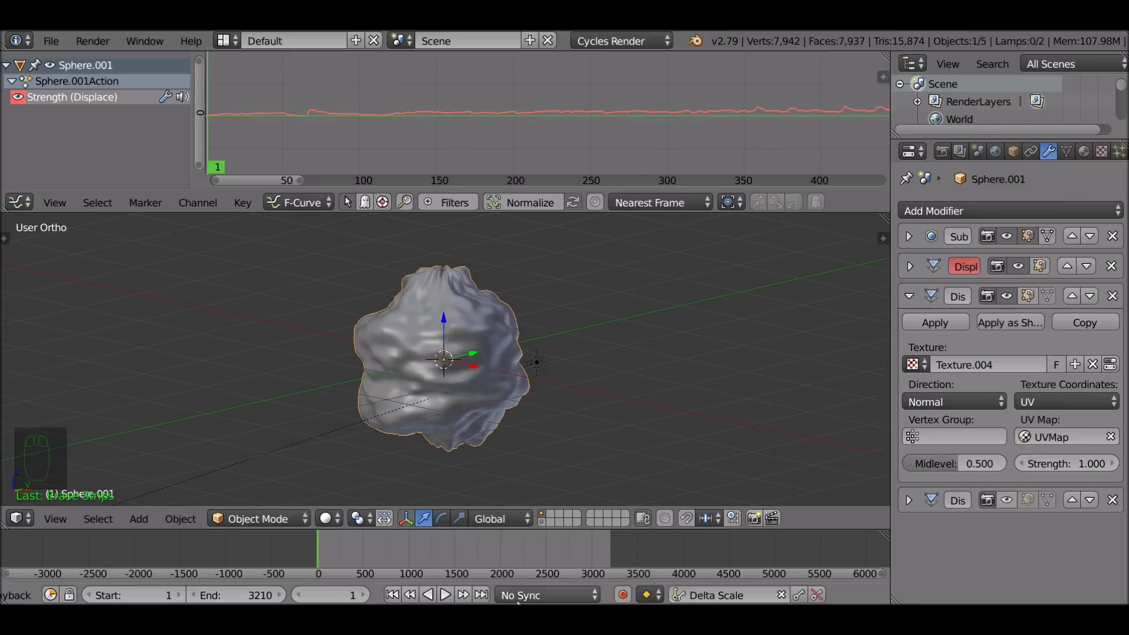
mouse_move(746, 548)
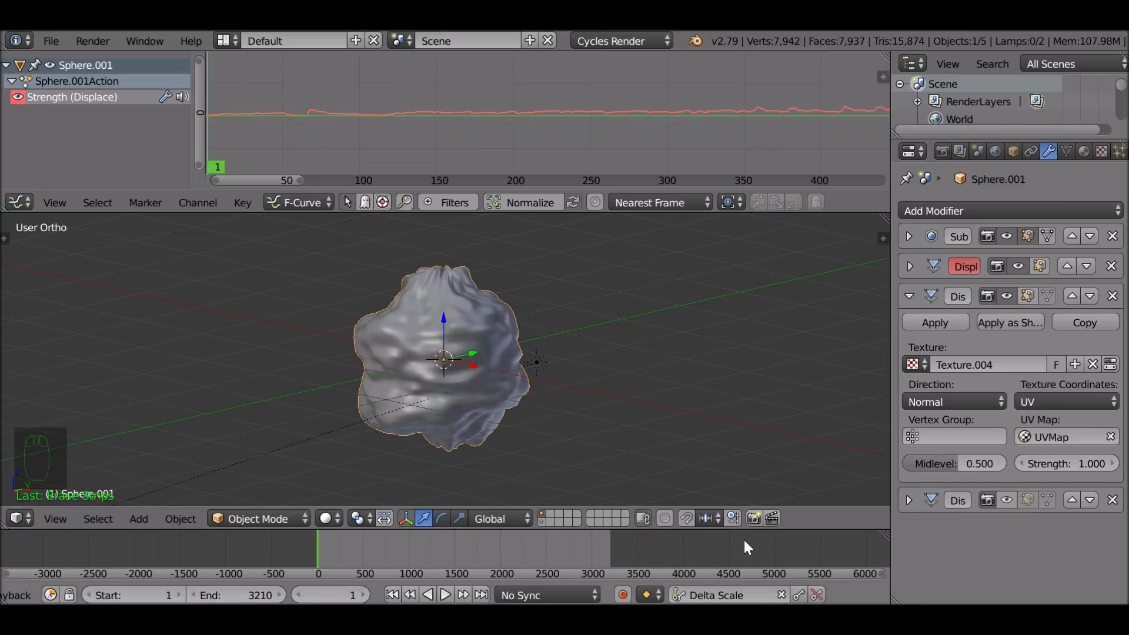
mouse_move(1058, 474)
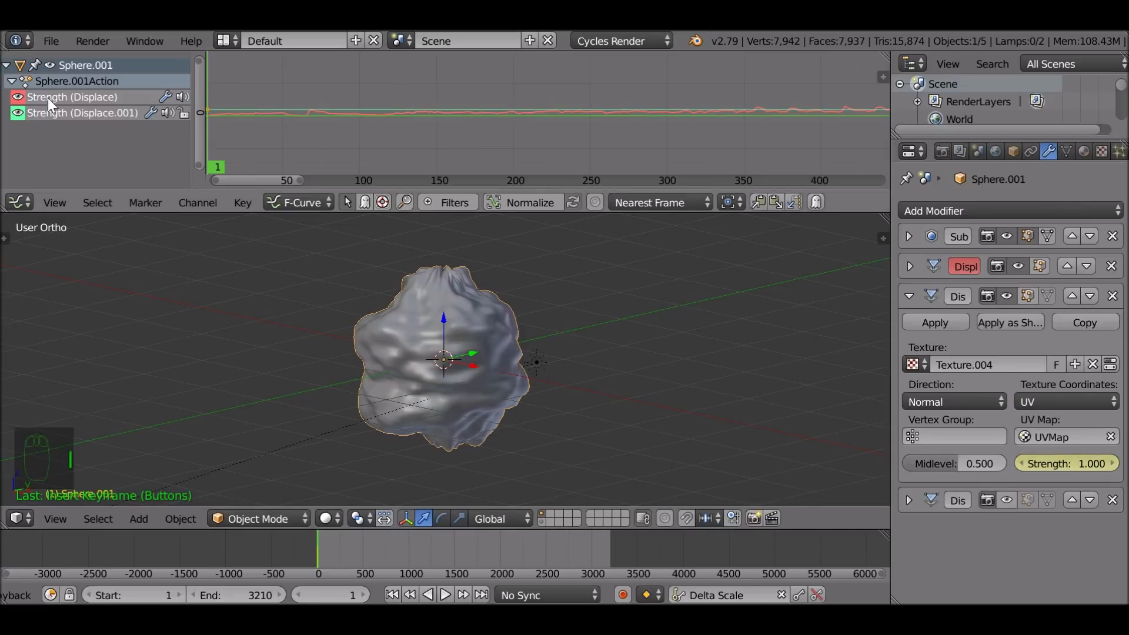
left_click(83, 112)
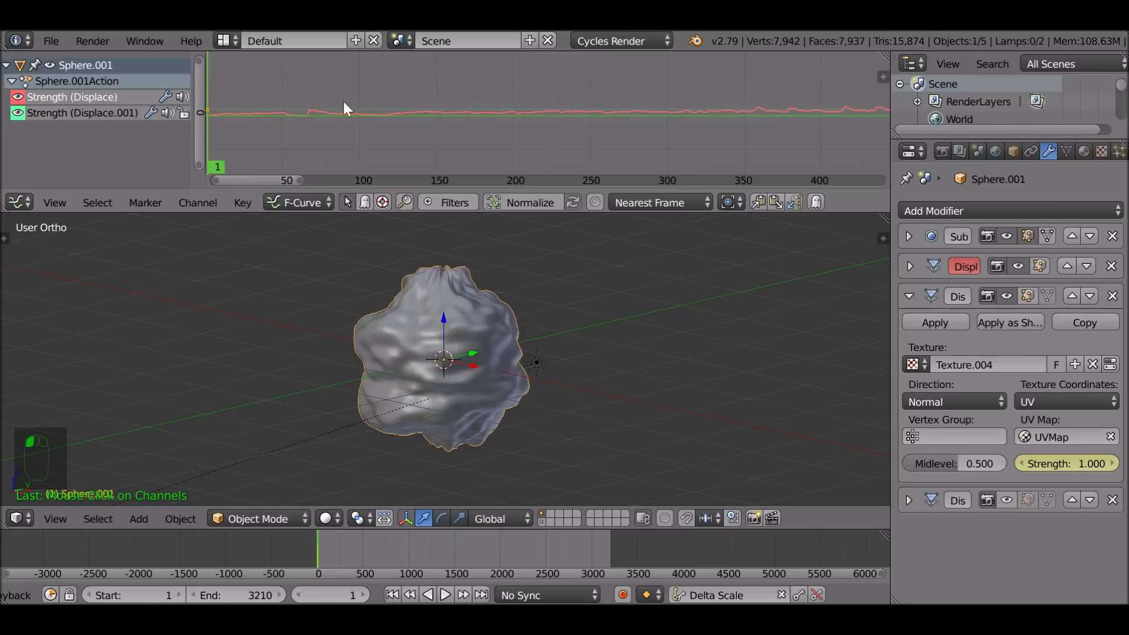
mouse_move(447, 131)
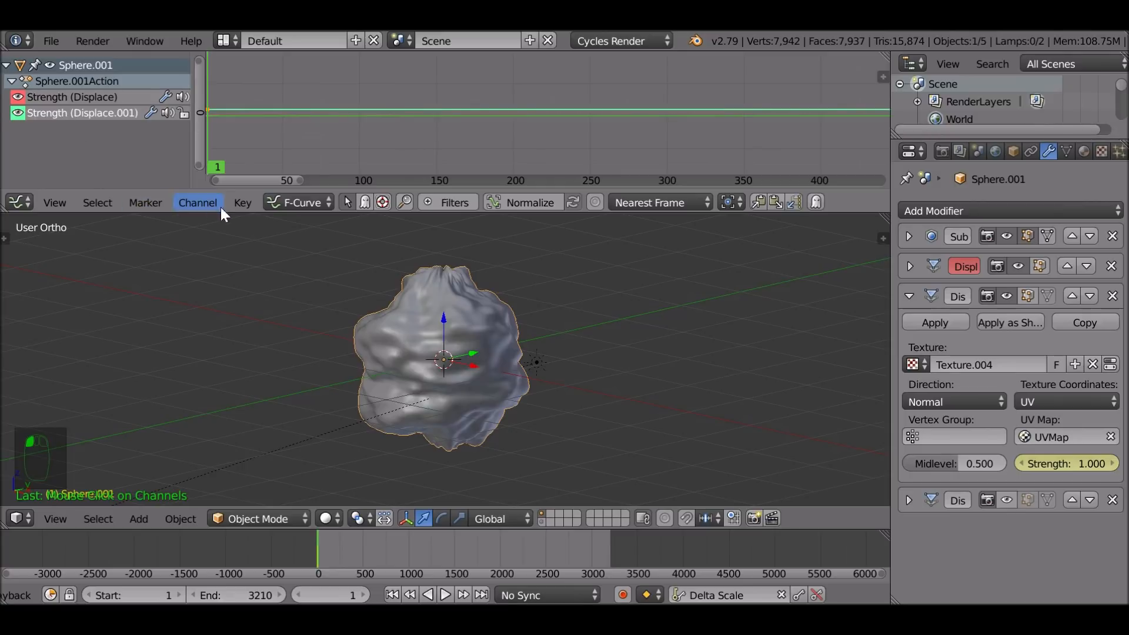
left_click(243, 202)
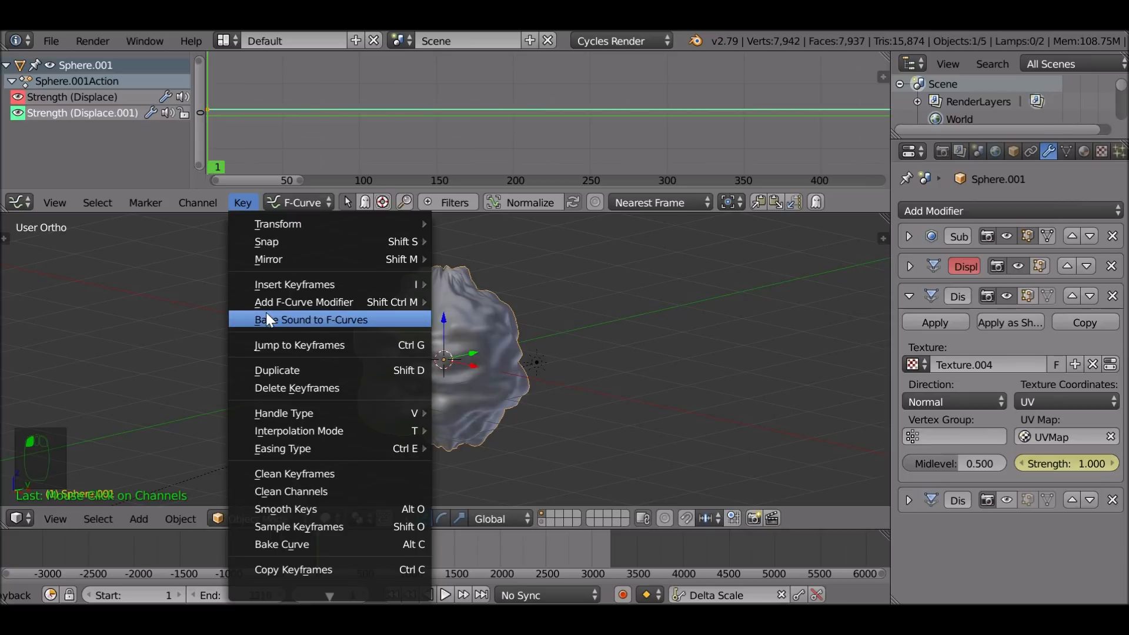
Step: Bake 6.L'envoi.mp3 into Strength (Displace.001) with highest frequency 50000
left_click(313, 320)
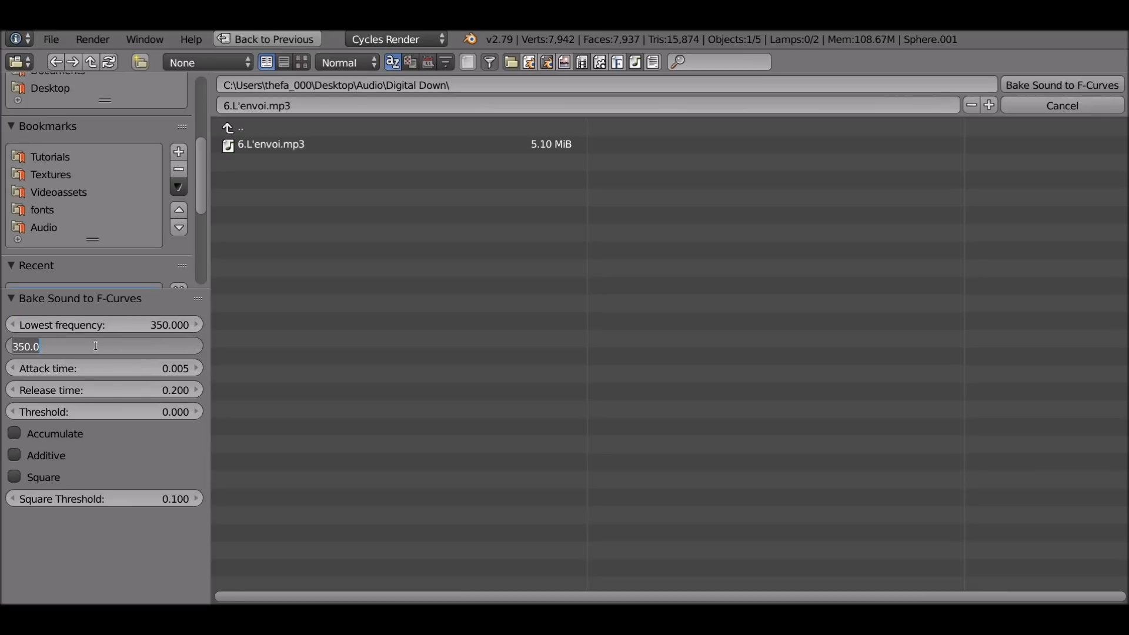
left_click(270, 143)
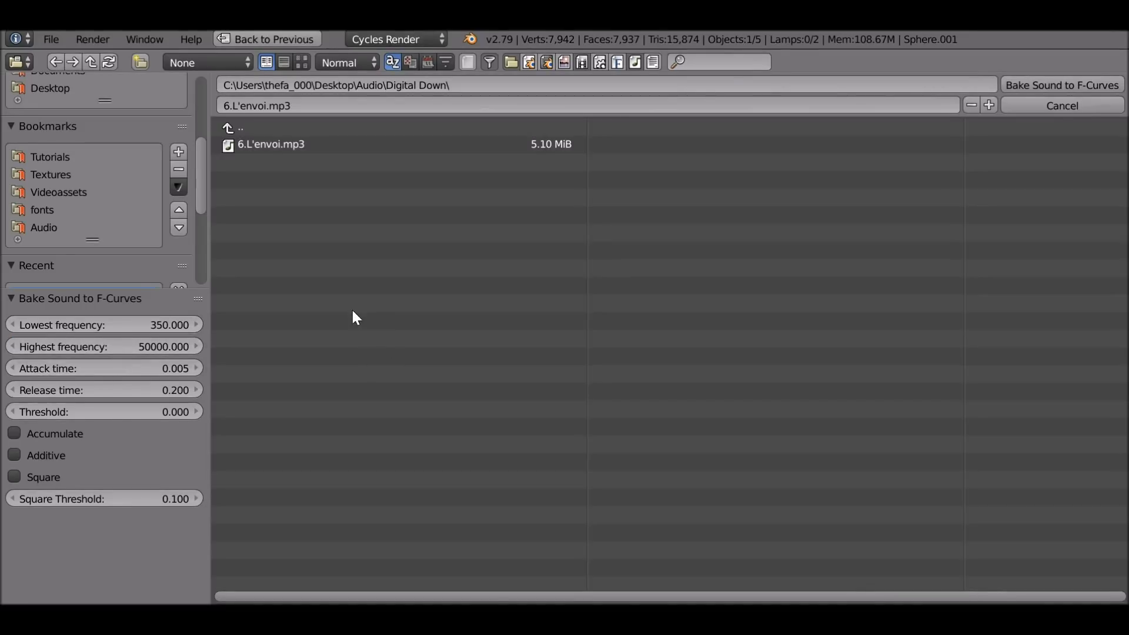
mouse_move(300, 352)
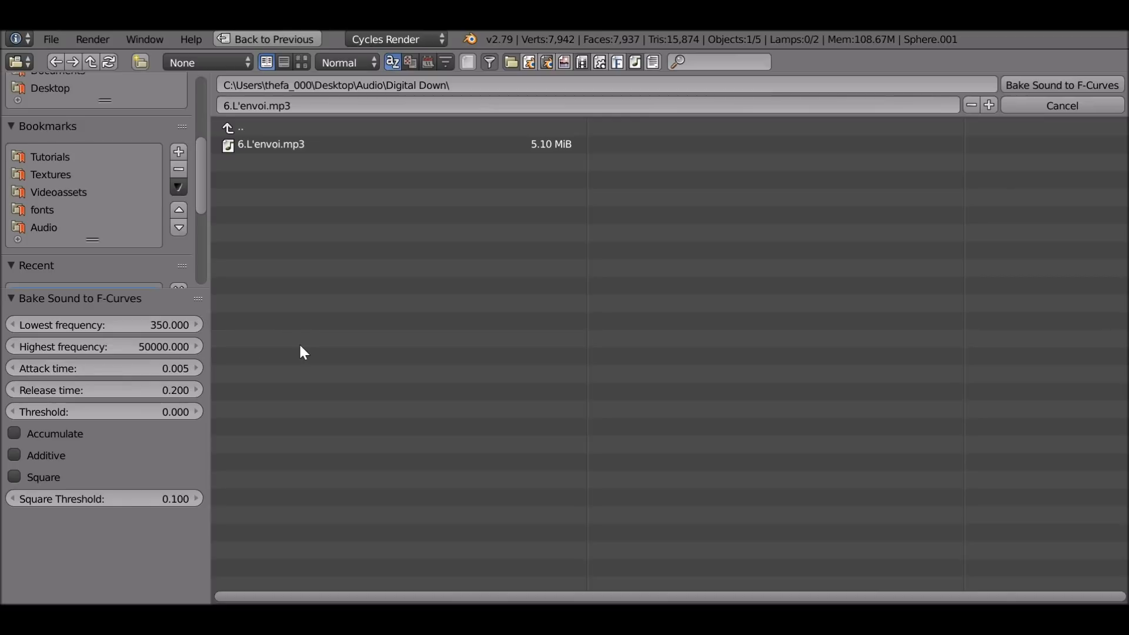
mouse_move(655, 239)
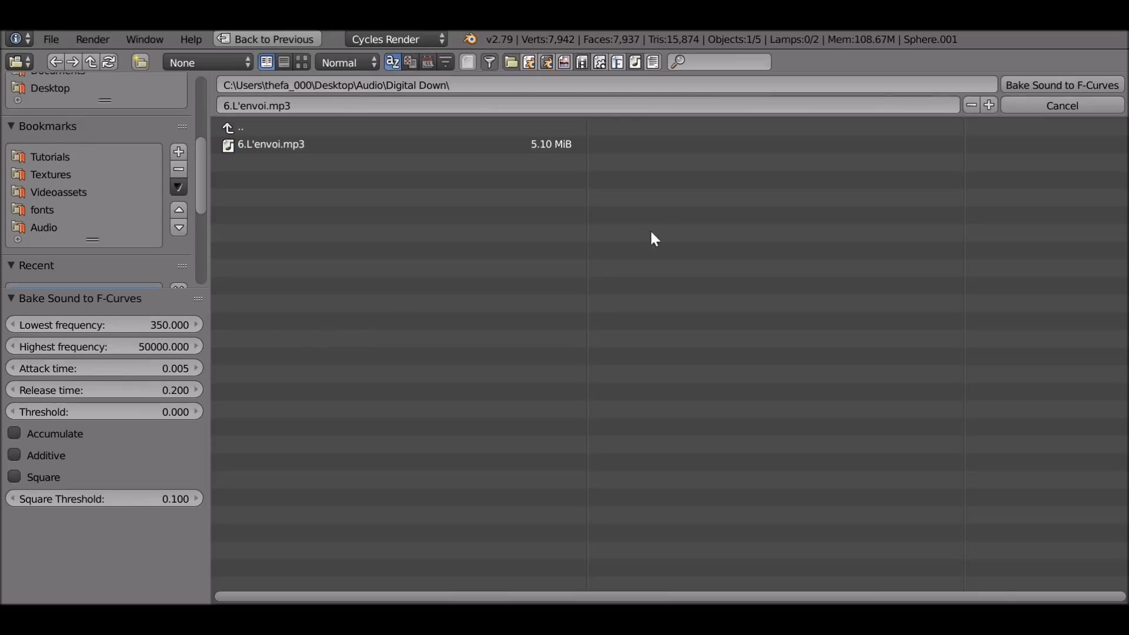
left_click(269, 144)
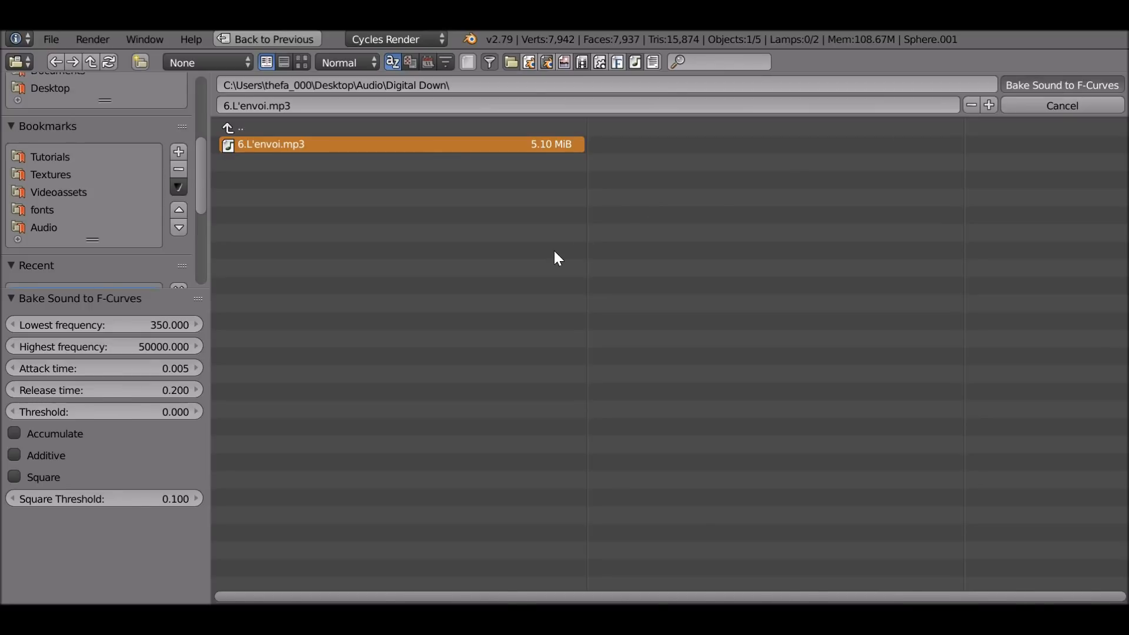
left_click(1062, 85)
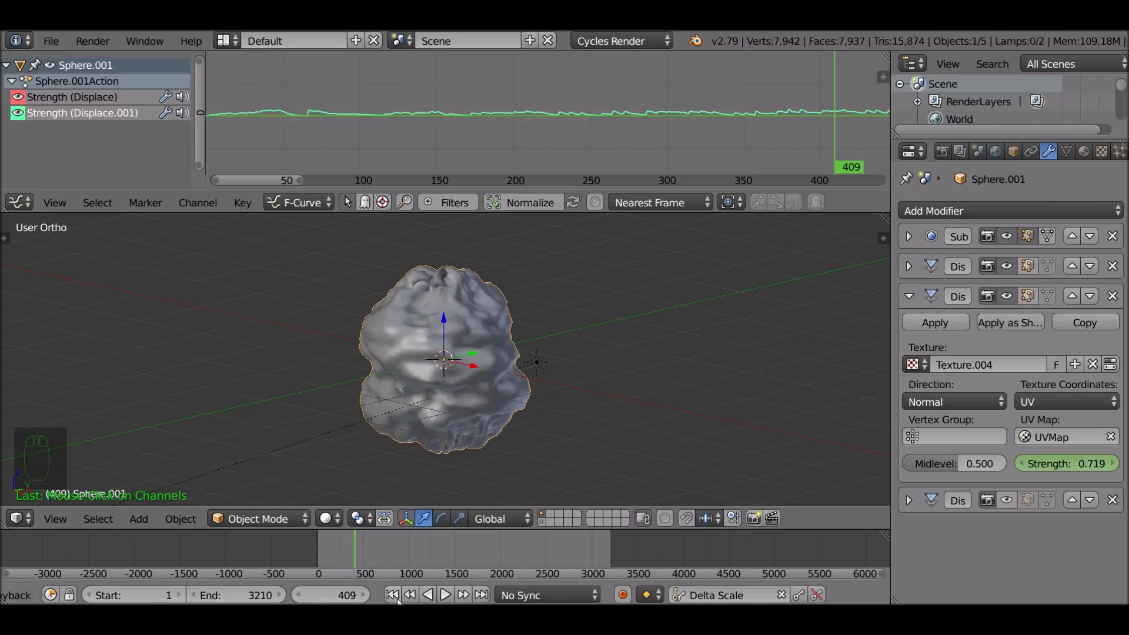
Step: Return to frame 1, enable the fourth Displace modifier and start a 50000–100000 sound bake on its Strength
left_click(393, 596)
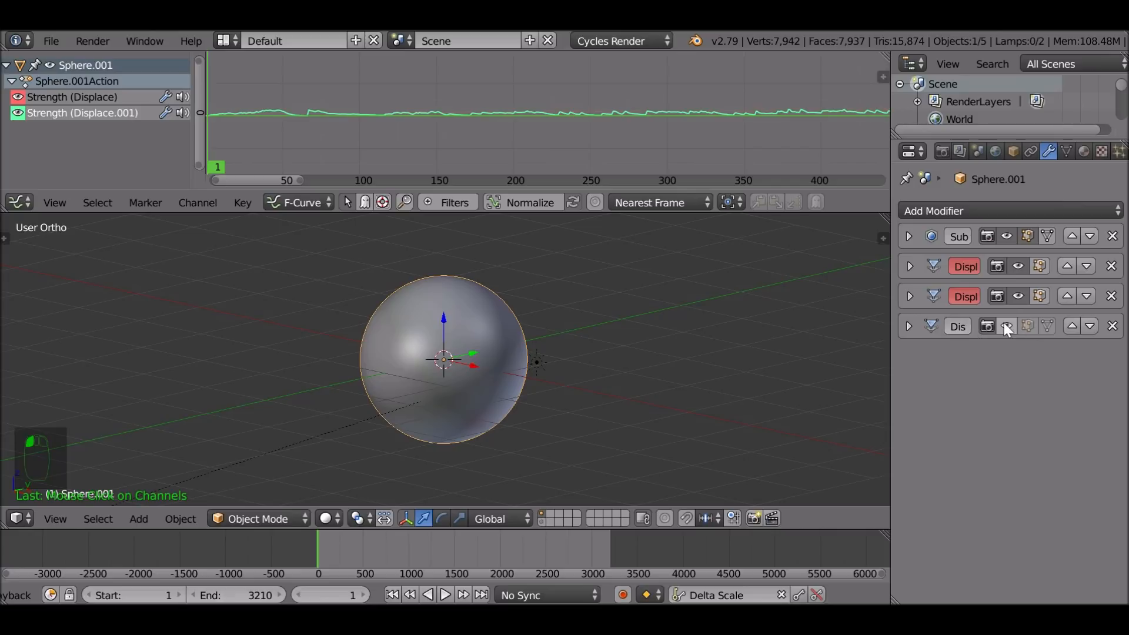
left_click(908, 326)
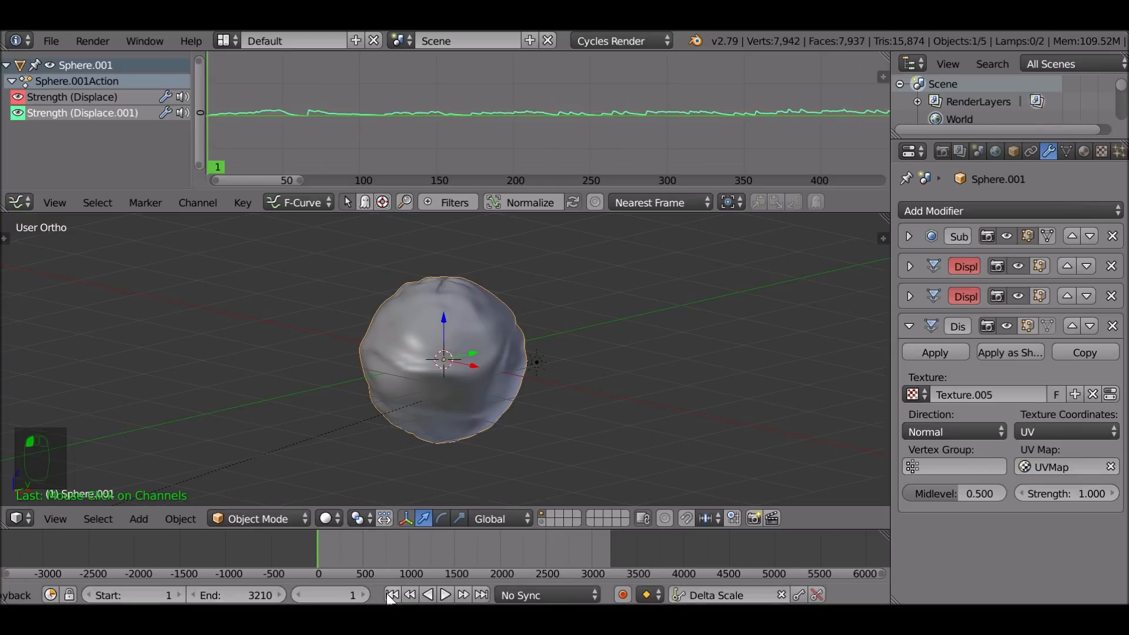
mouse_move(1089, 518)
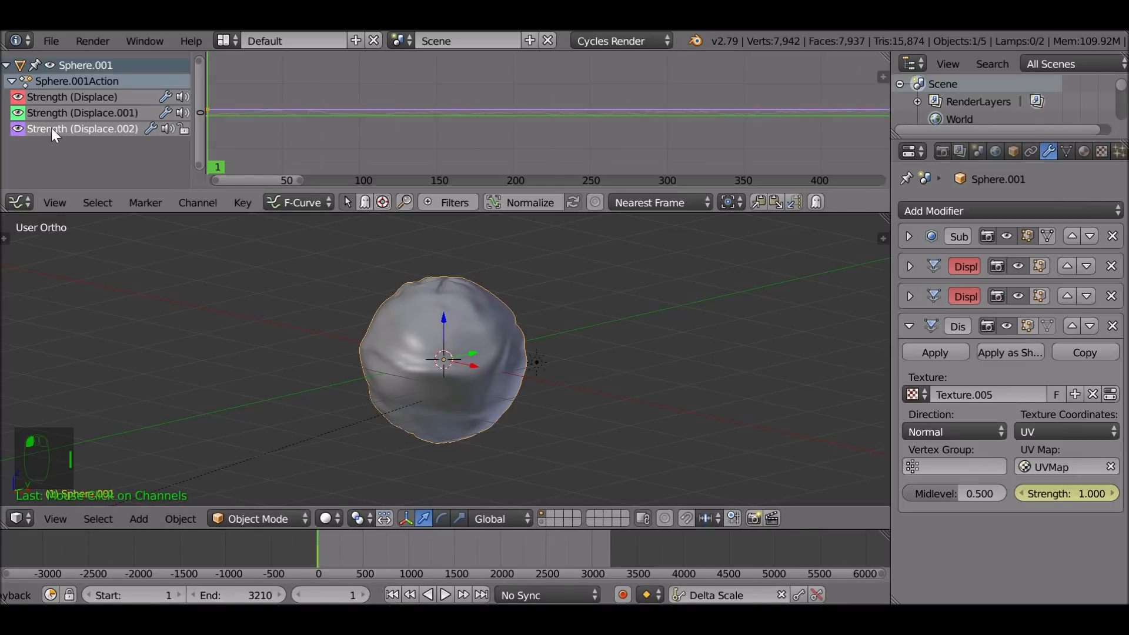
left_click(242, 203)
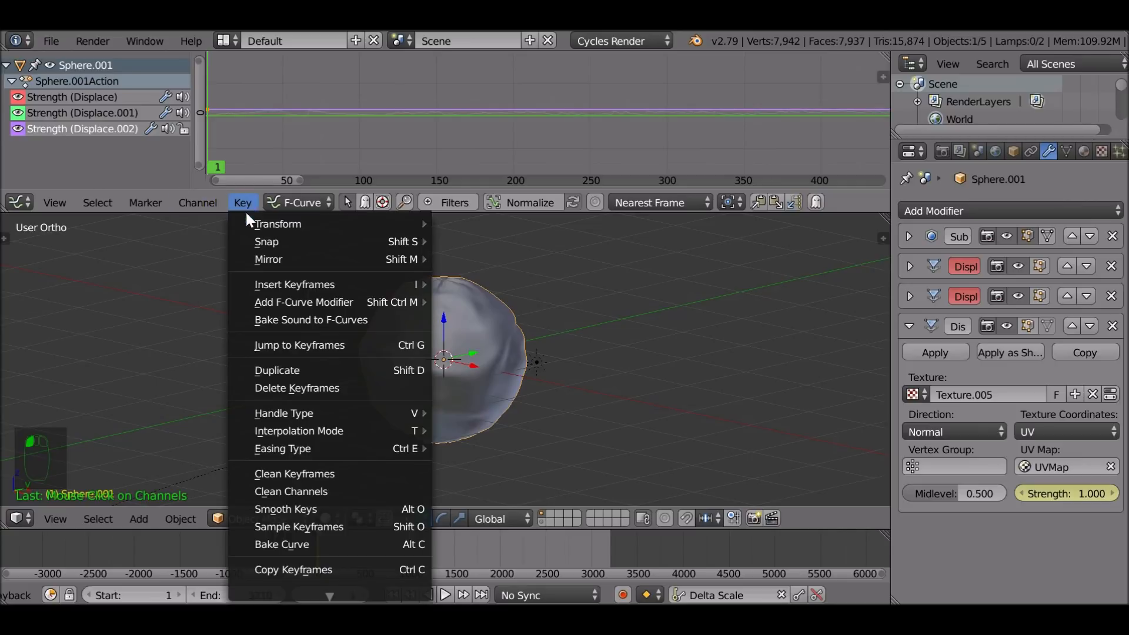
left_click(310, 320)
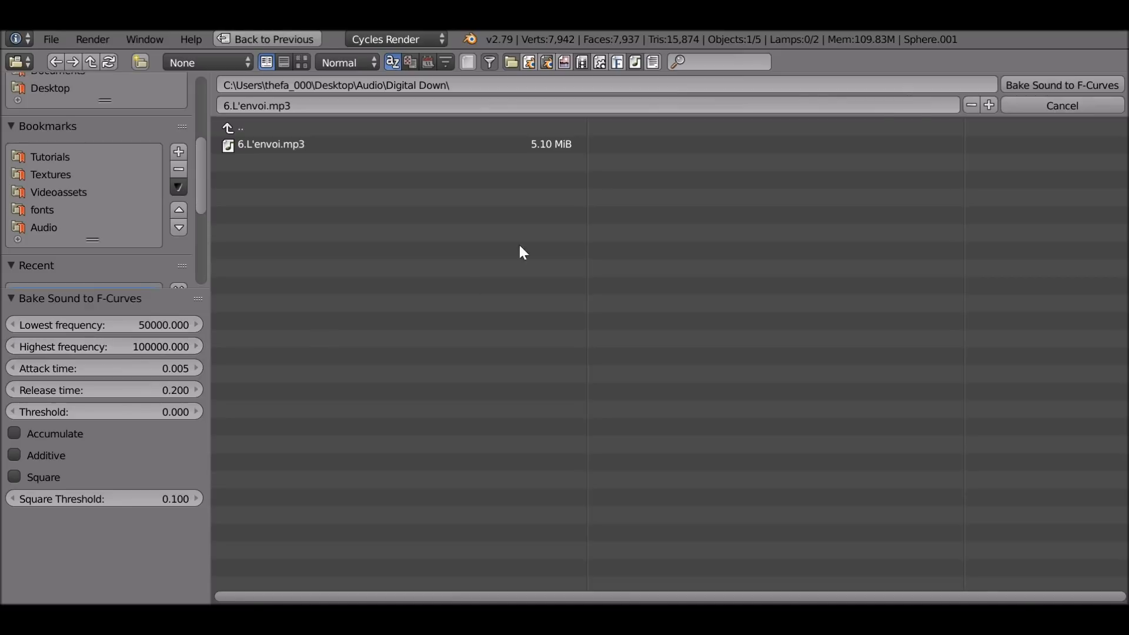
mouse_move(635, 249)
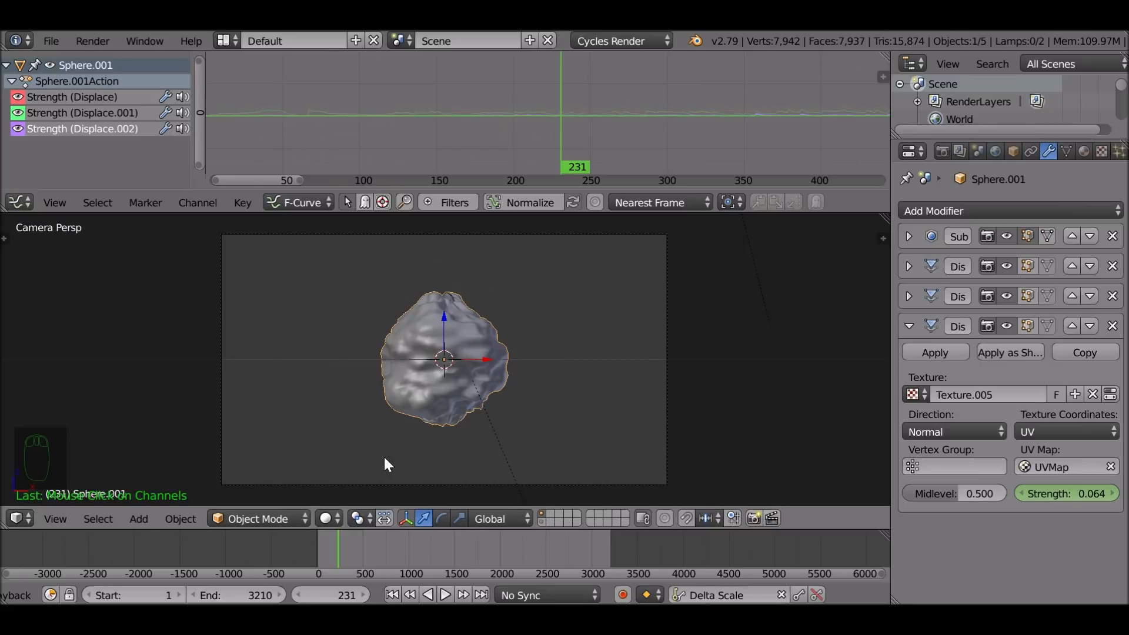
mouse_move(115, 586)
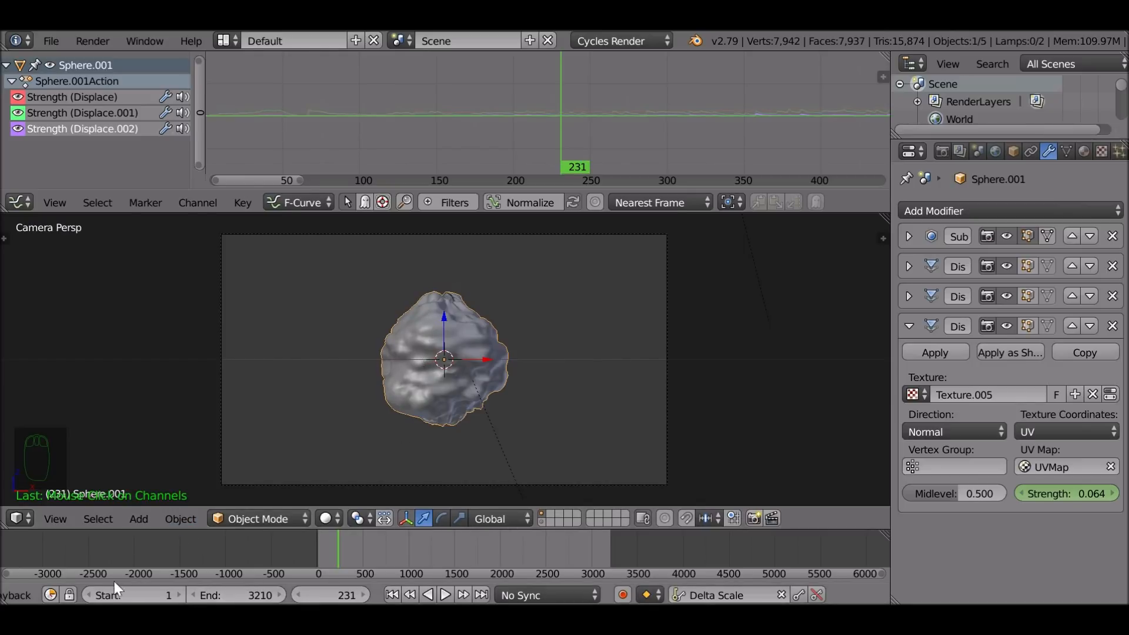
Step: Set playback to AV-sync and collapse the fourth Displace modifier's settings
left_click(162, 595)
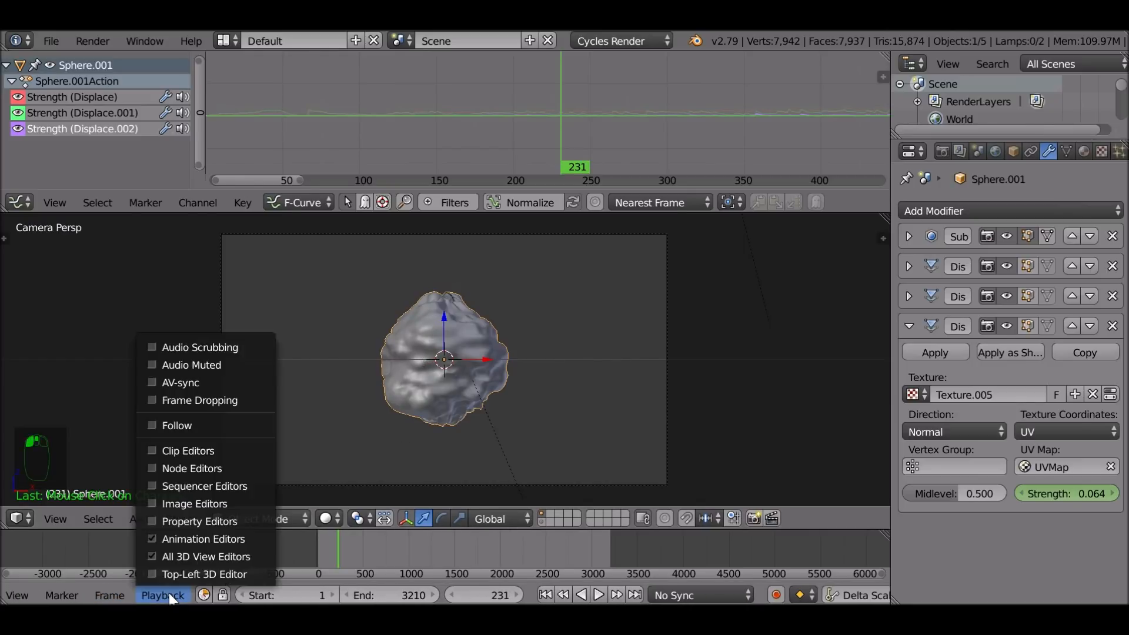
mouse_move(150, 384)
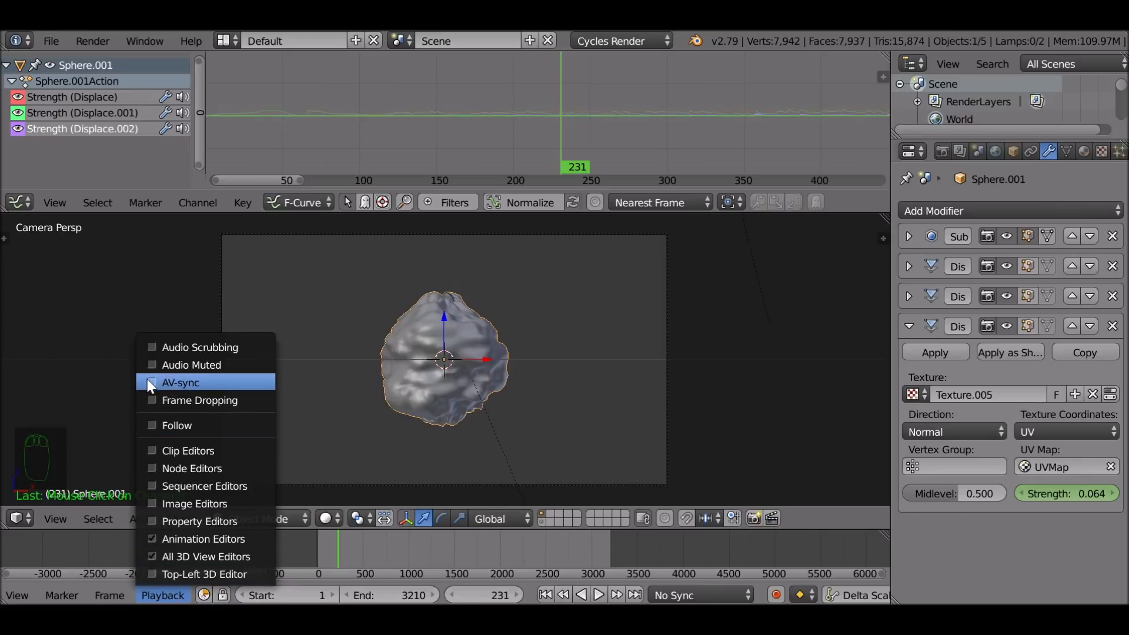
left_click(181, 383)
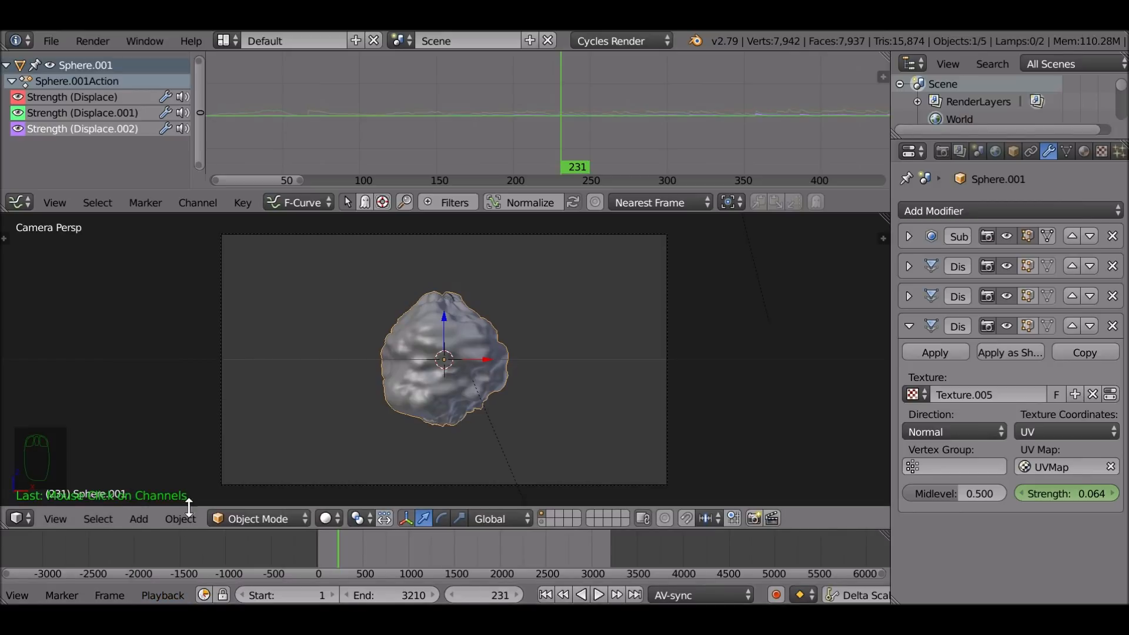
mouse_move(122, 269)
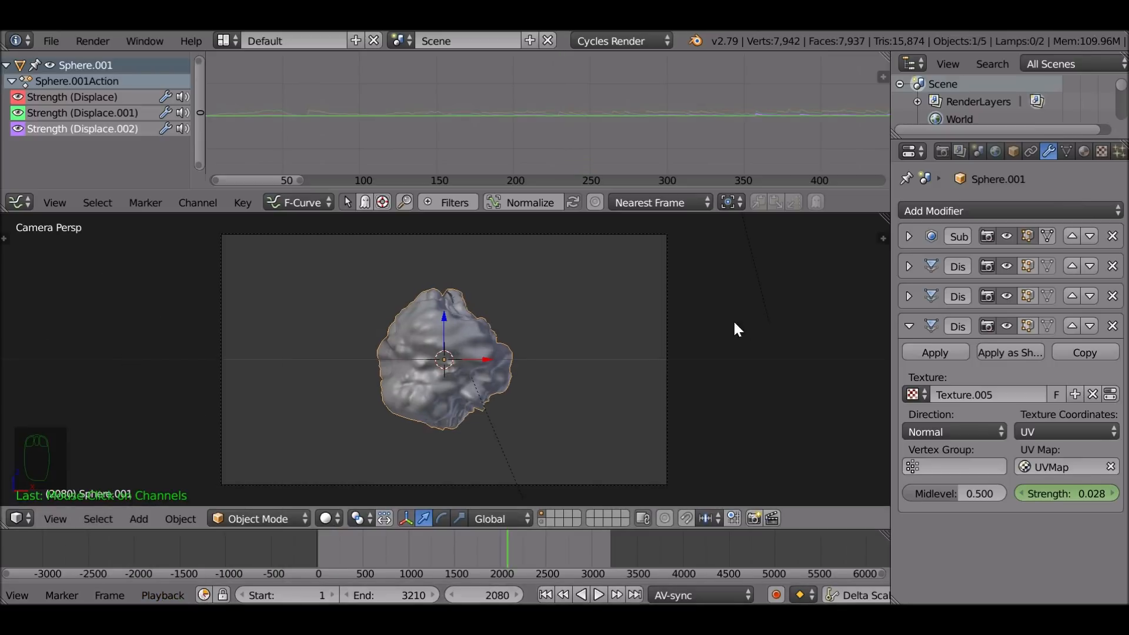
left_click(908, 325)
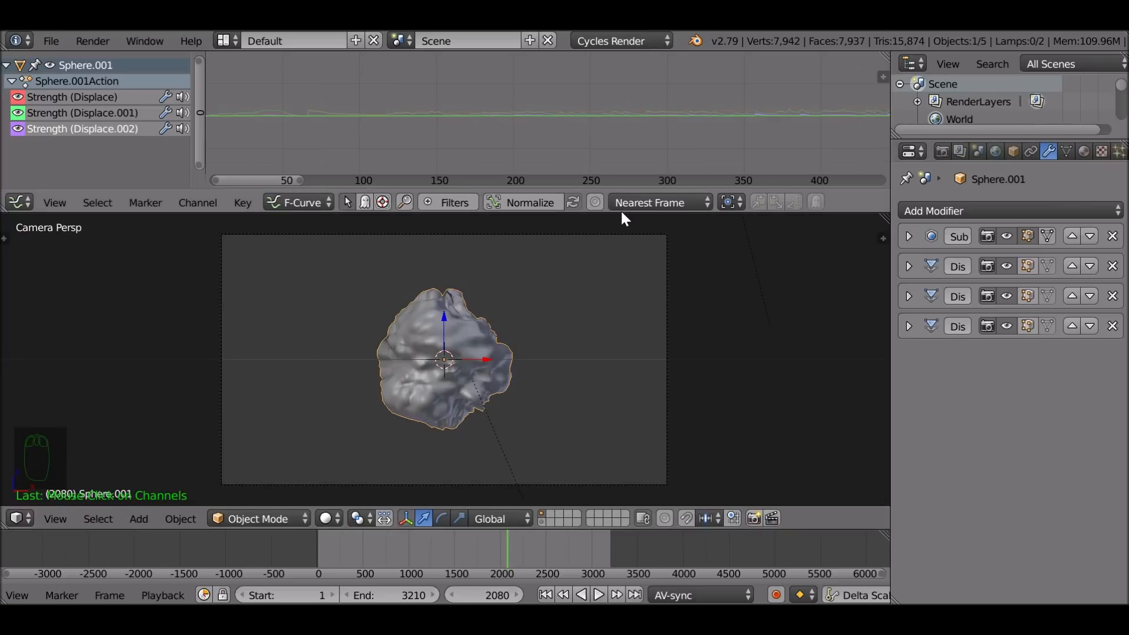
Step: Make the 3D view a Node Editor showing the World's noise-times-green background nodes
left_click(12, 202)
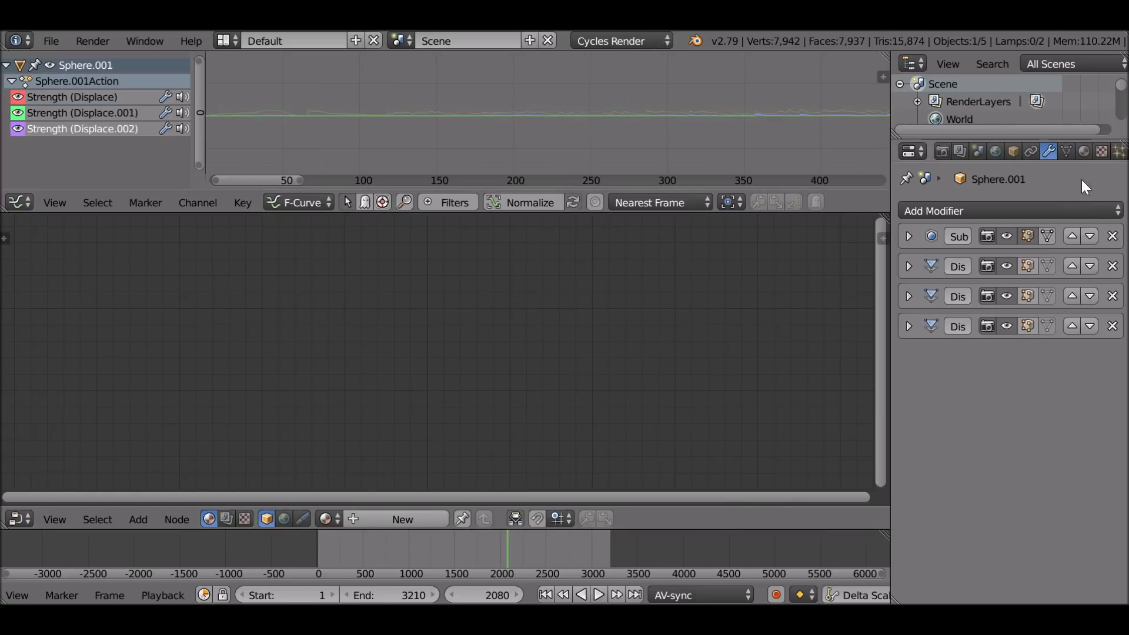
left_click(996, 151)
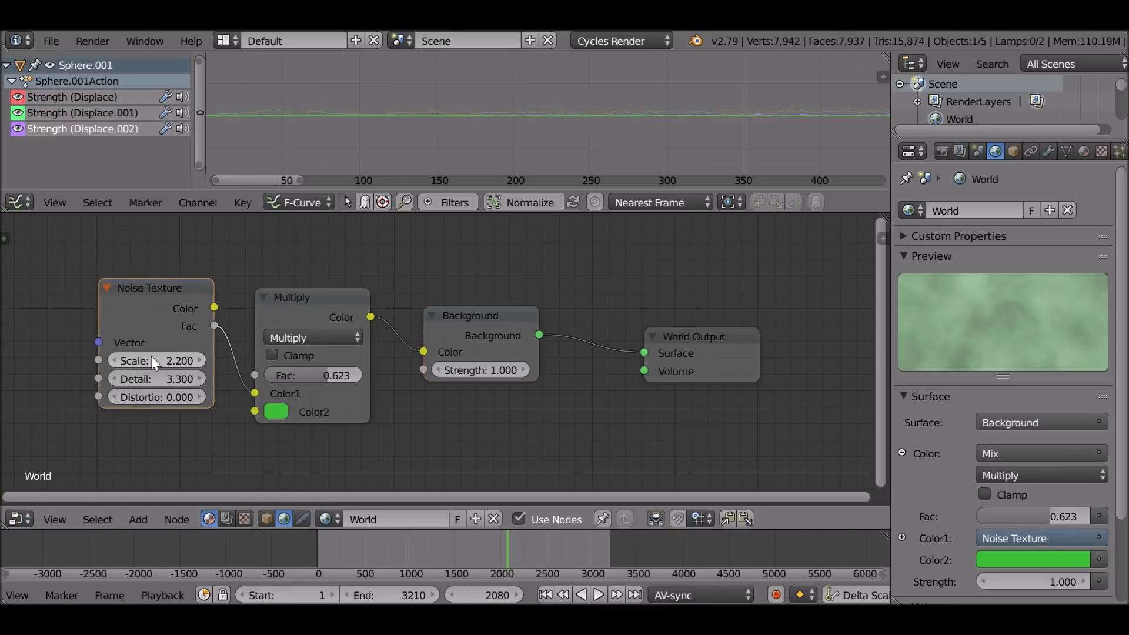
mouse_move(302, 316)
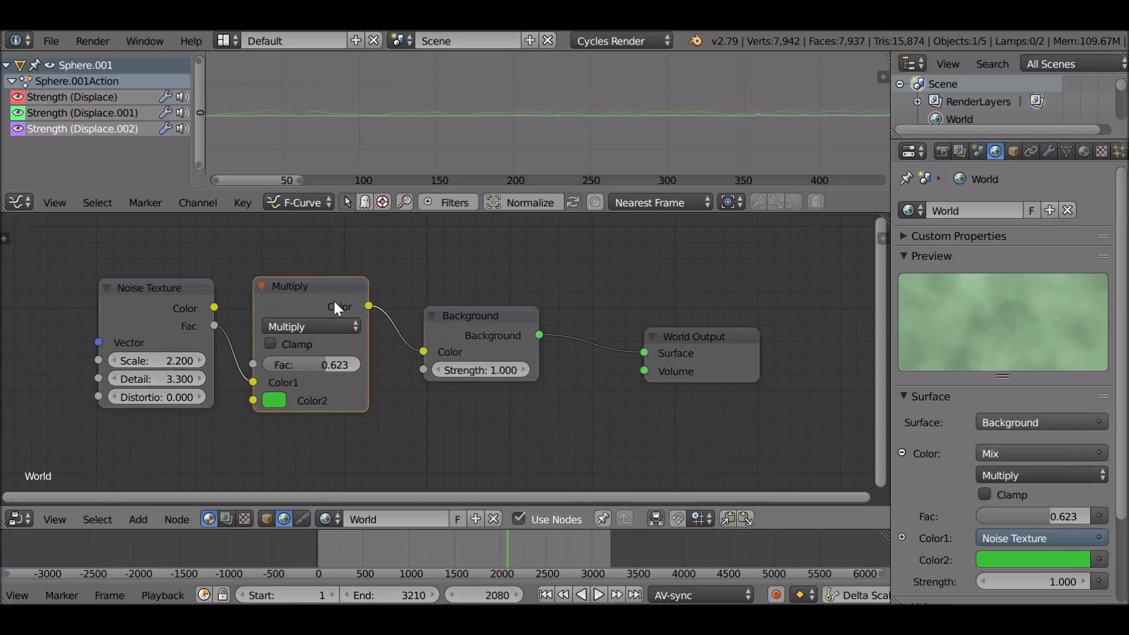
mouse_move(506, 358)
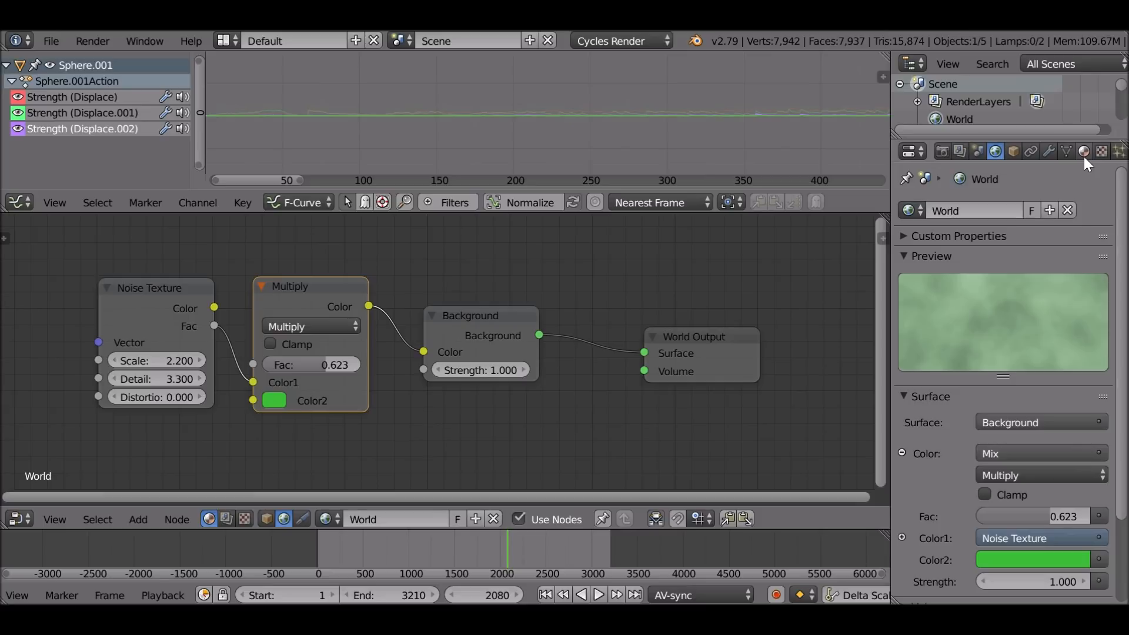
Step: Give the sphere a Principled BSDF material with roughness 0 and black base colour
left_click(1085, 152)
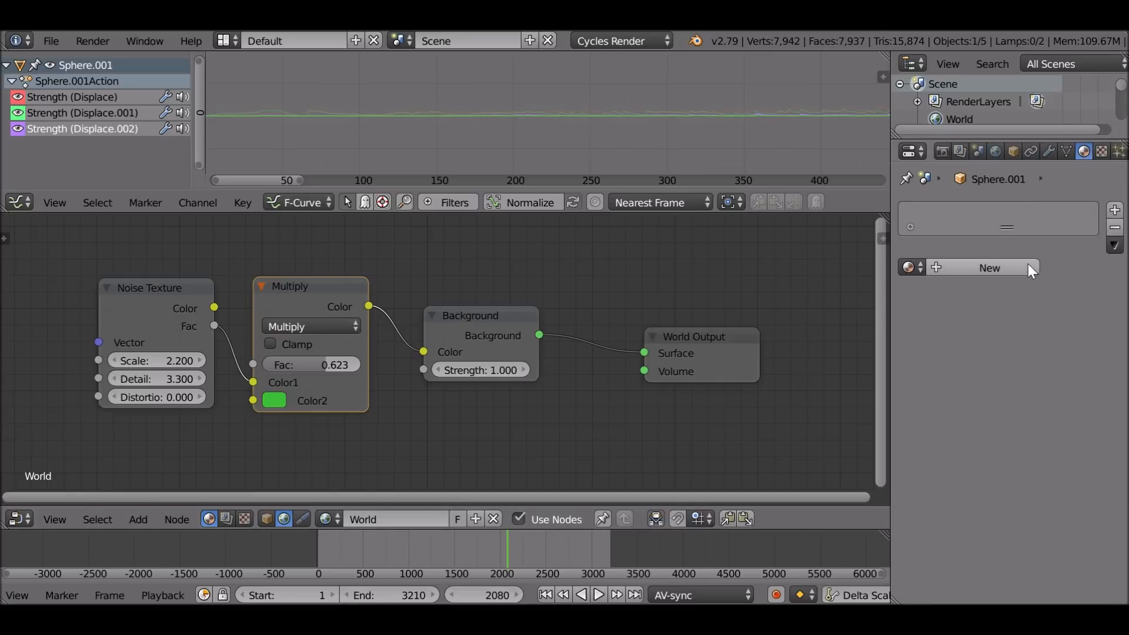
left_click(989, 268)
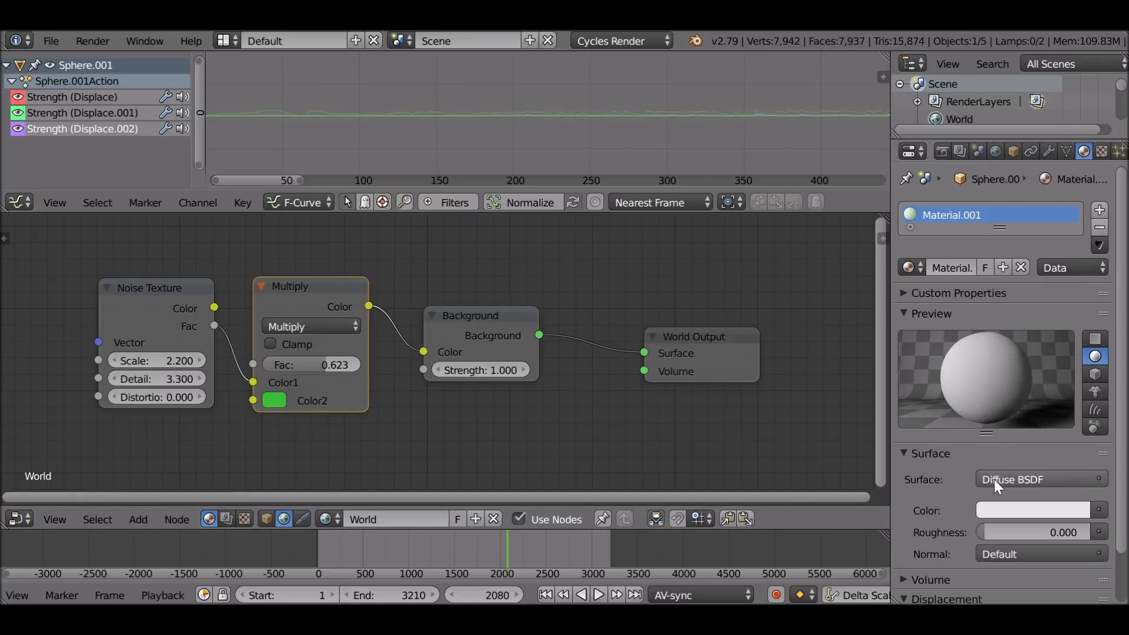
left_click(1040, 478)
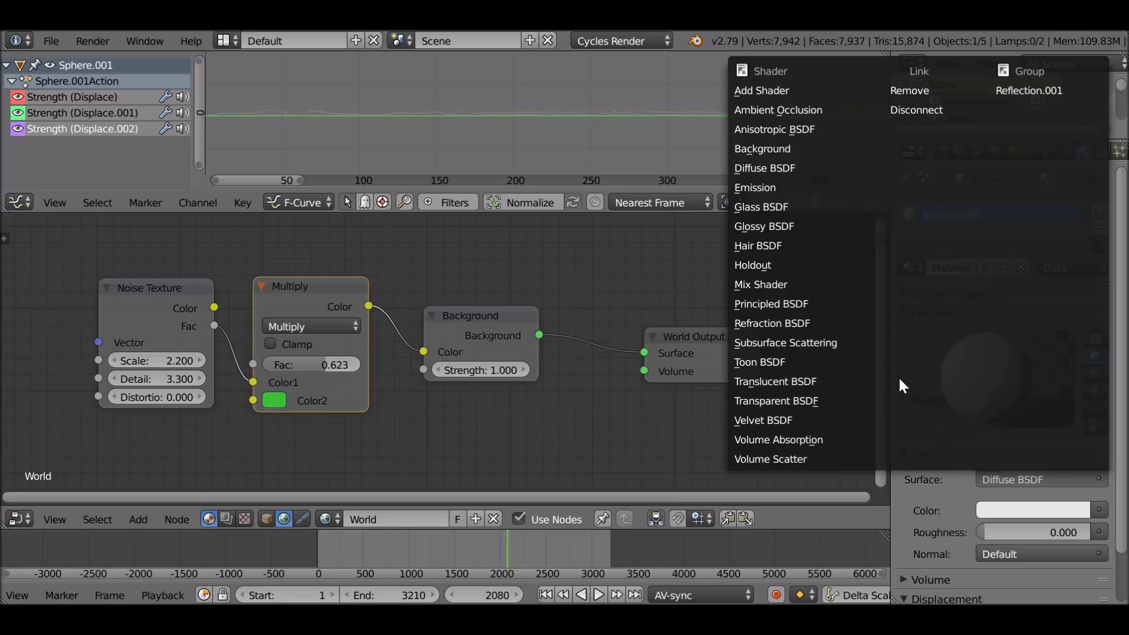
left_click(771, 304)
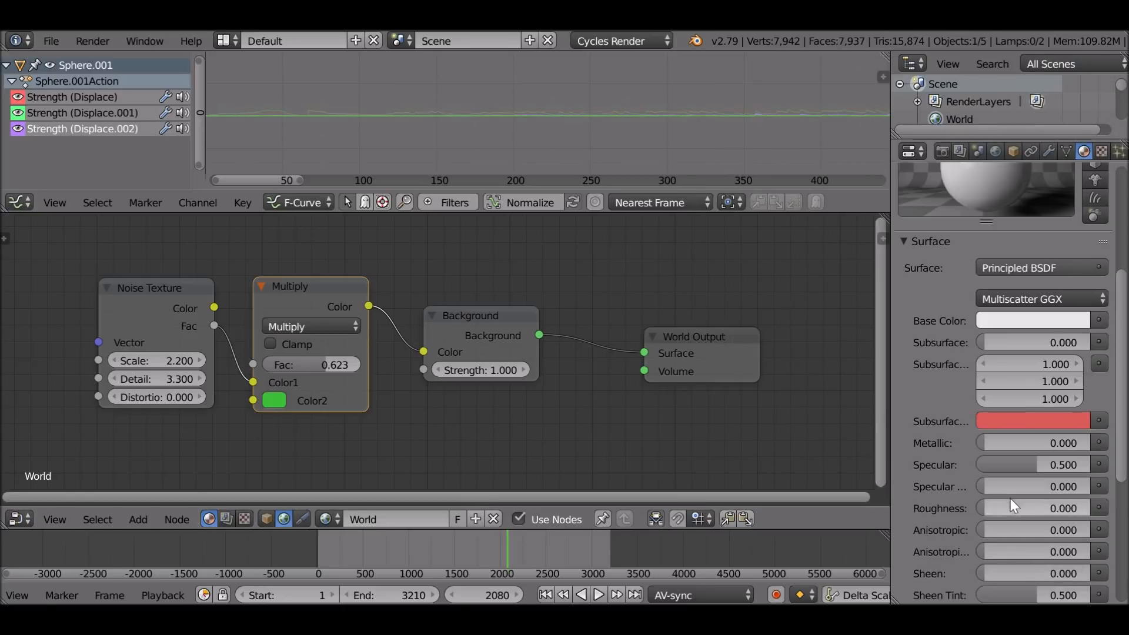
mouse_move(1066, 524)
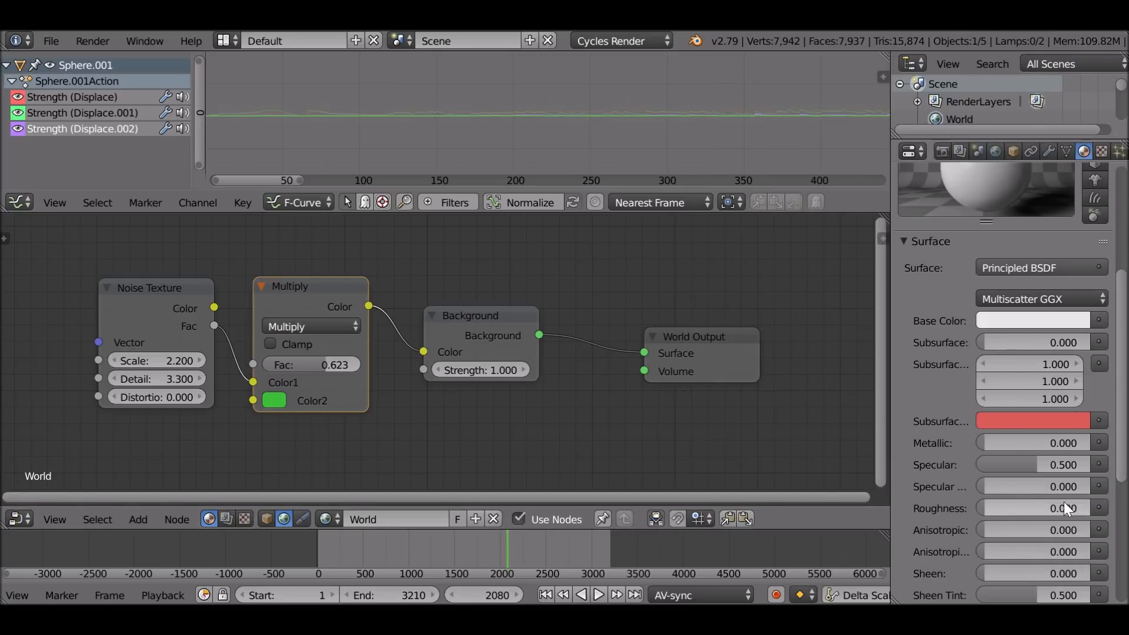
left_click(931, 195)
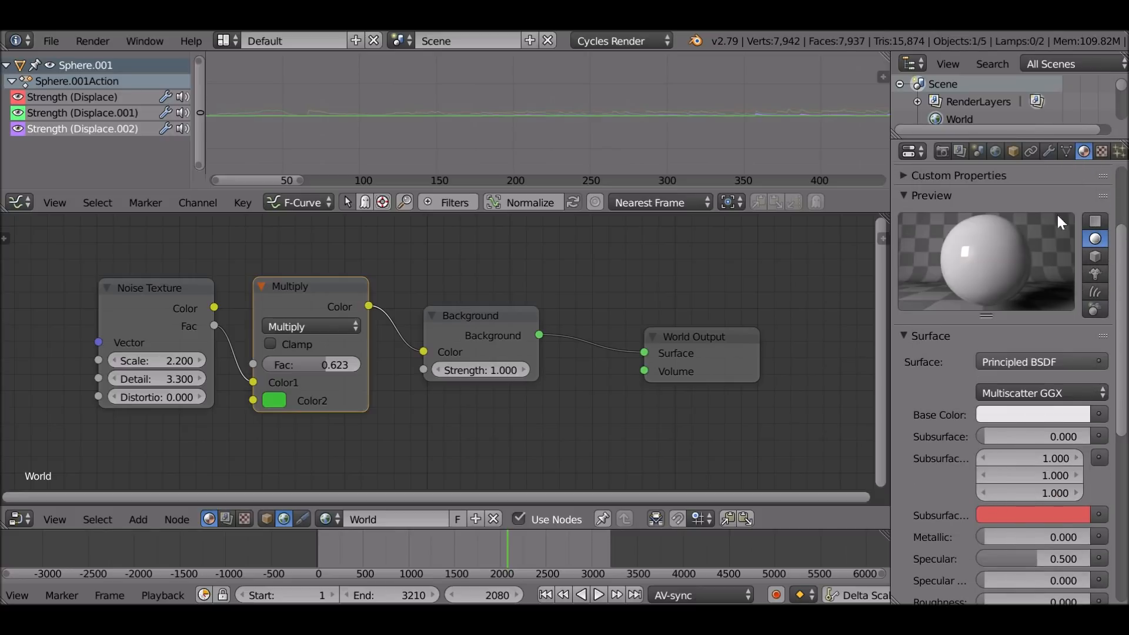
left_click(1033, 414)
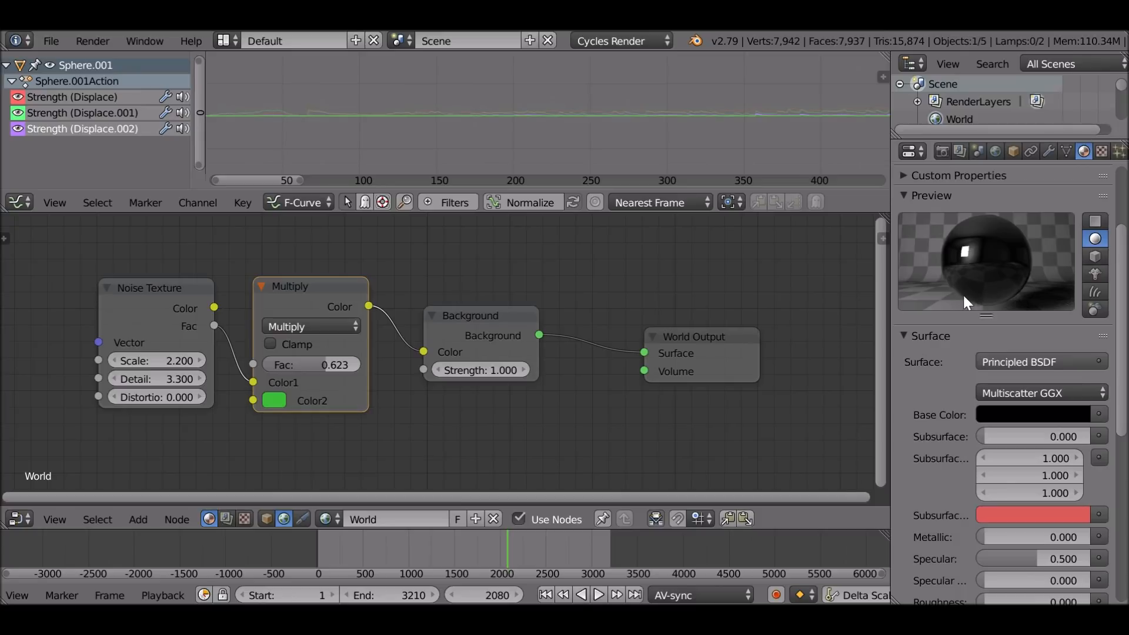
mouse_move(1059, 278)
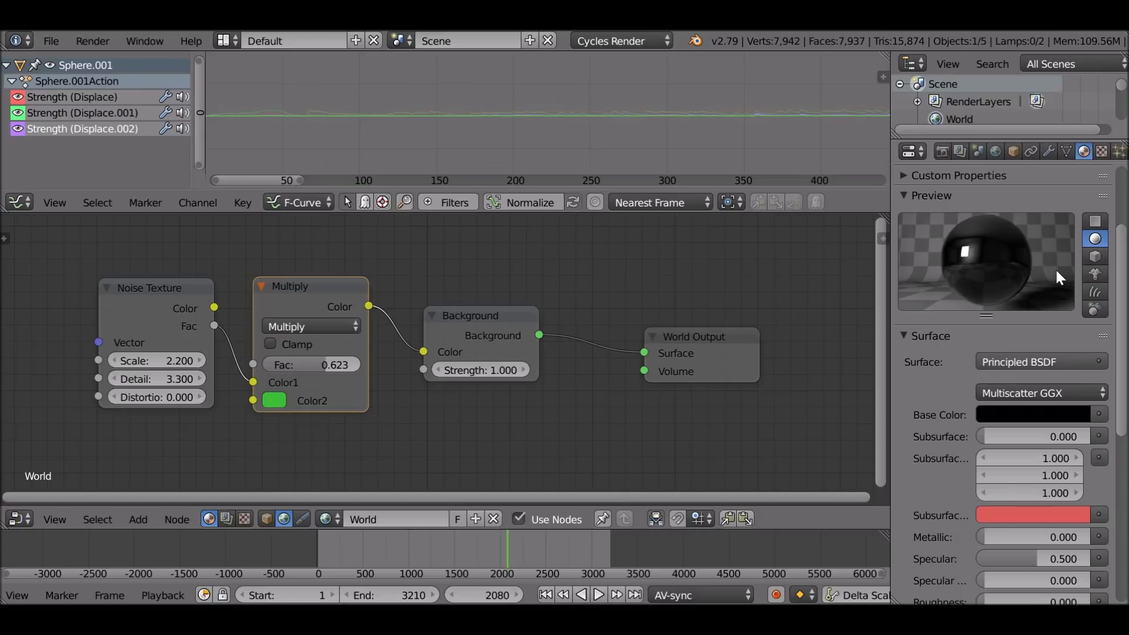
mouse_move(993, 254)
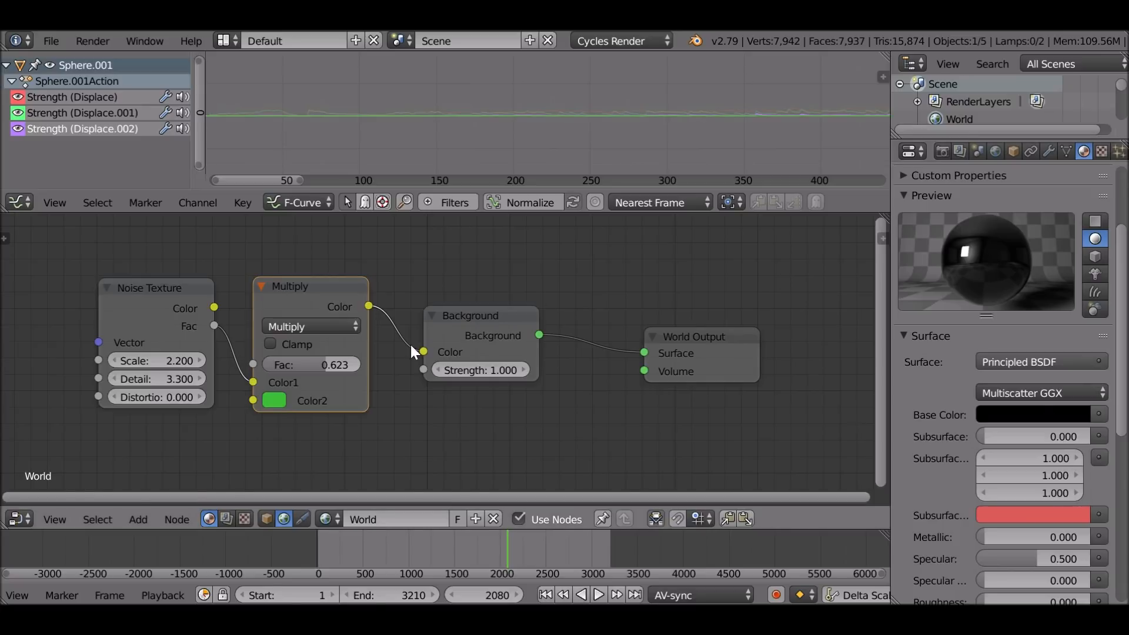
mouse_move(254, 240)
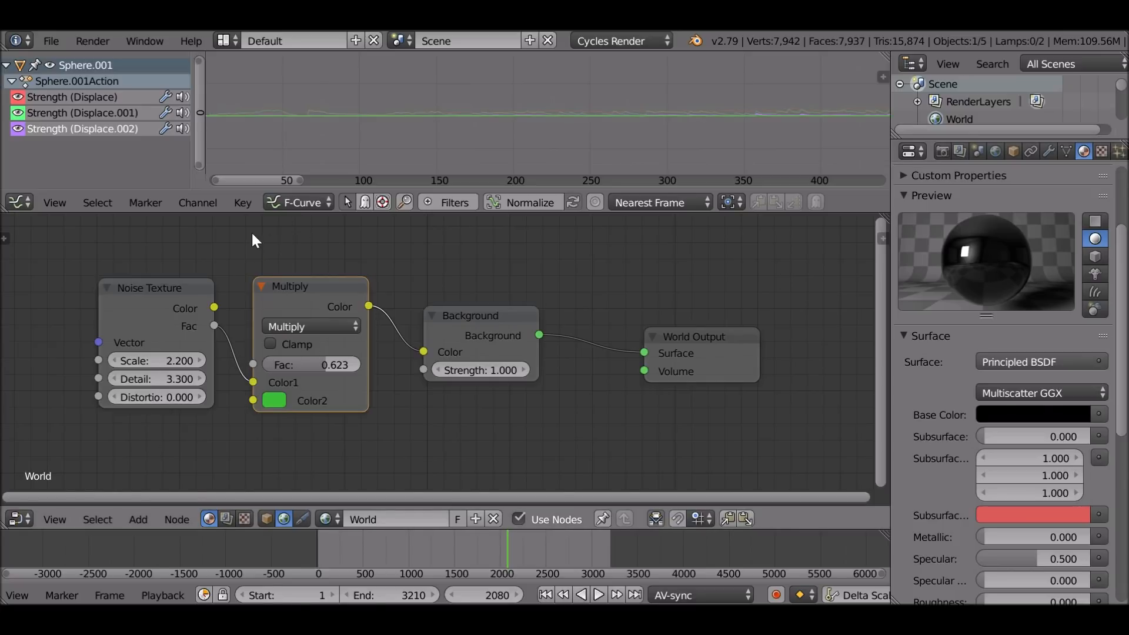
mouse_move(266, 223)
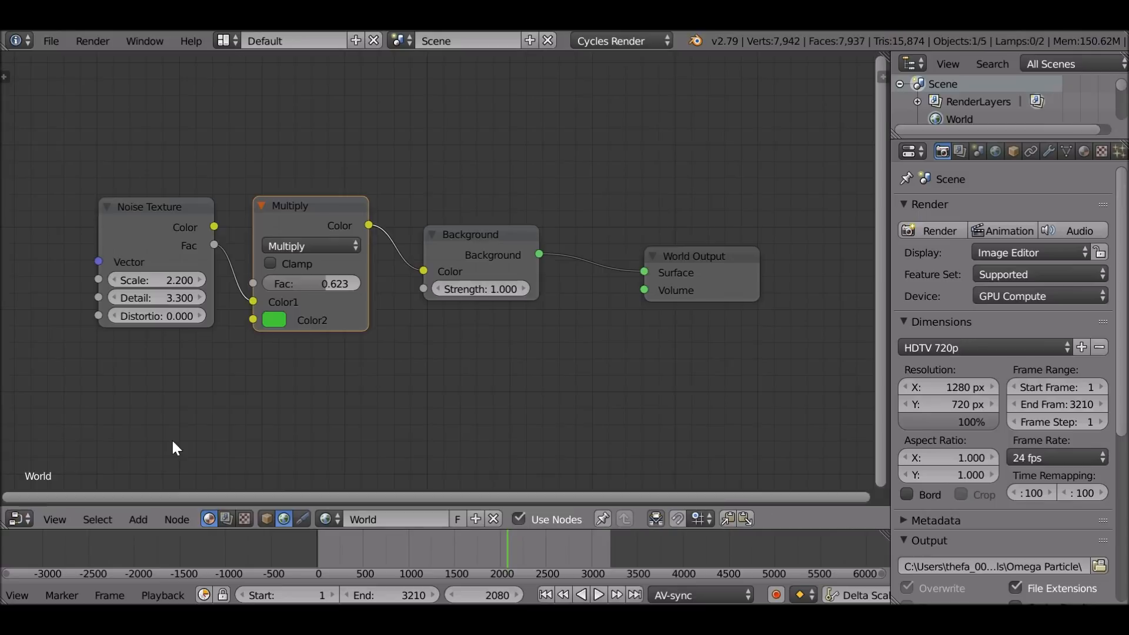
mouse_move(223, 533)
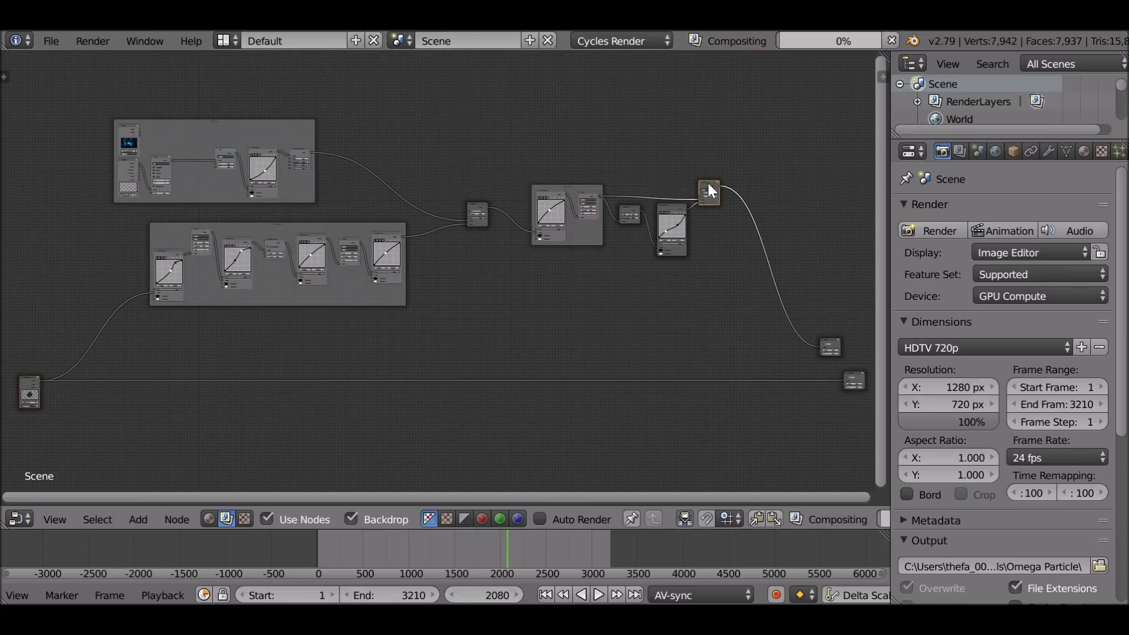
Step: Pan the compositing node view to see the green nebula render backdrop
scroll("down", 3)
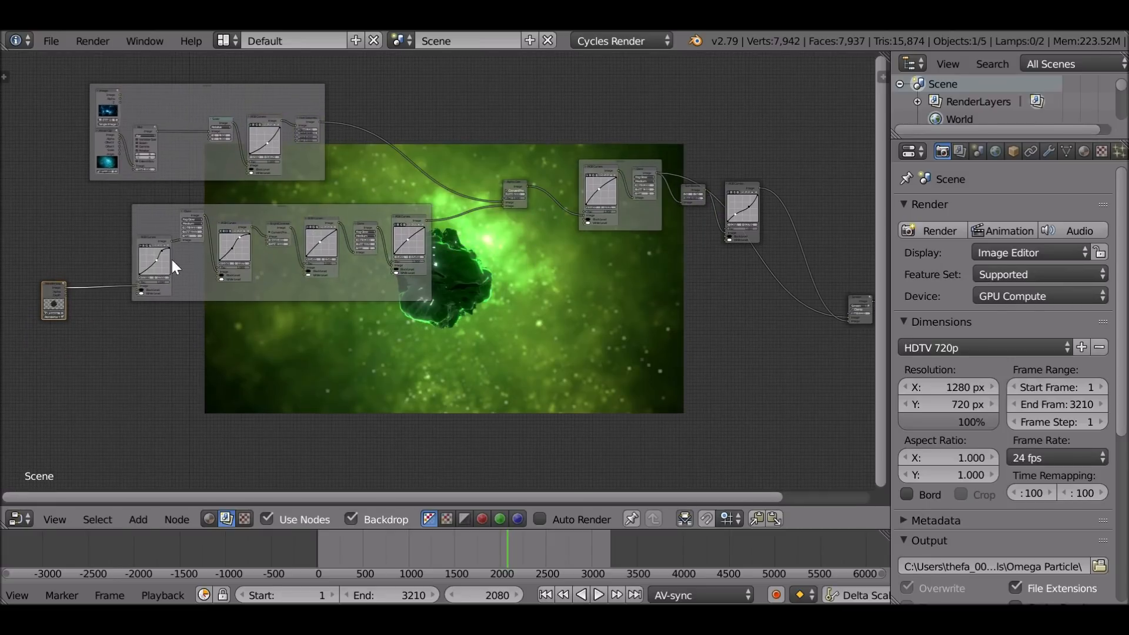
mouse_move(310, 254)
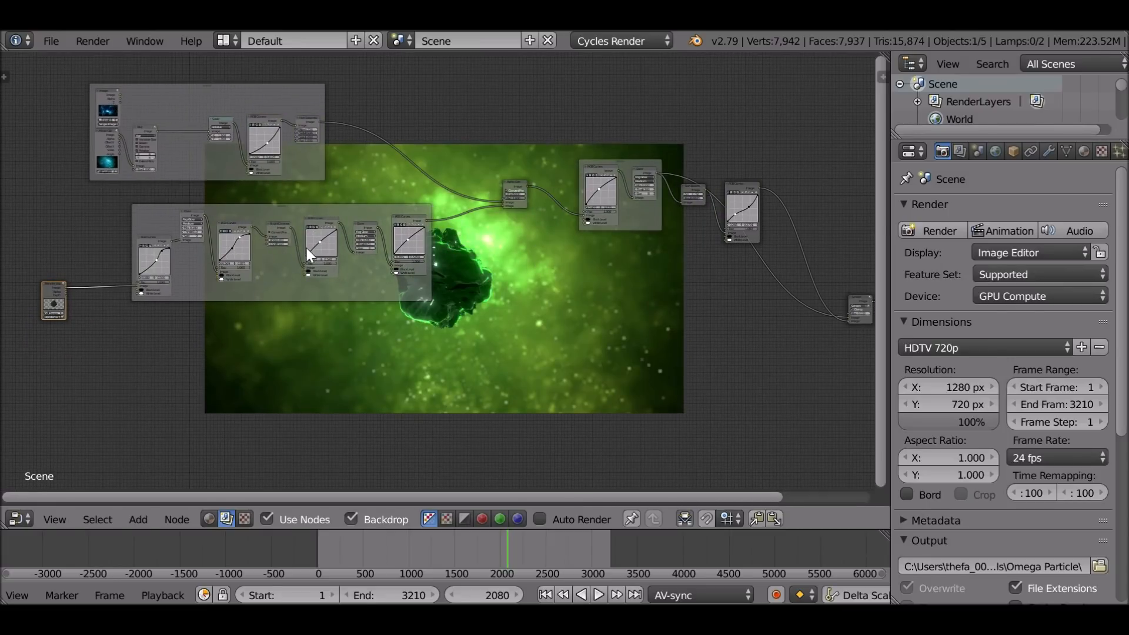
mouse_move(552, 219)
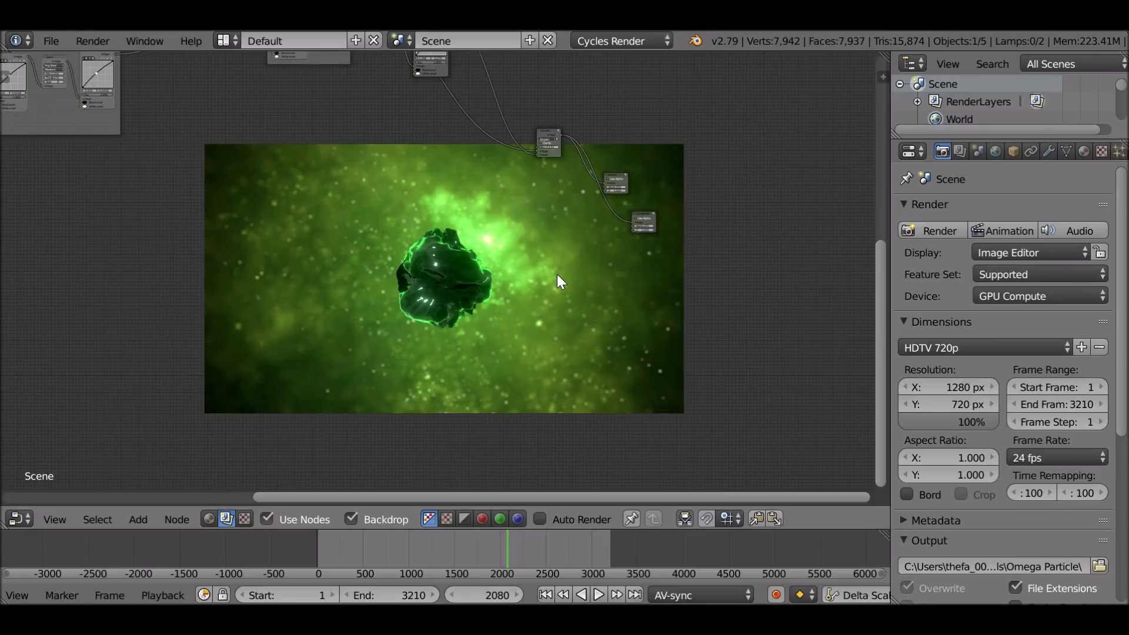
Step: Set the render output file format to FFmpeg video
scroll("down", 3)
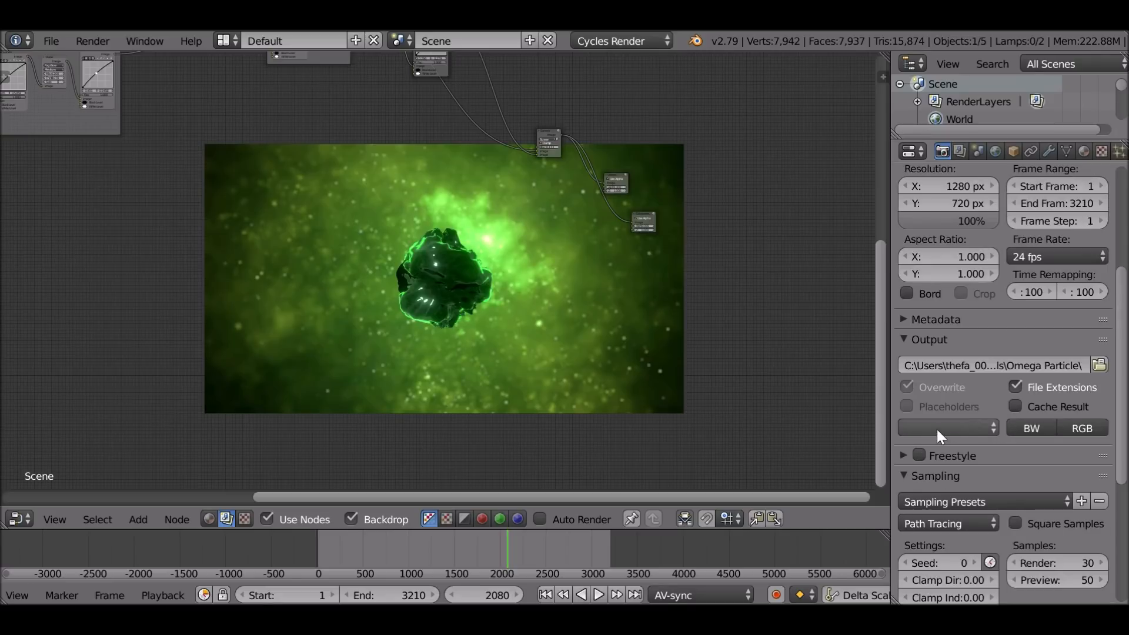
left_click(949, 428)
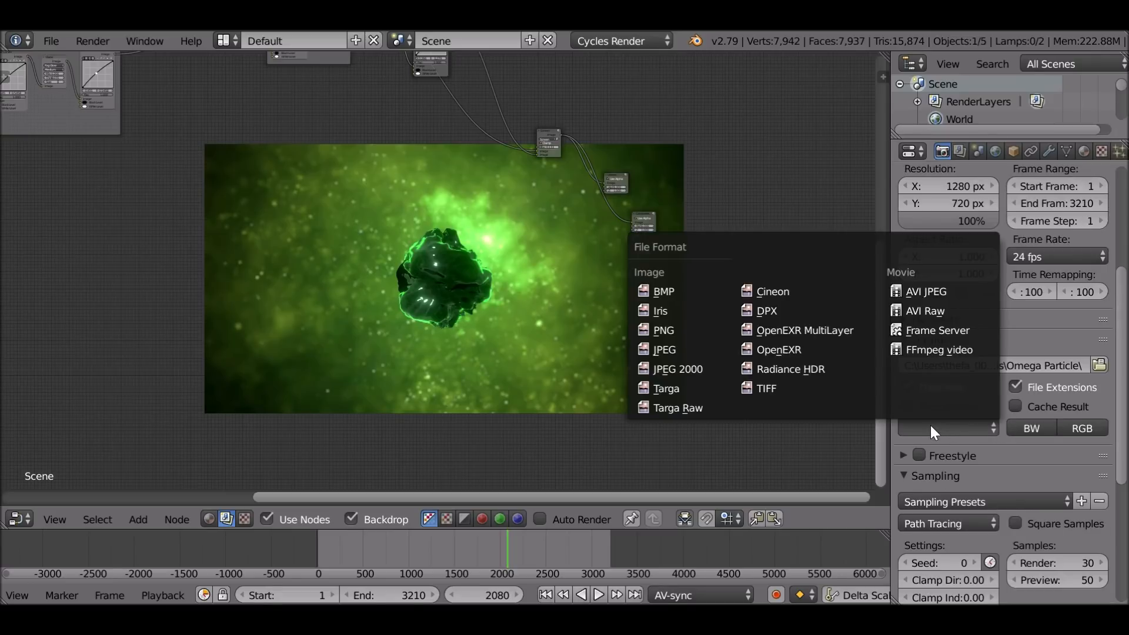
mouse_move(685, 336)
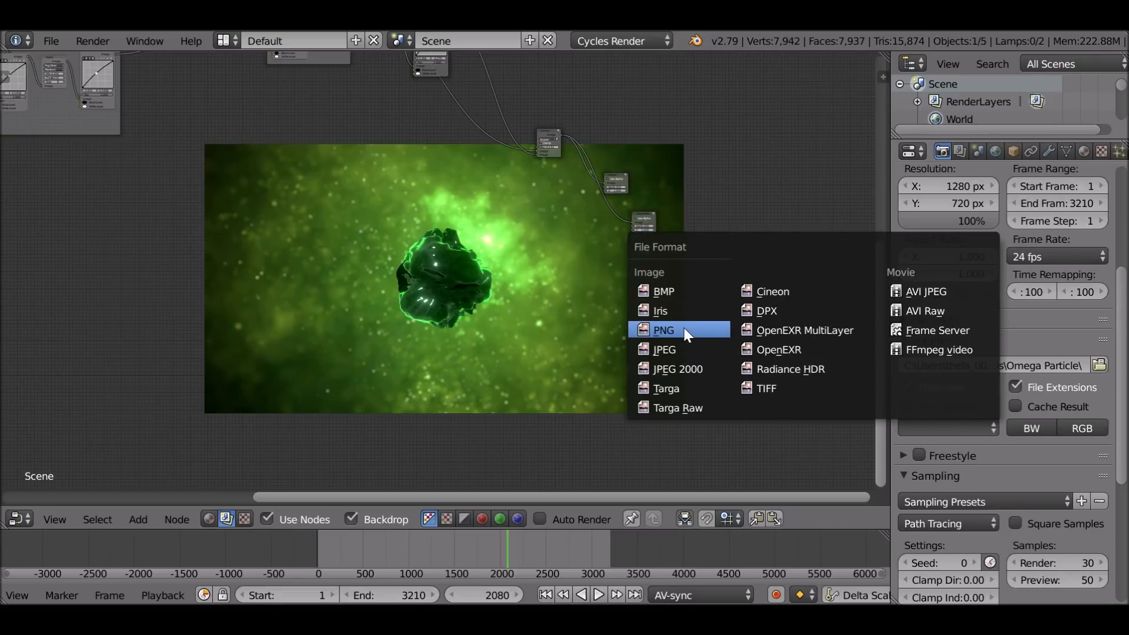
mouse_move(697, 343)
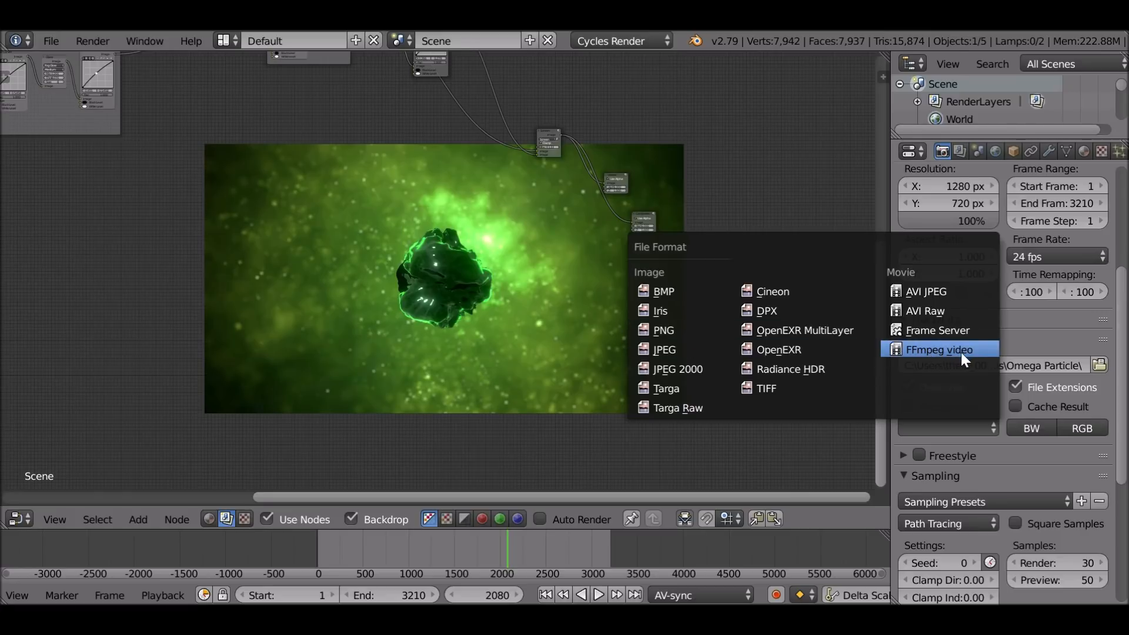
left_click(940, 349)
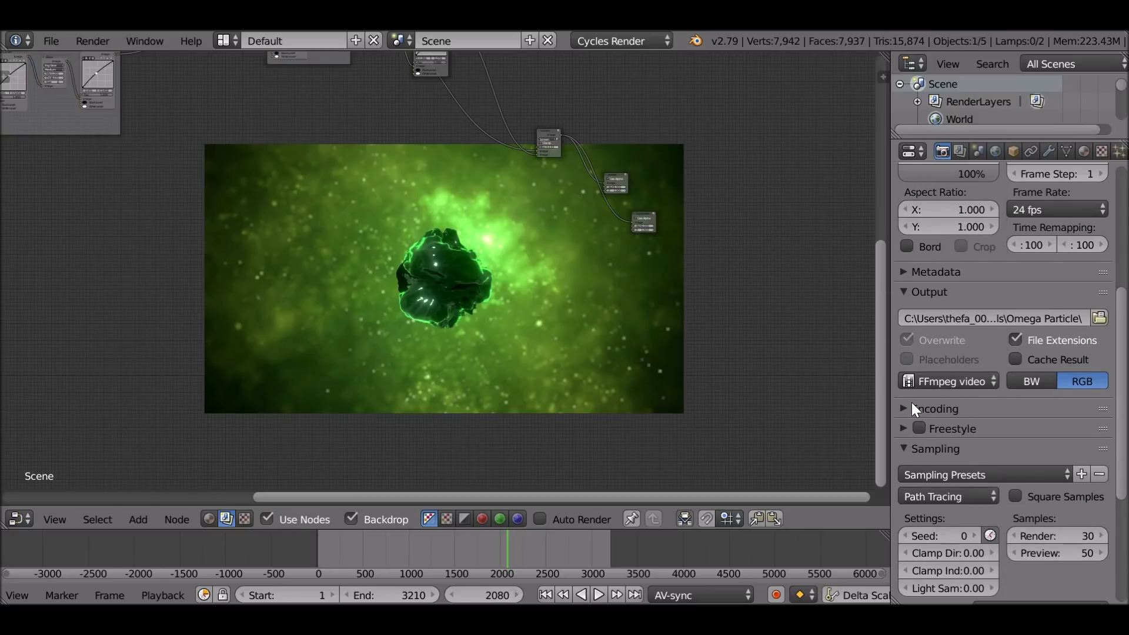
Step: Apply the 'h264 in MP4' encoding preset for H.264 codec in an MPEG-4 container
left_click(904, 409)
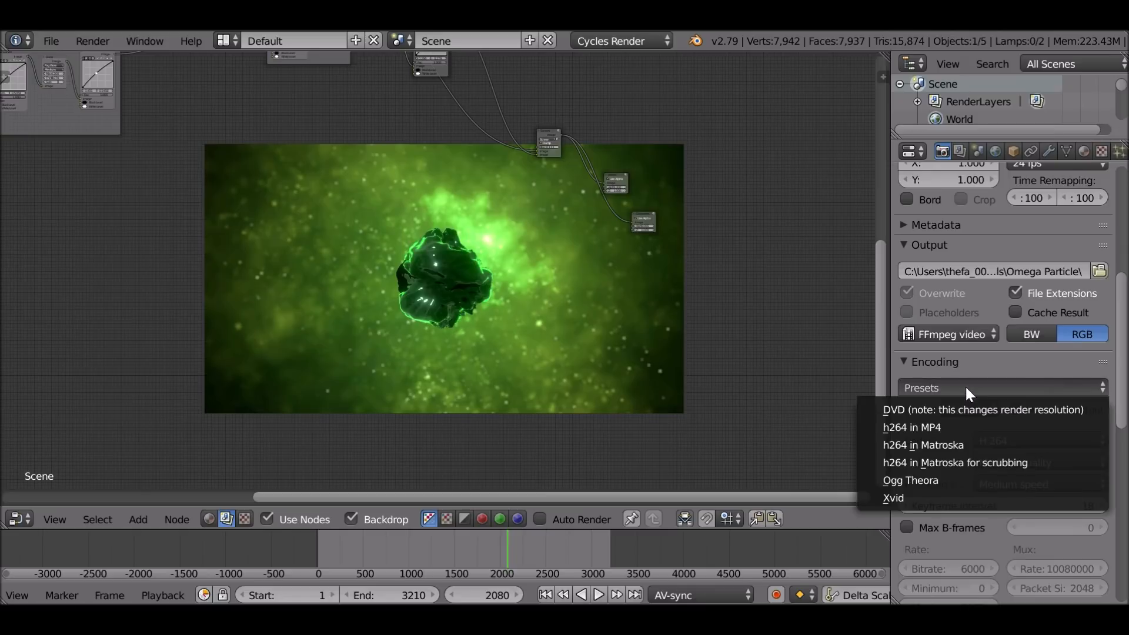
mouse_move(910, 428)
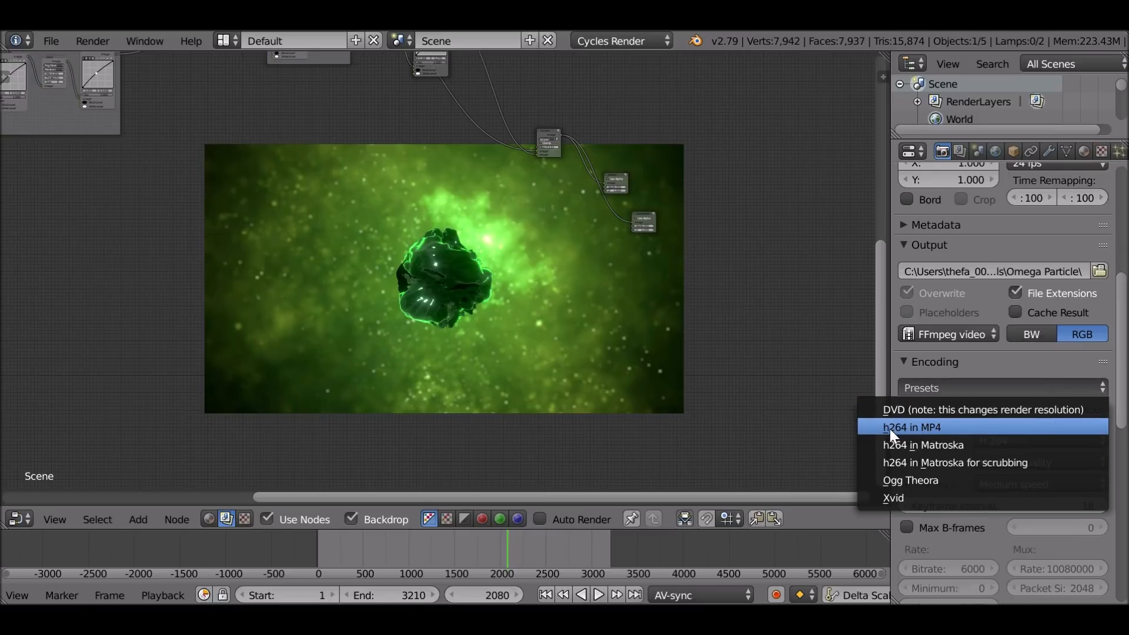
mouse_move(976, 454)
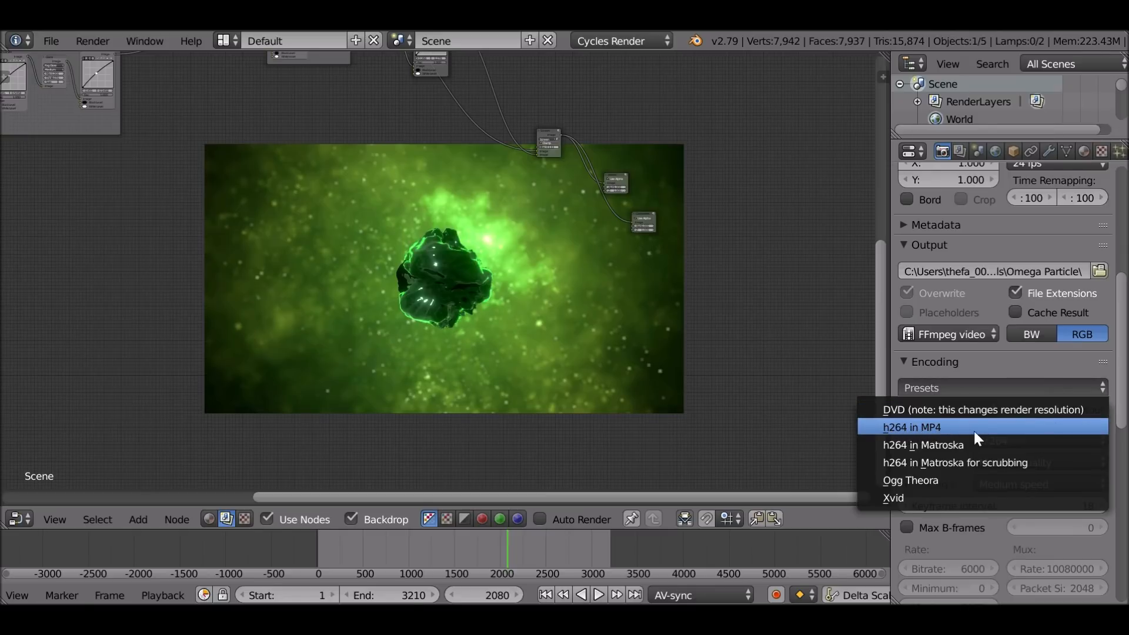
left_click(913, 427)
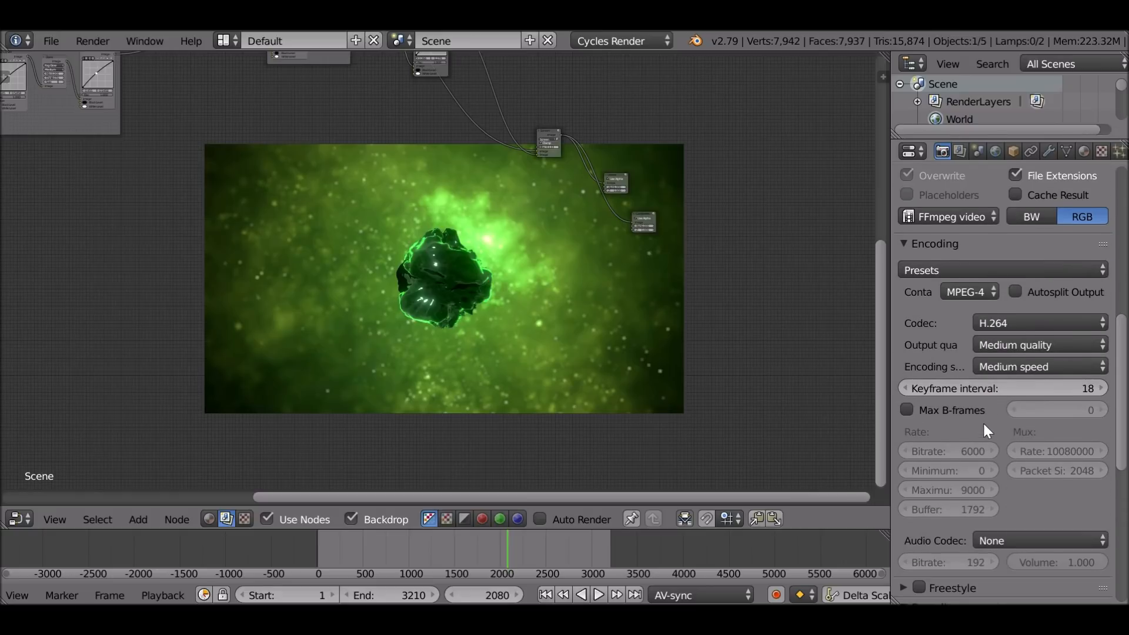
scroll("down", 3)
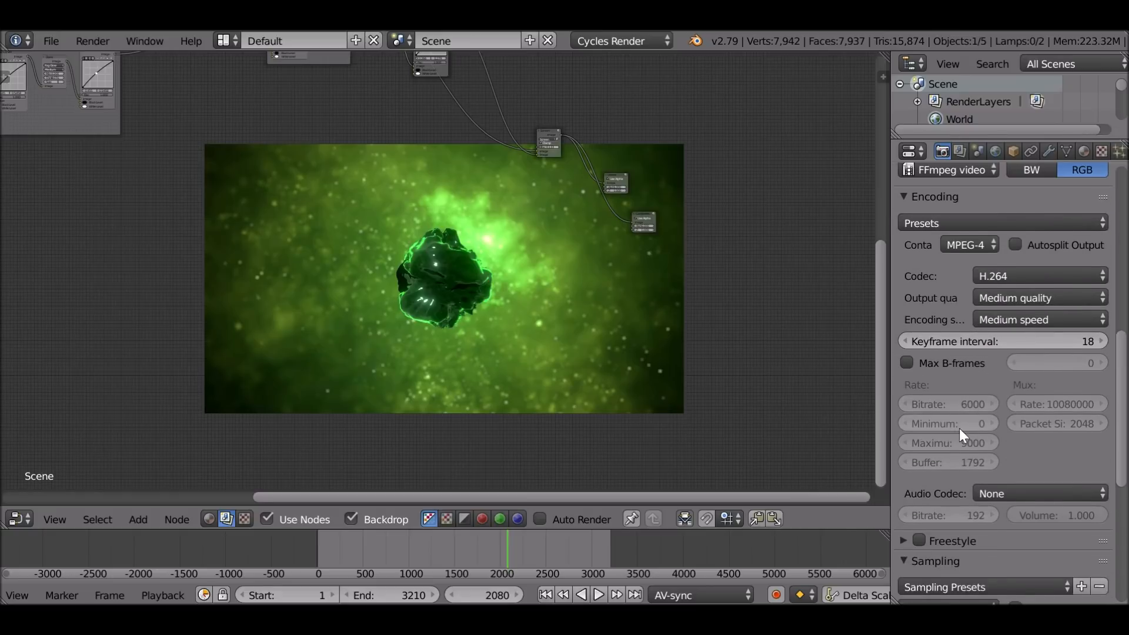
left_click(1038, 493)
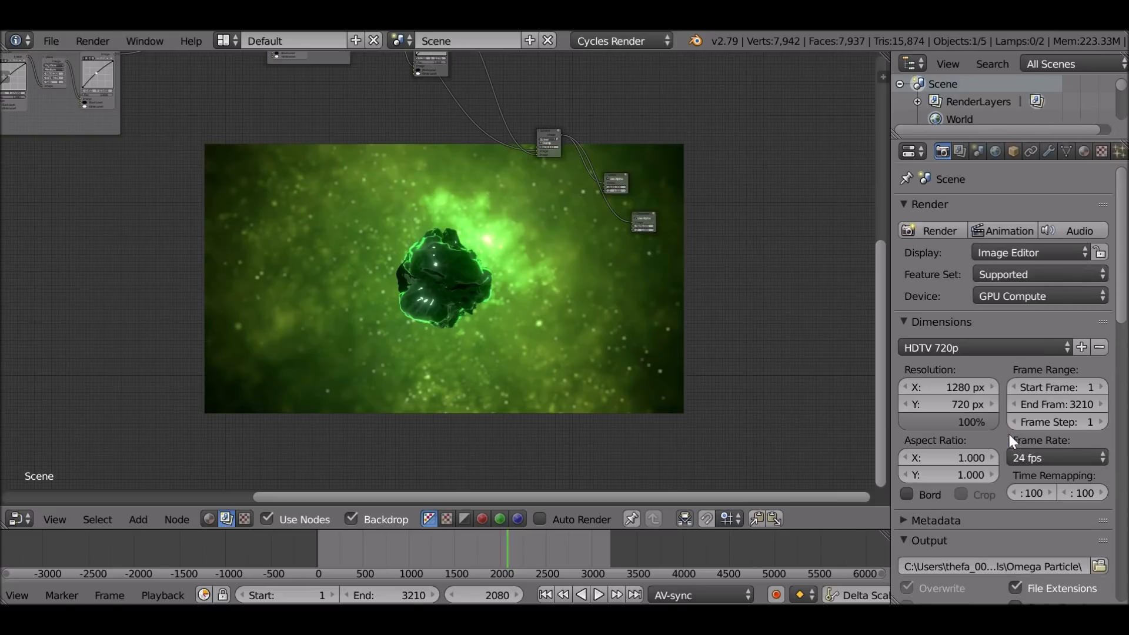
mouse_move(1024, 225)
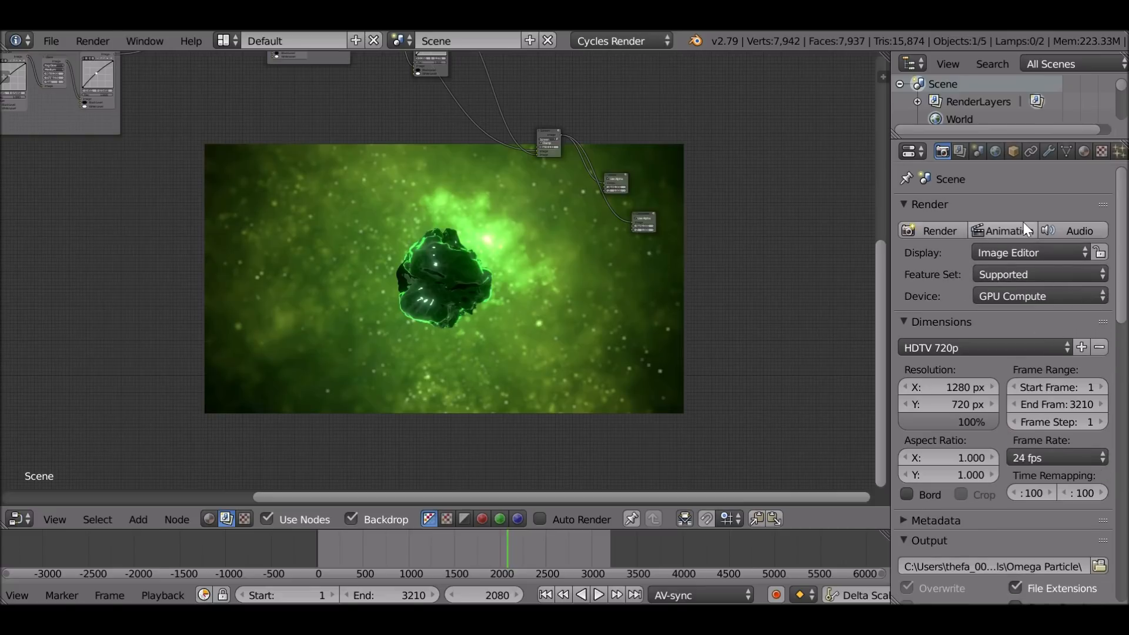
mouse_move(1024, 230)
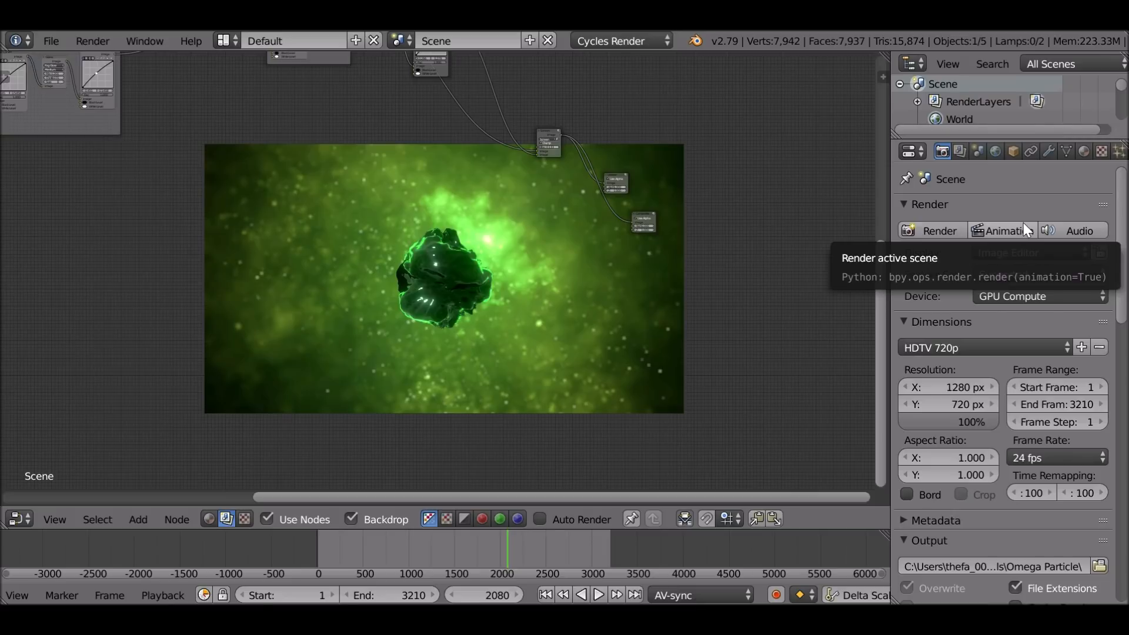